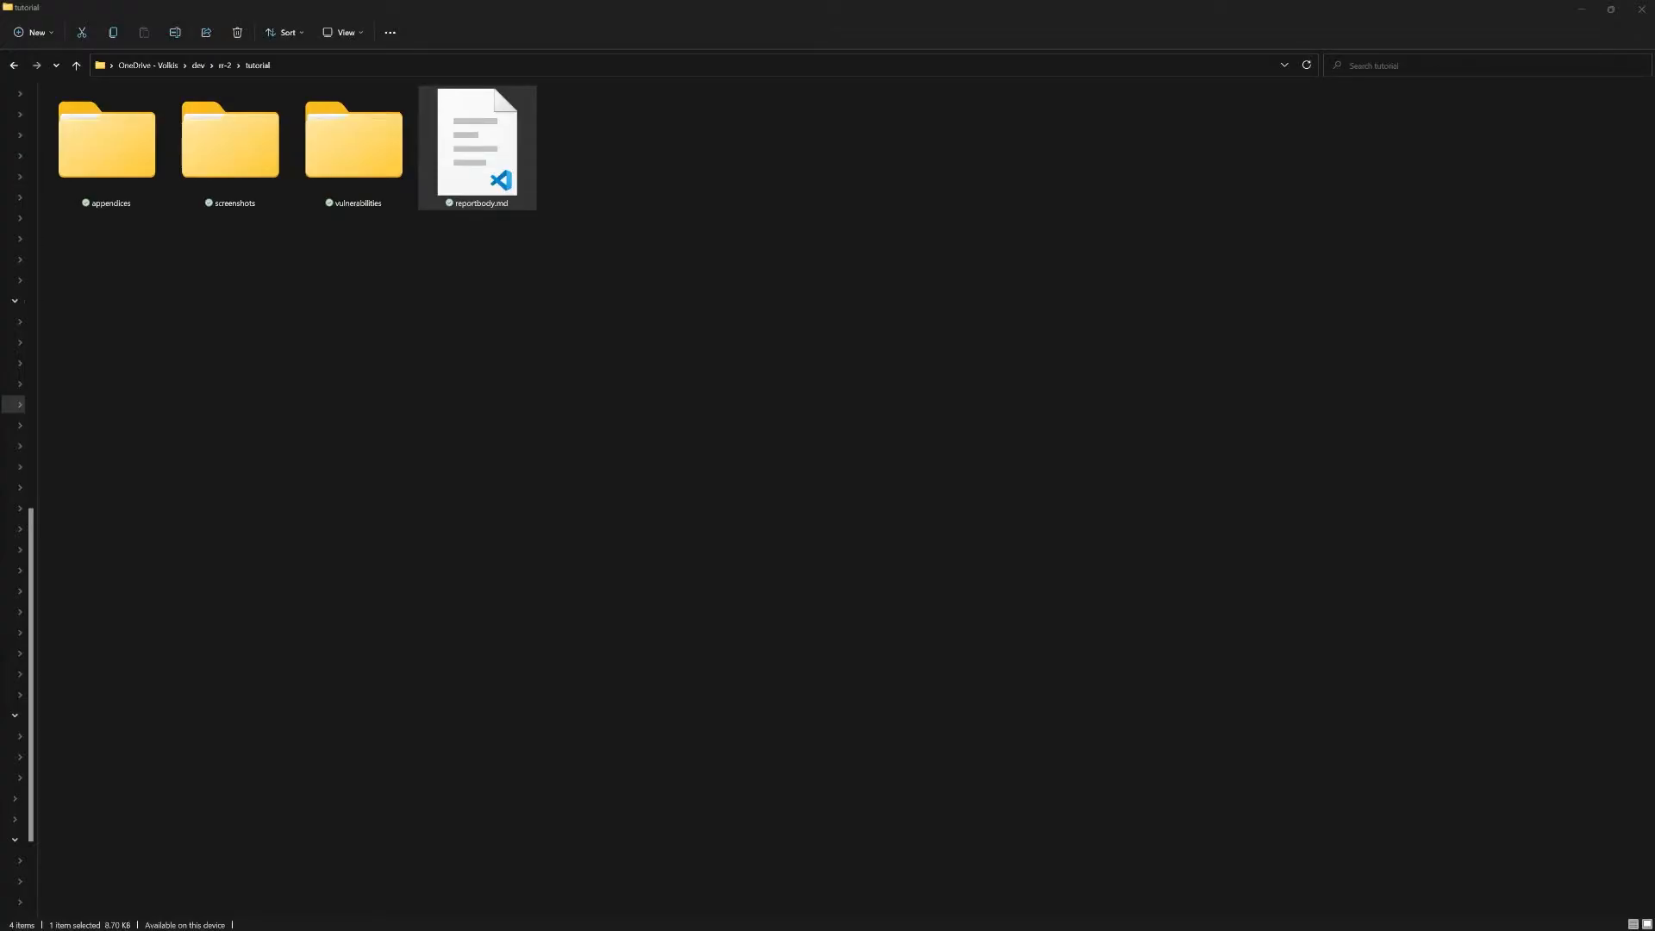
mouse_move(422, 326)
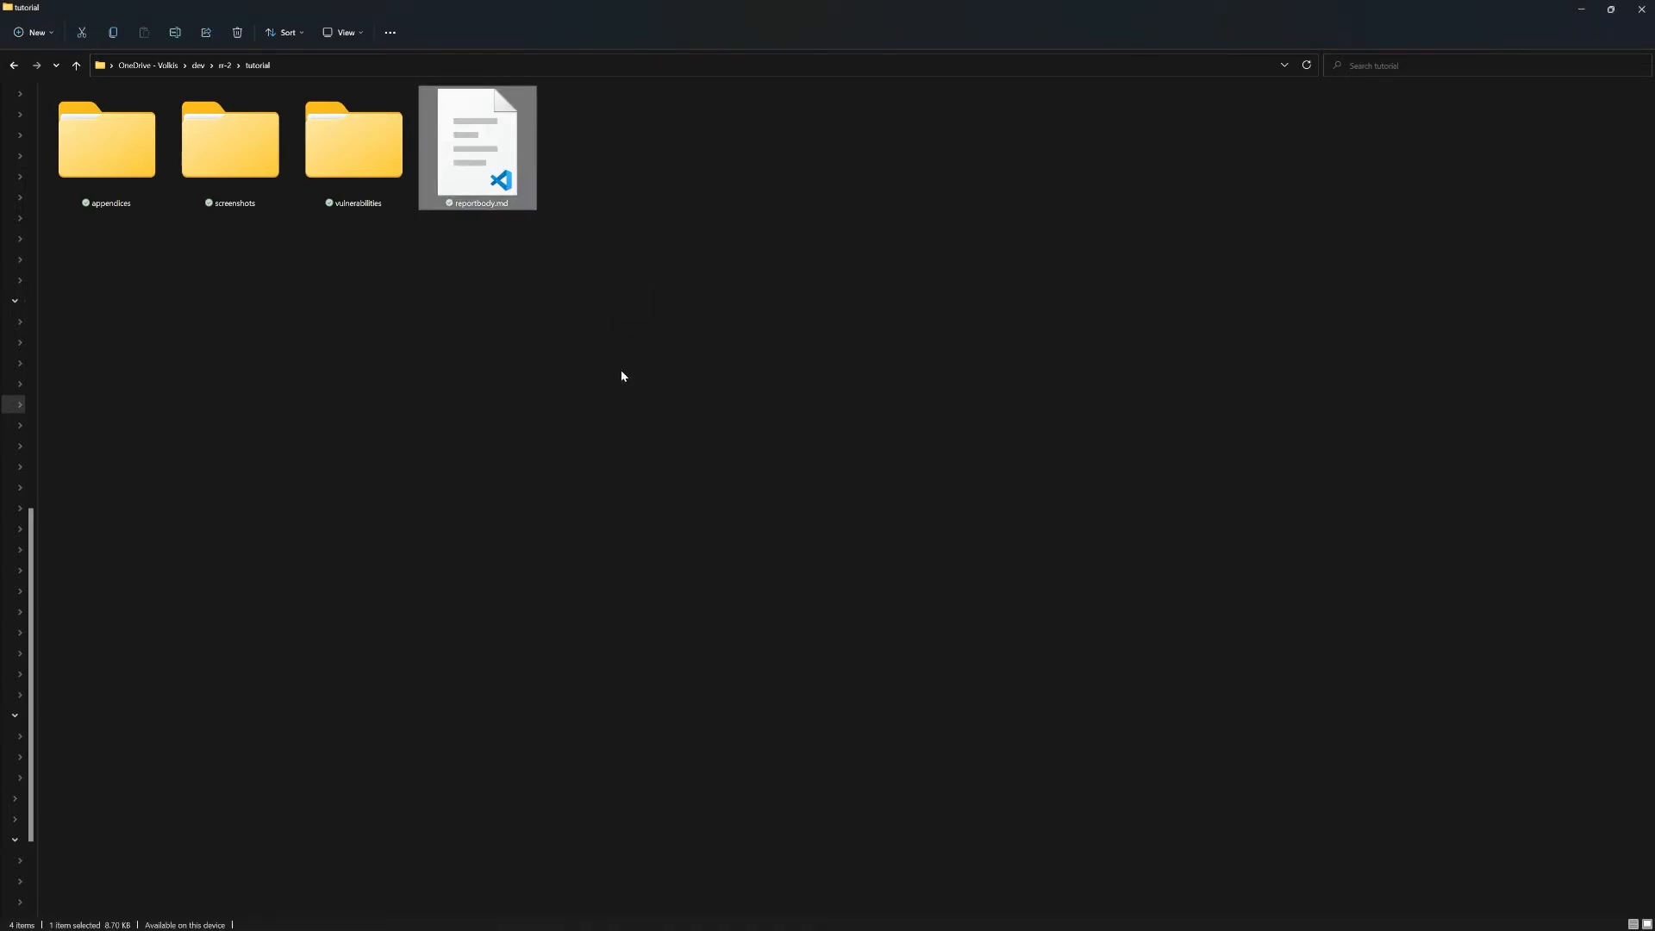
- Open the vulnerabilities folder to reveal HSTS.md and SQL injection.md
click(353, 143)
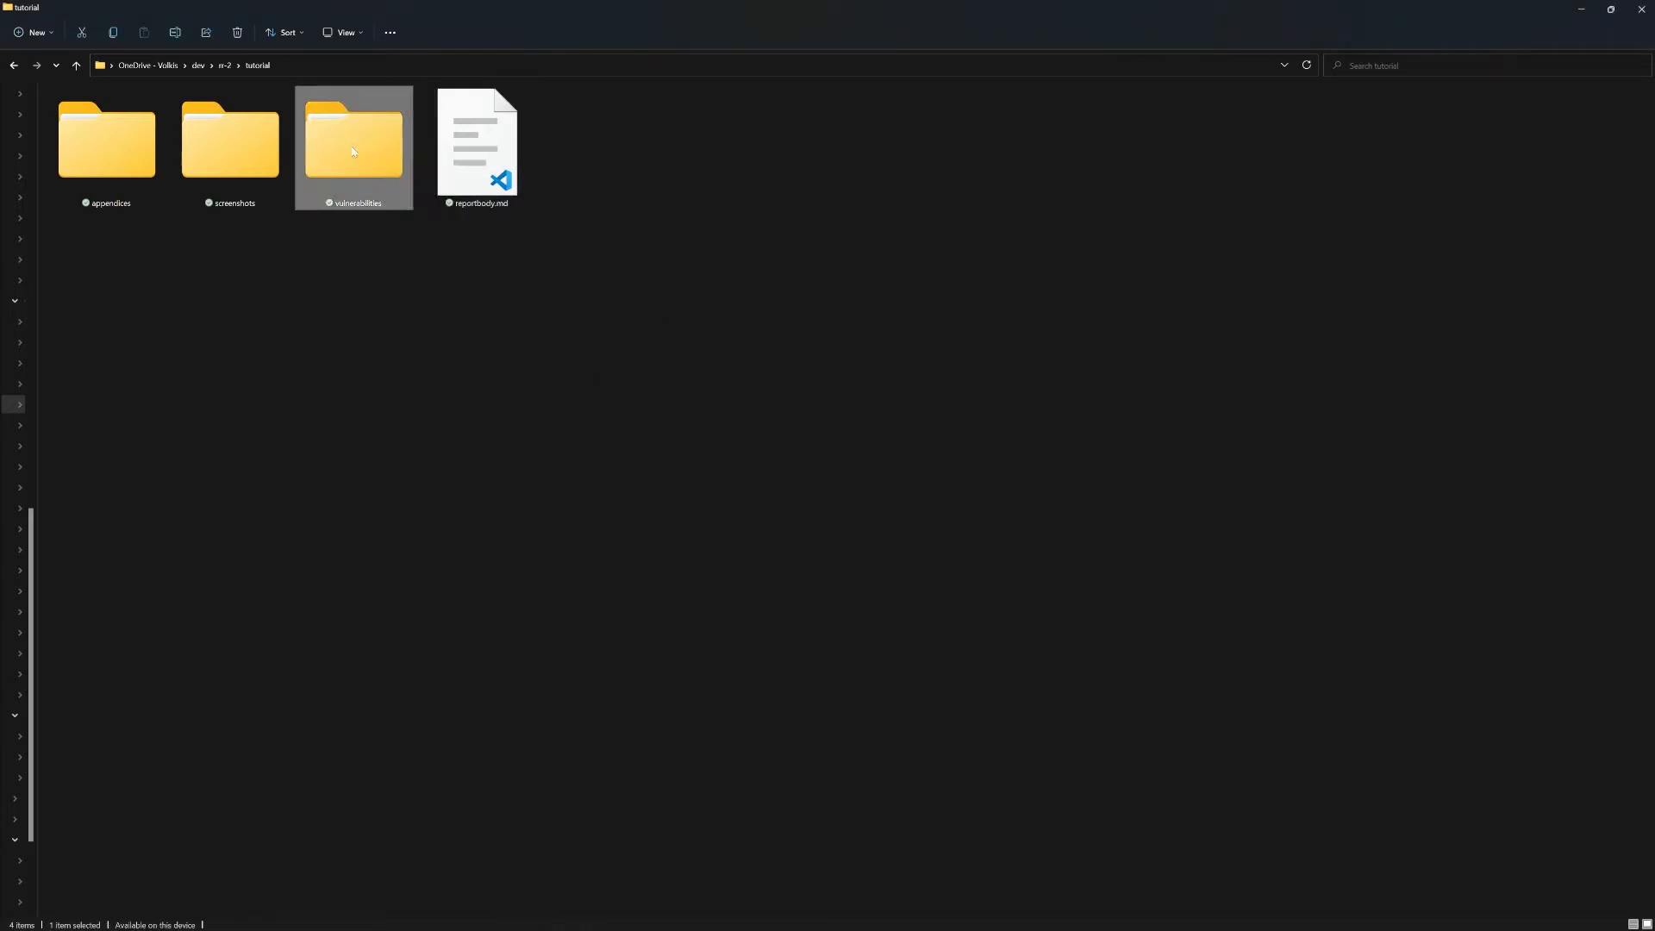
click(105, 143)
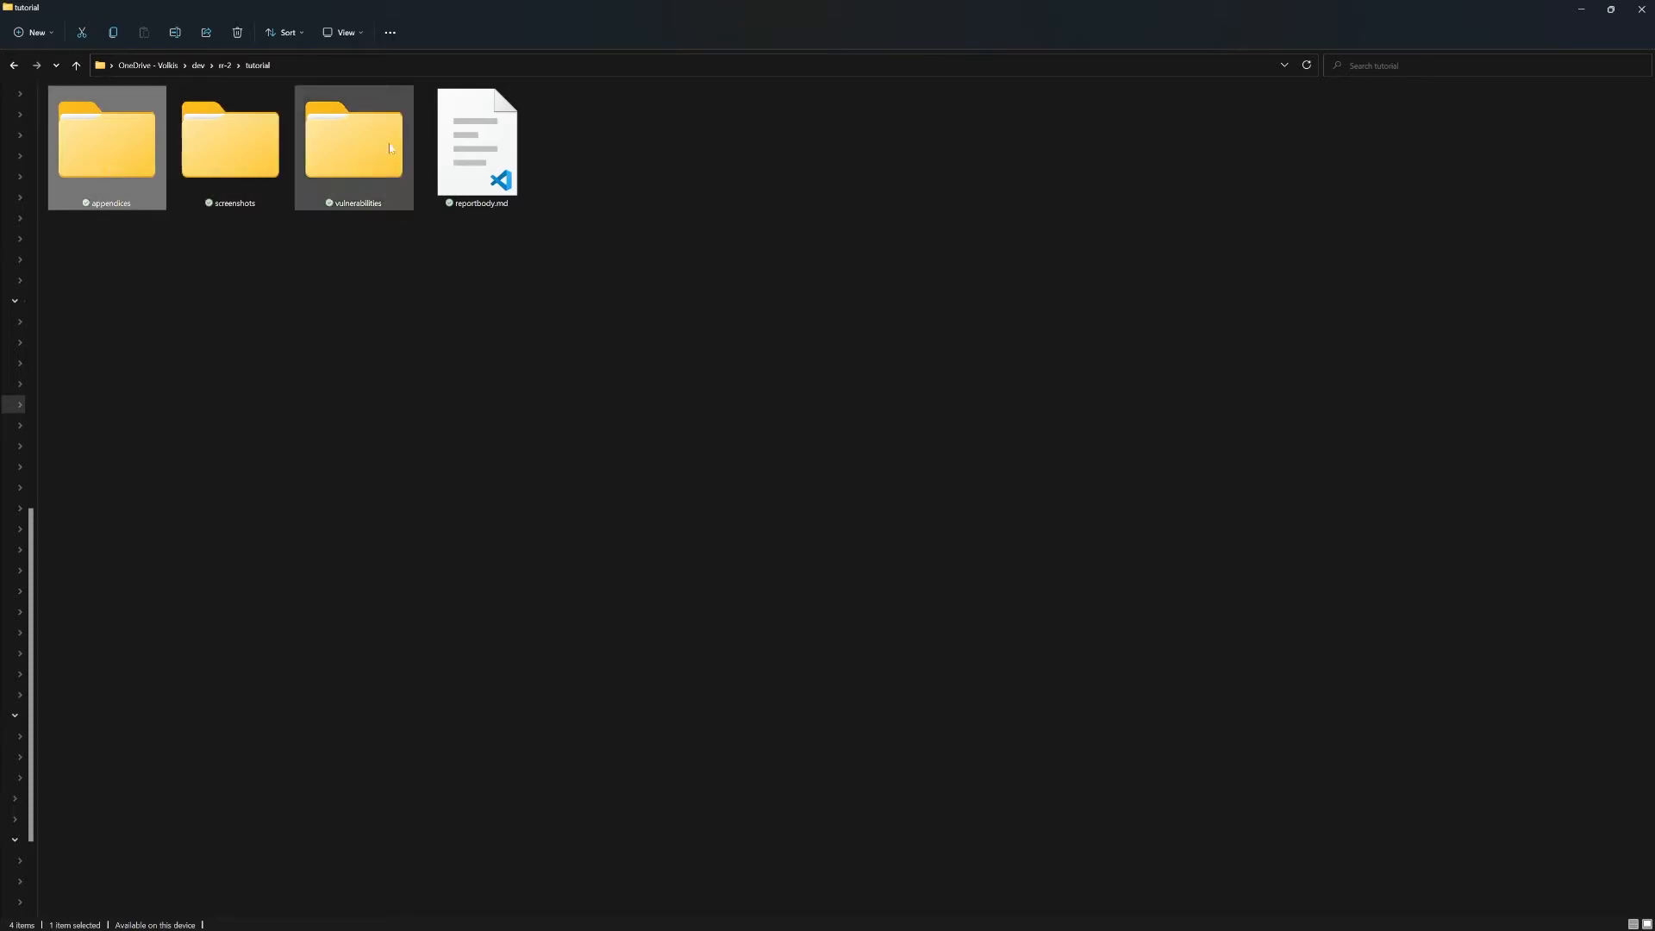
double_click(353, 144)
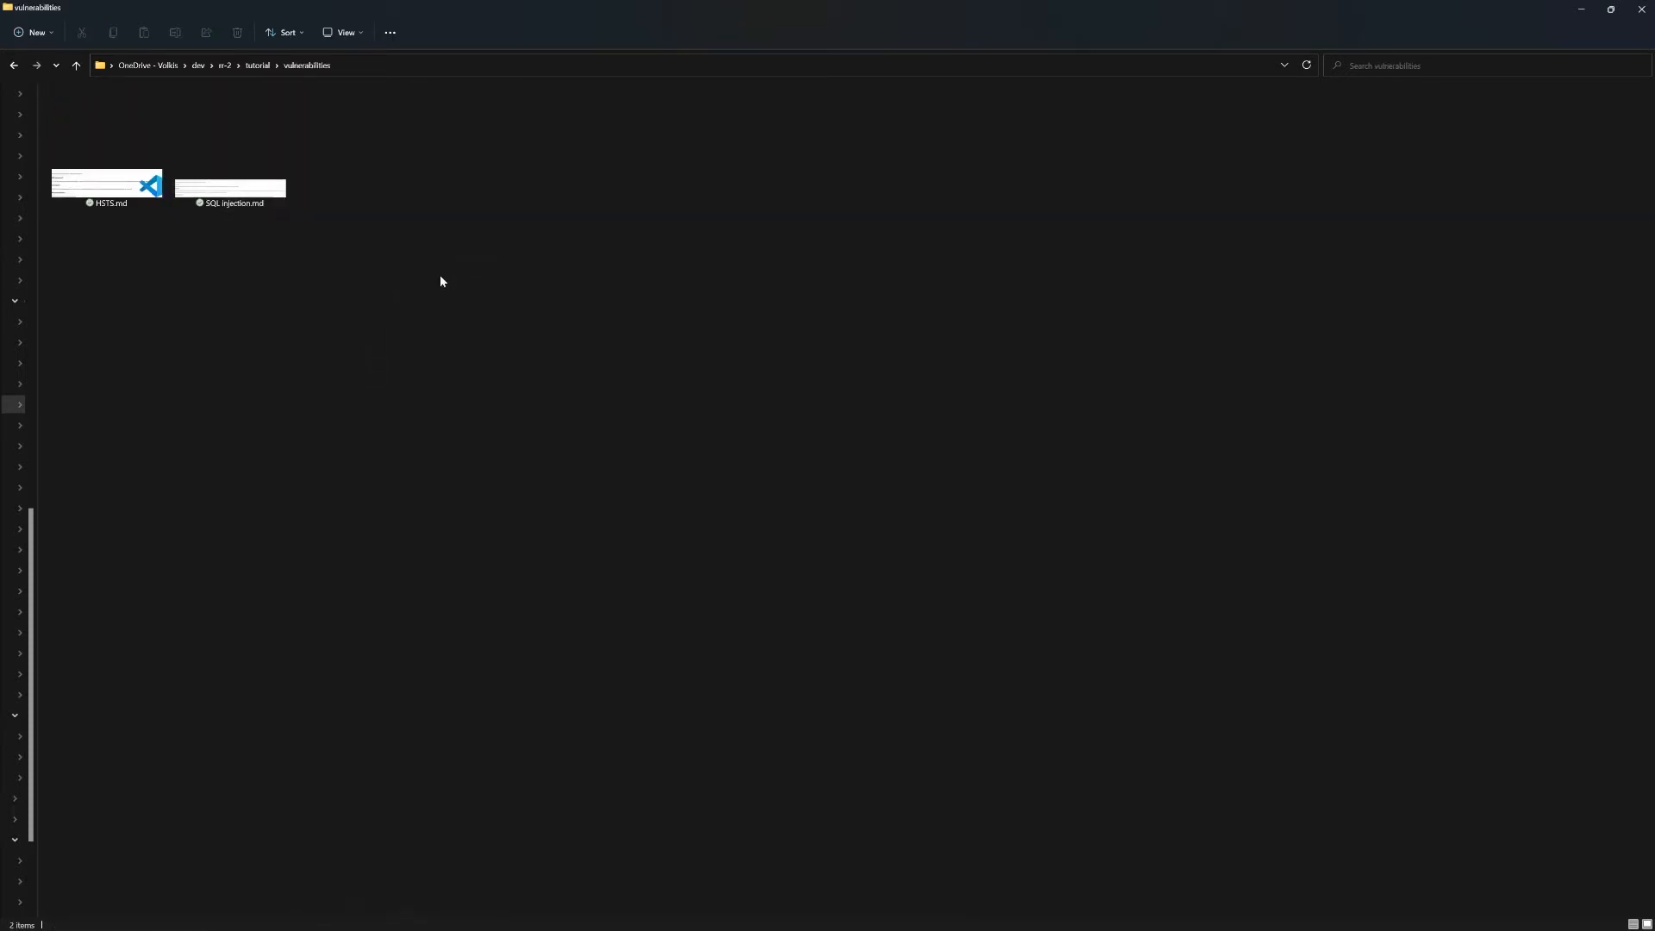
mouse_move(533, 334)
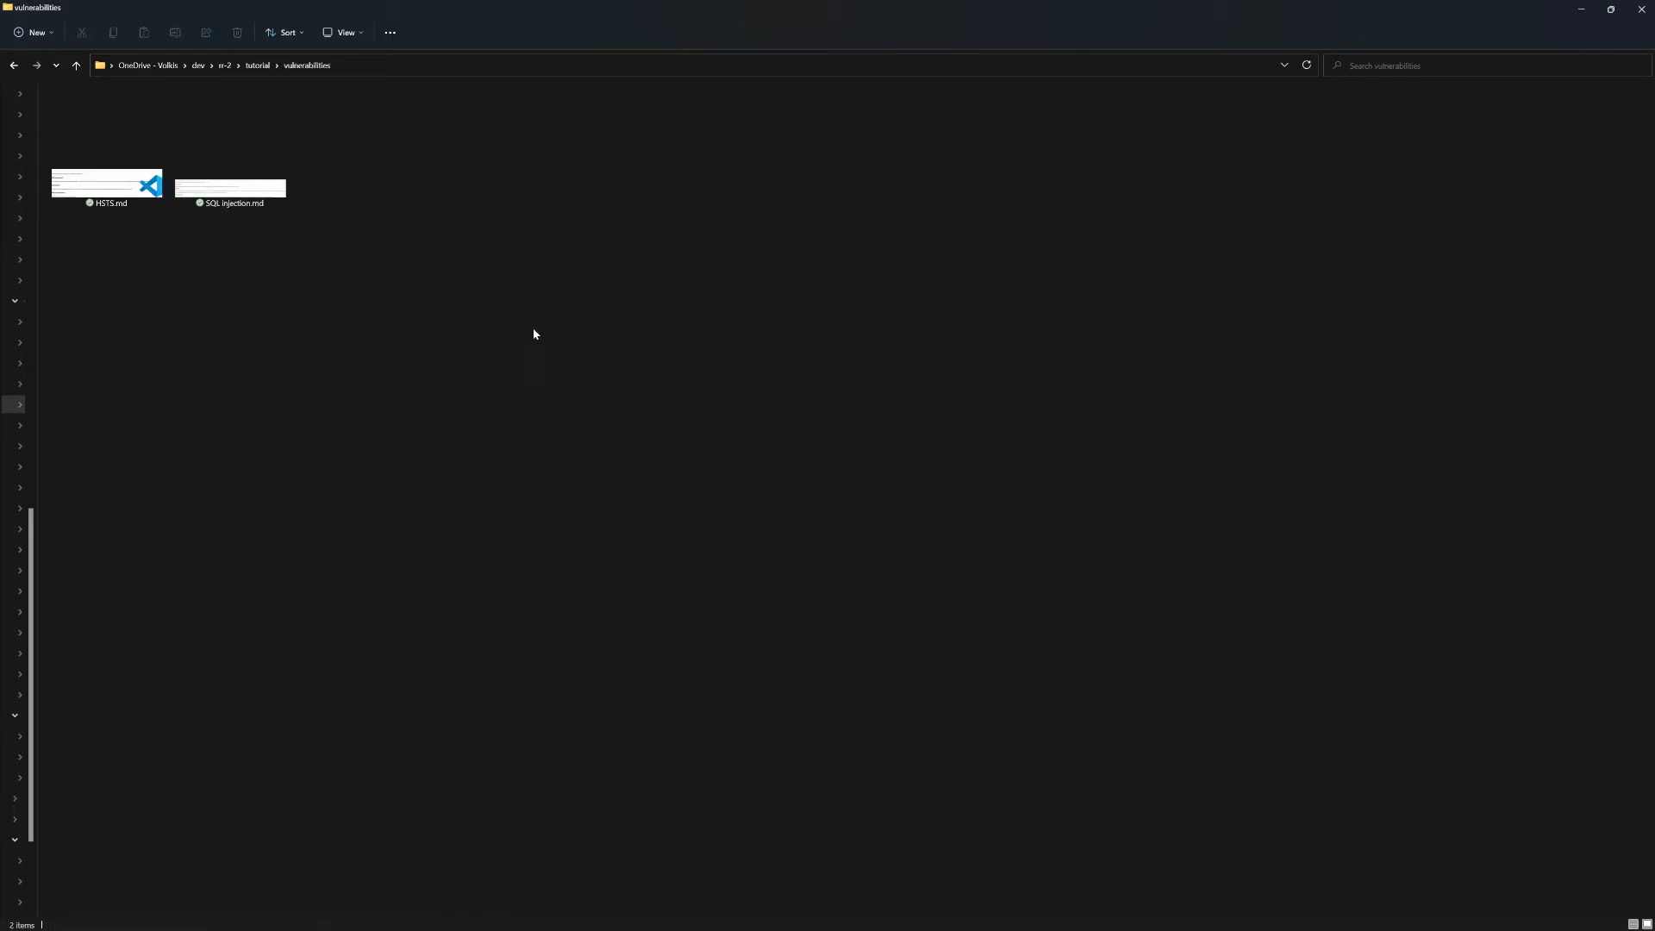
mouse_move(676, 241)
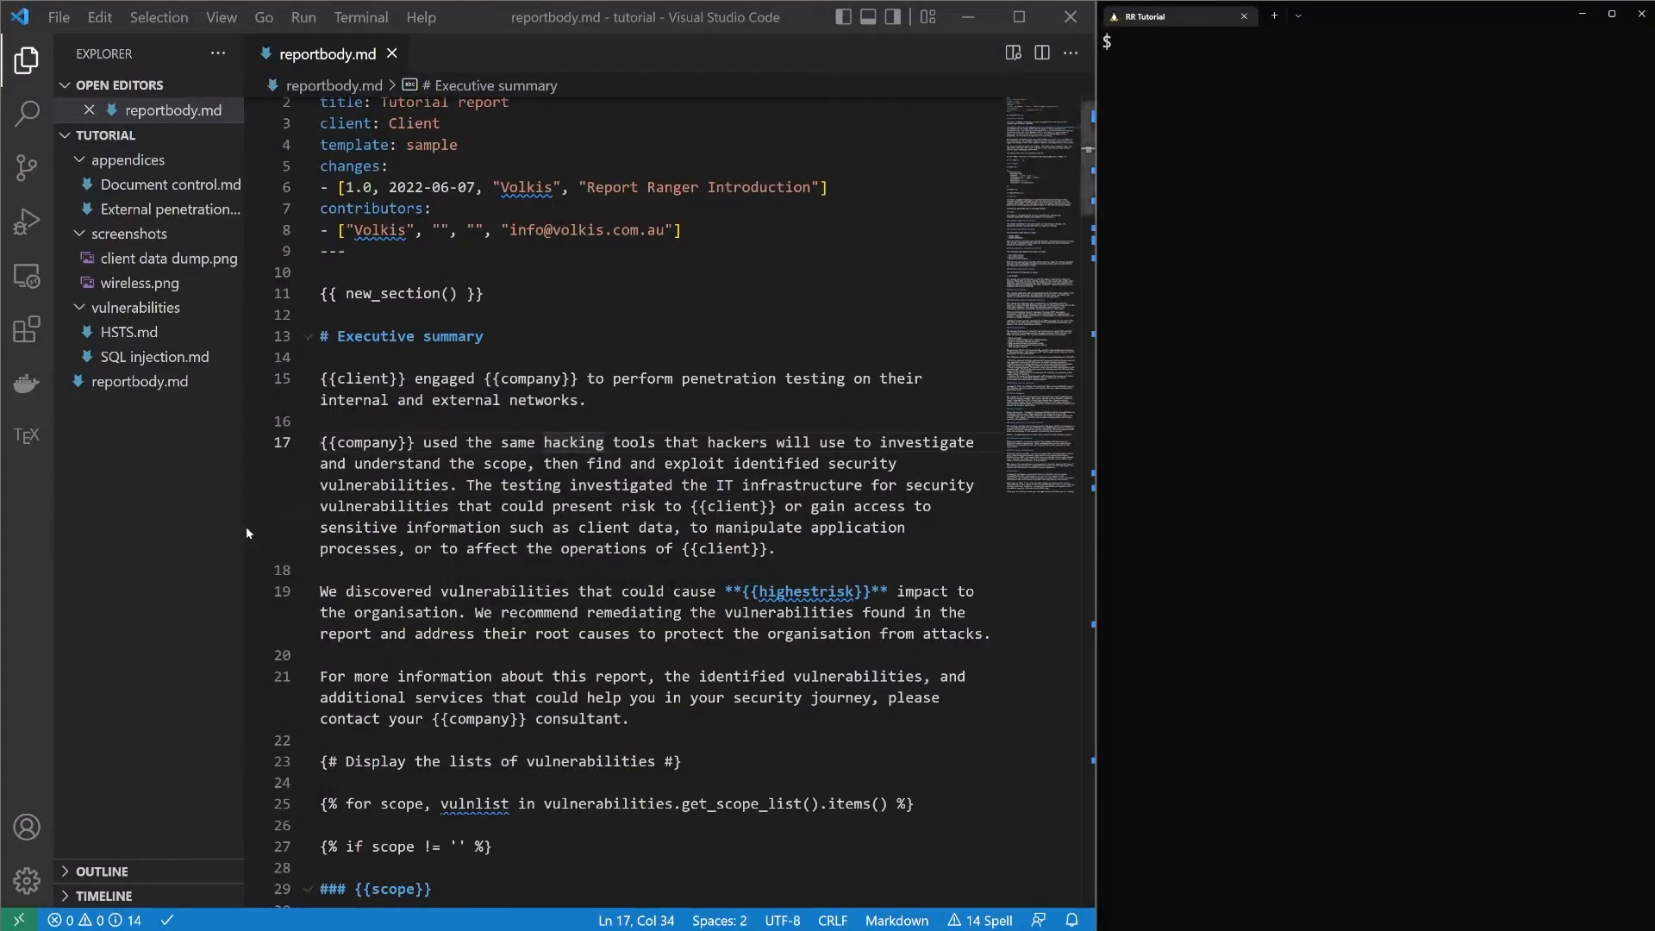
scroll(up, 3)
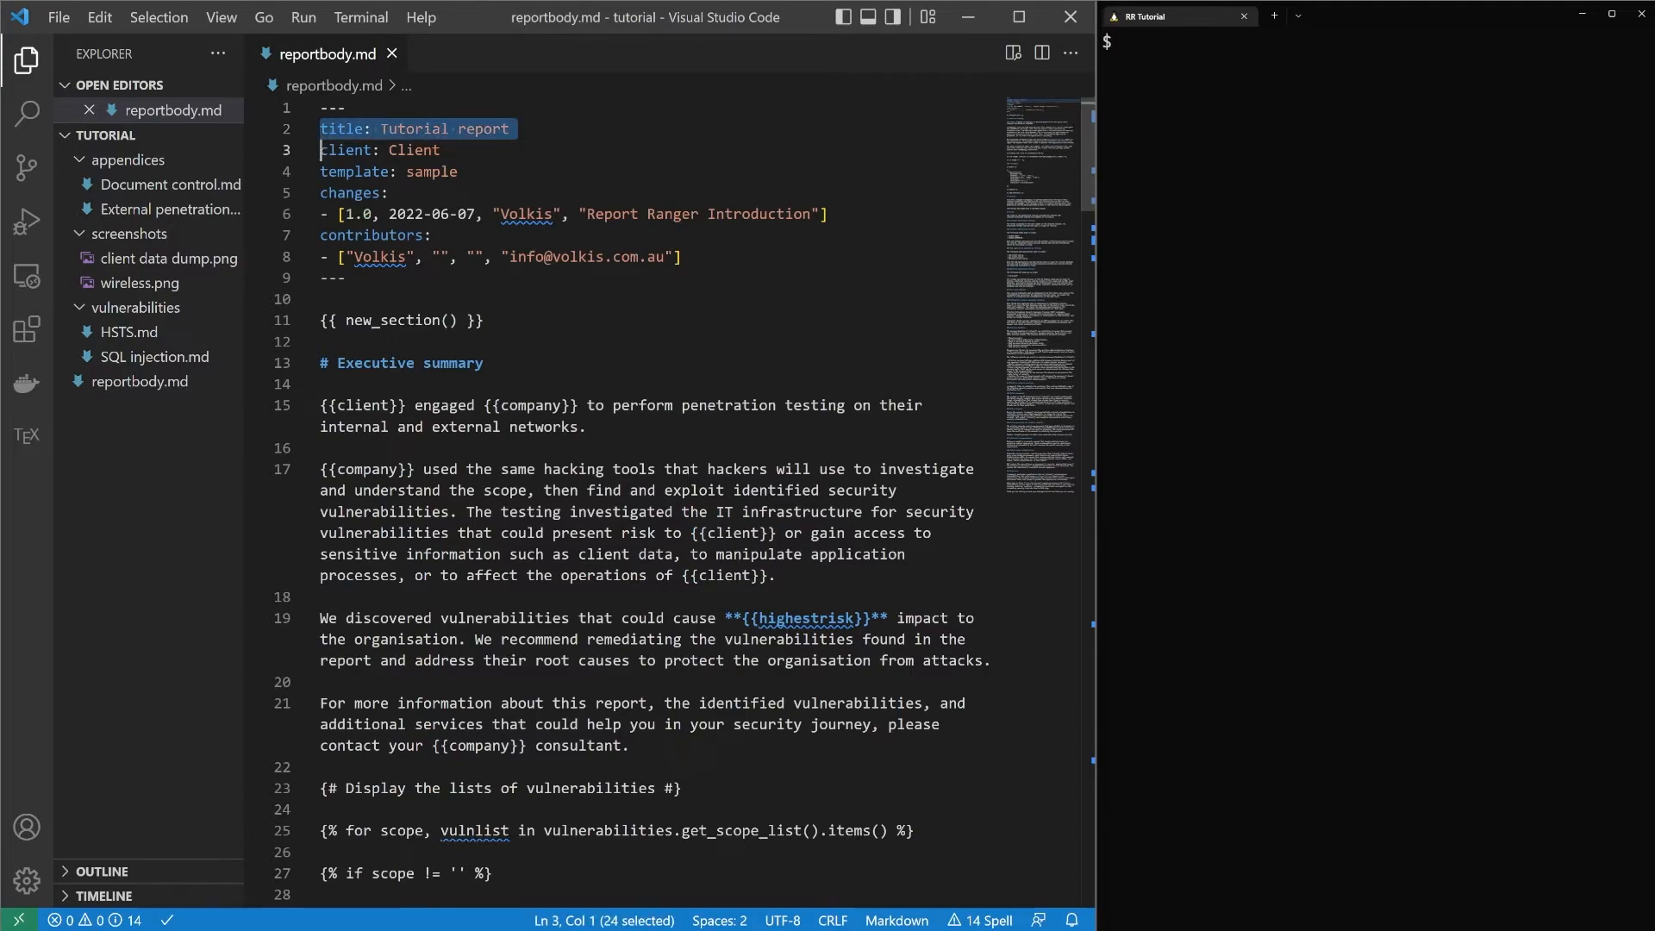
click(410, 127)
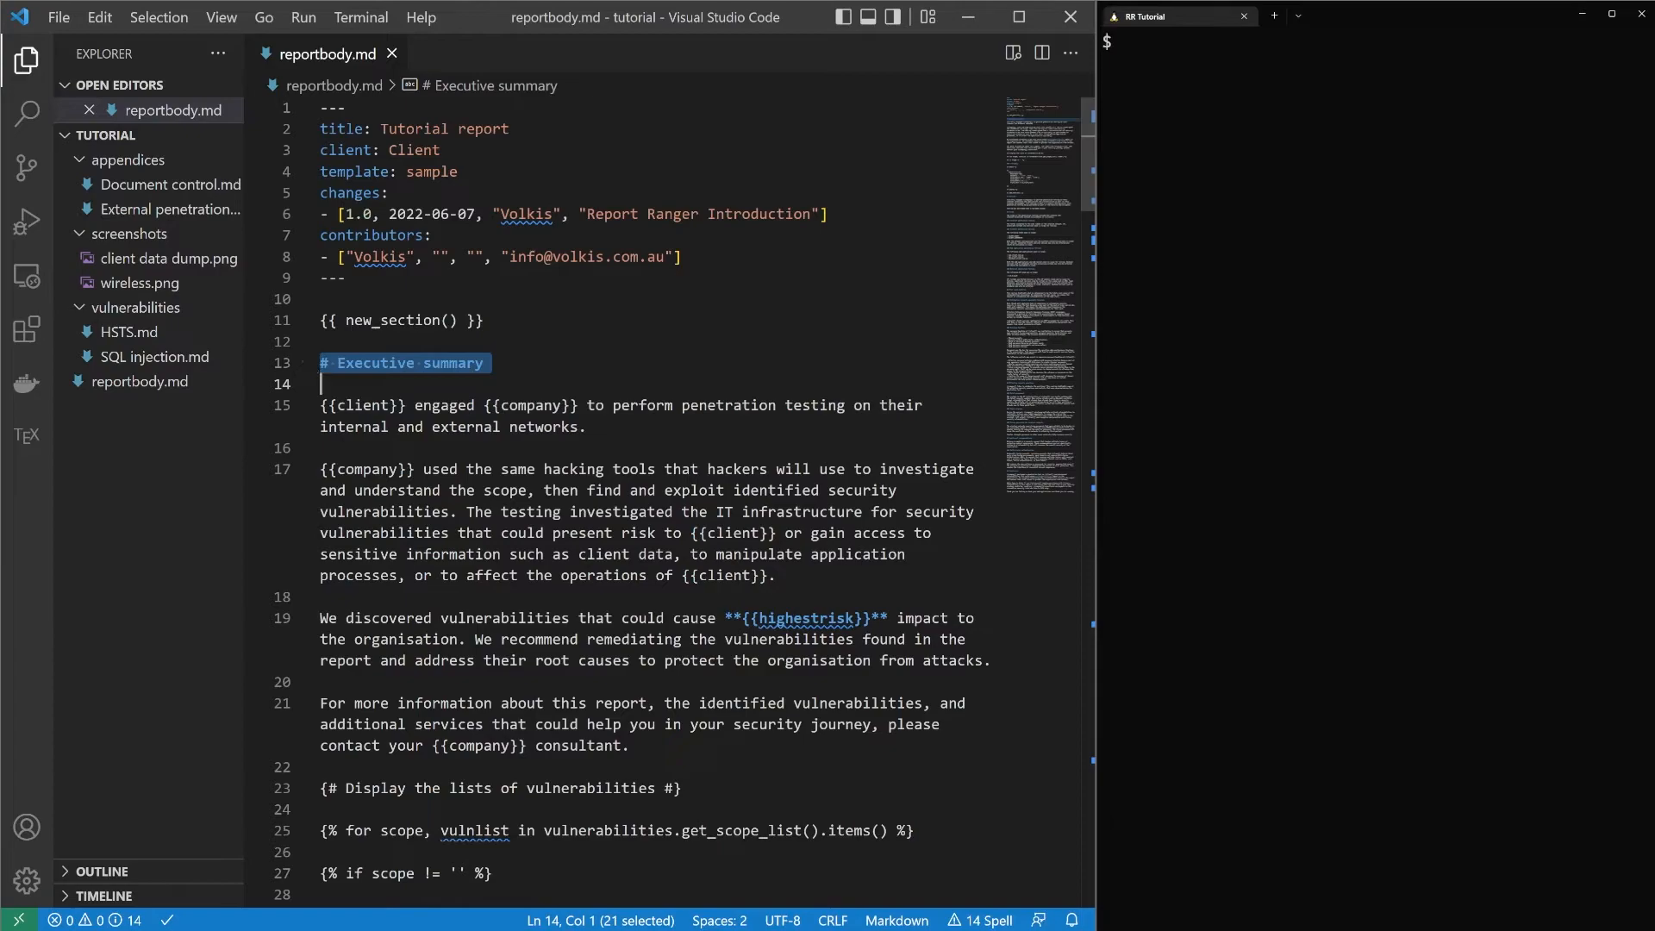
click(321, 362)
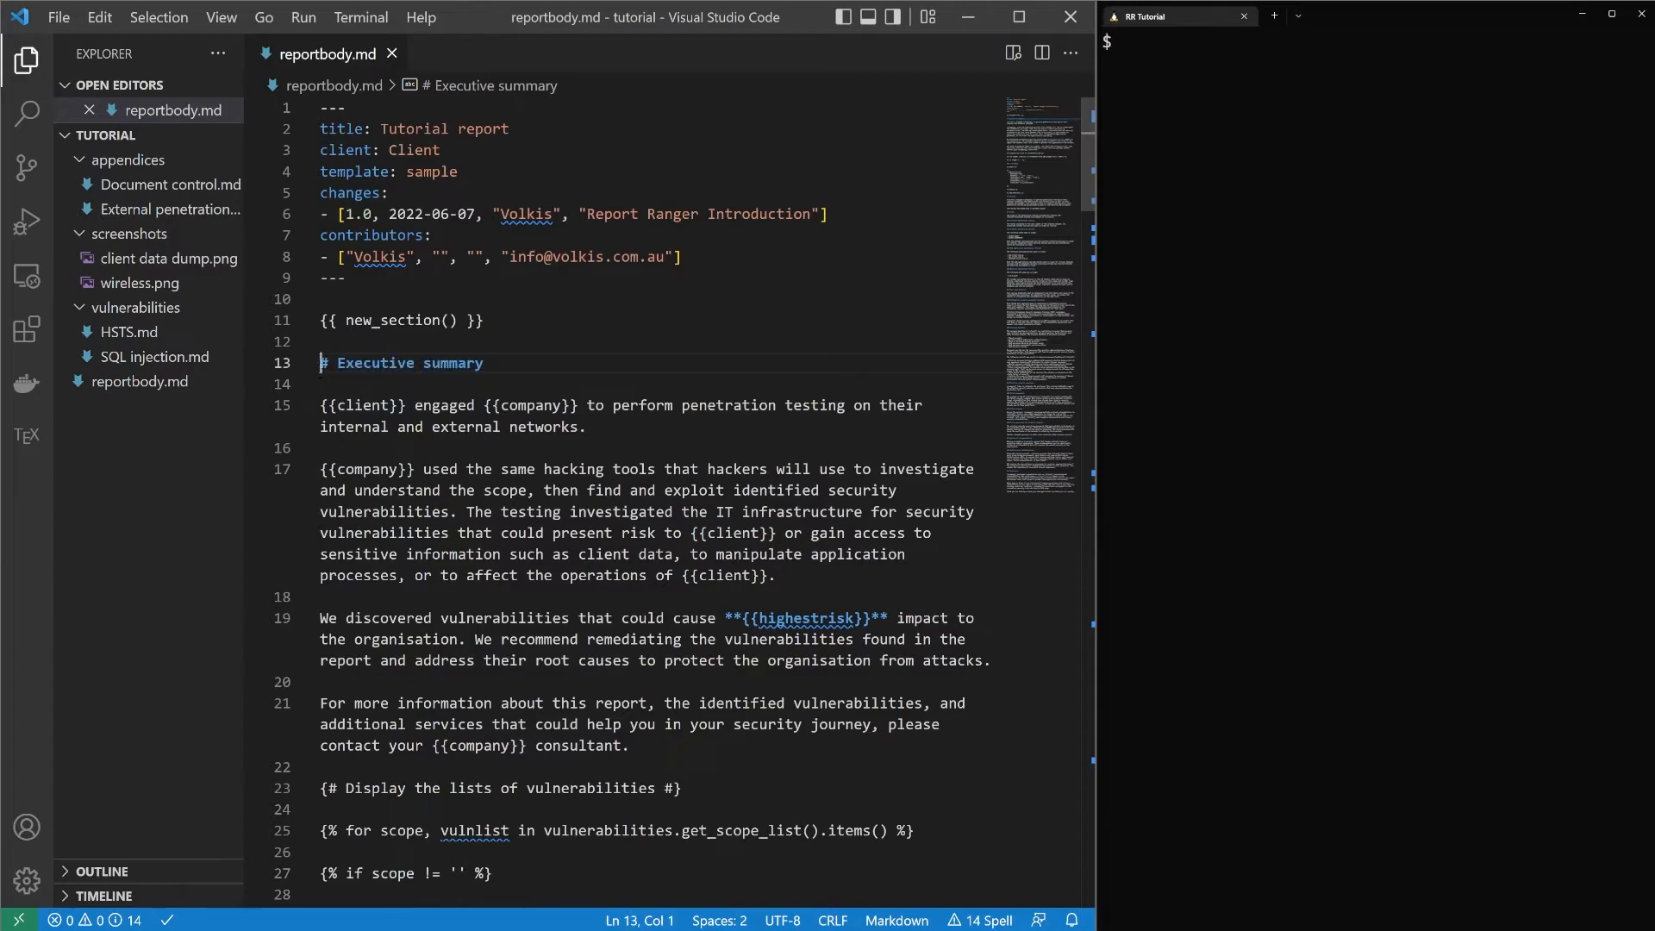
double_click(360, 404)
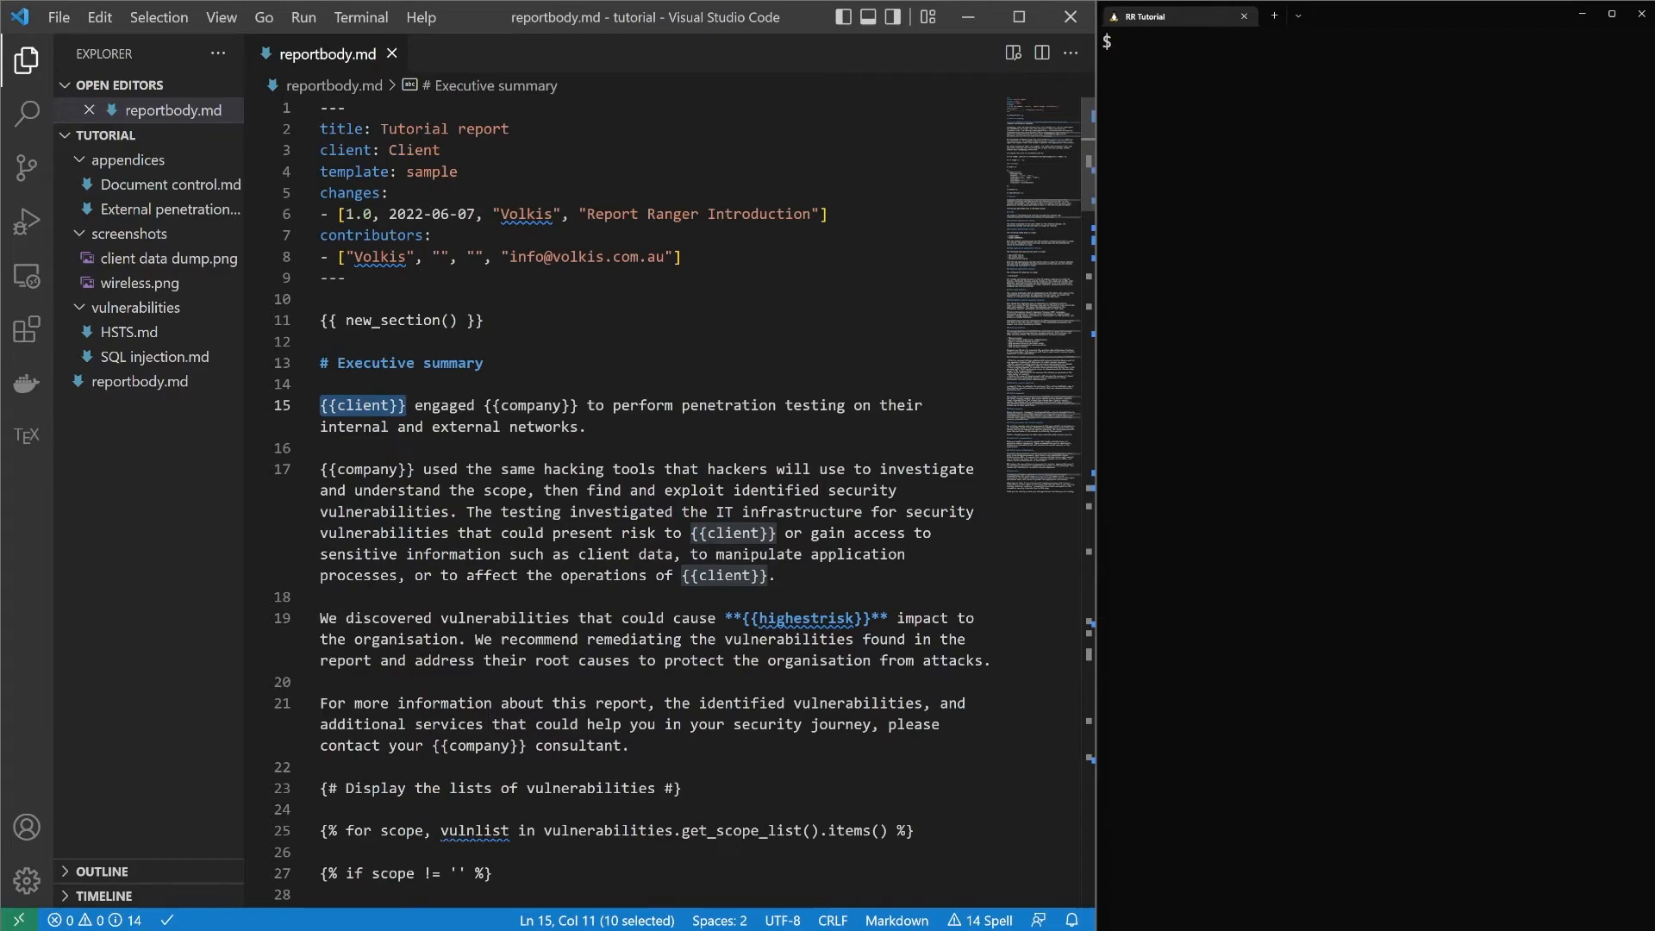
click(481, 405)
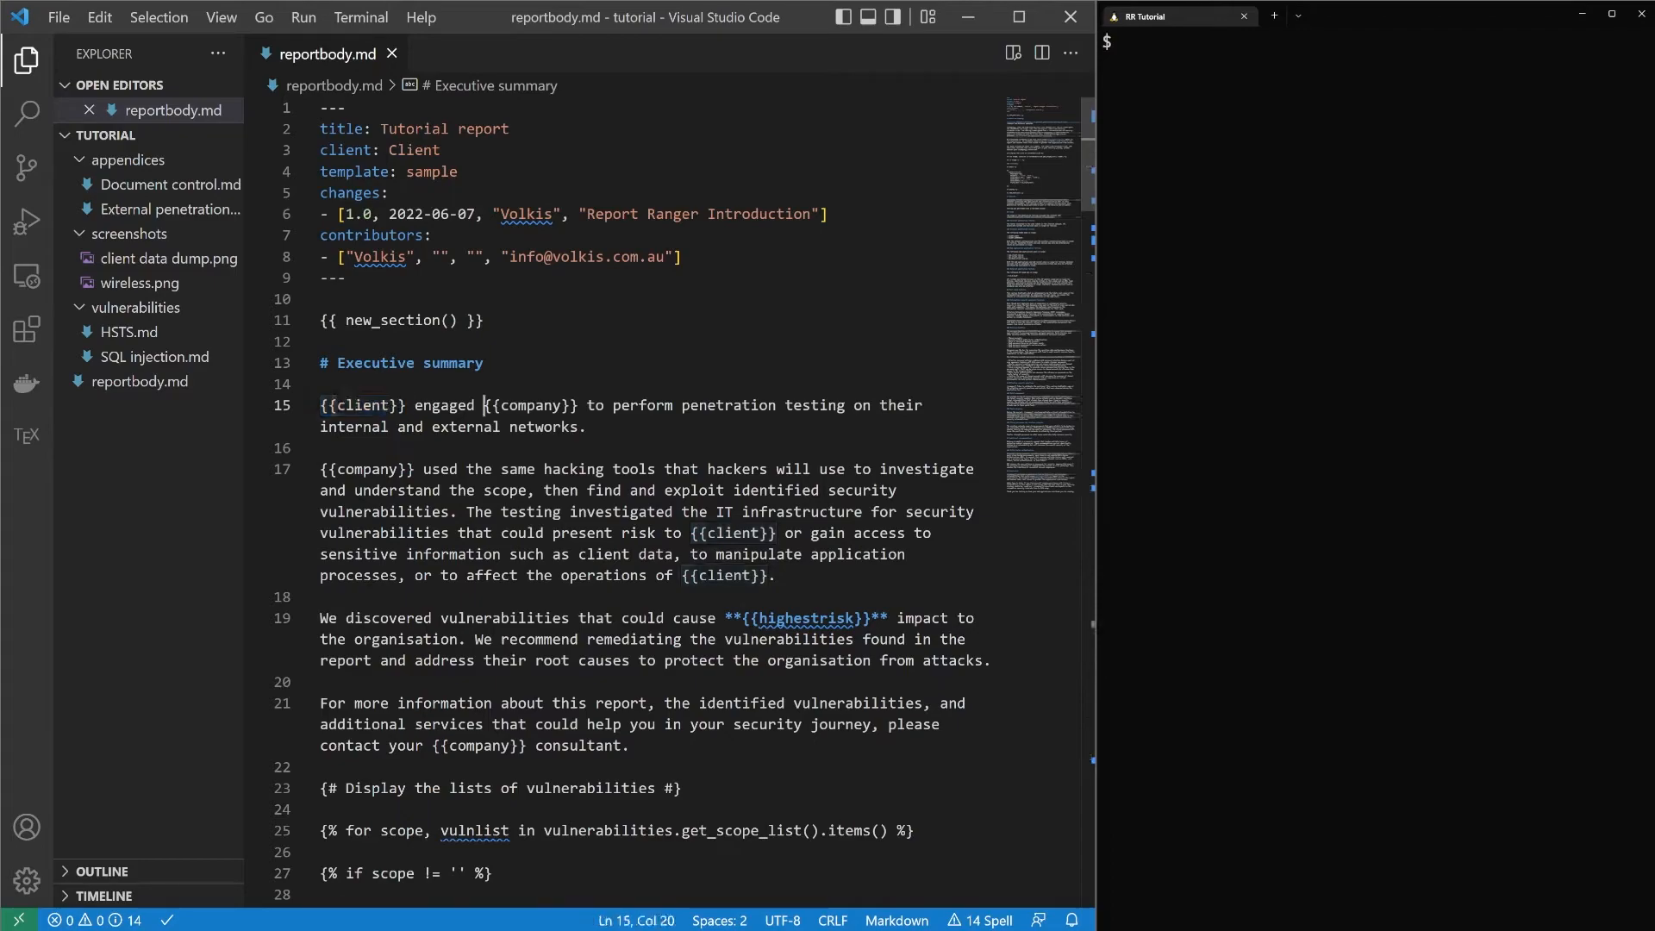
double_click(529, 405)
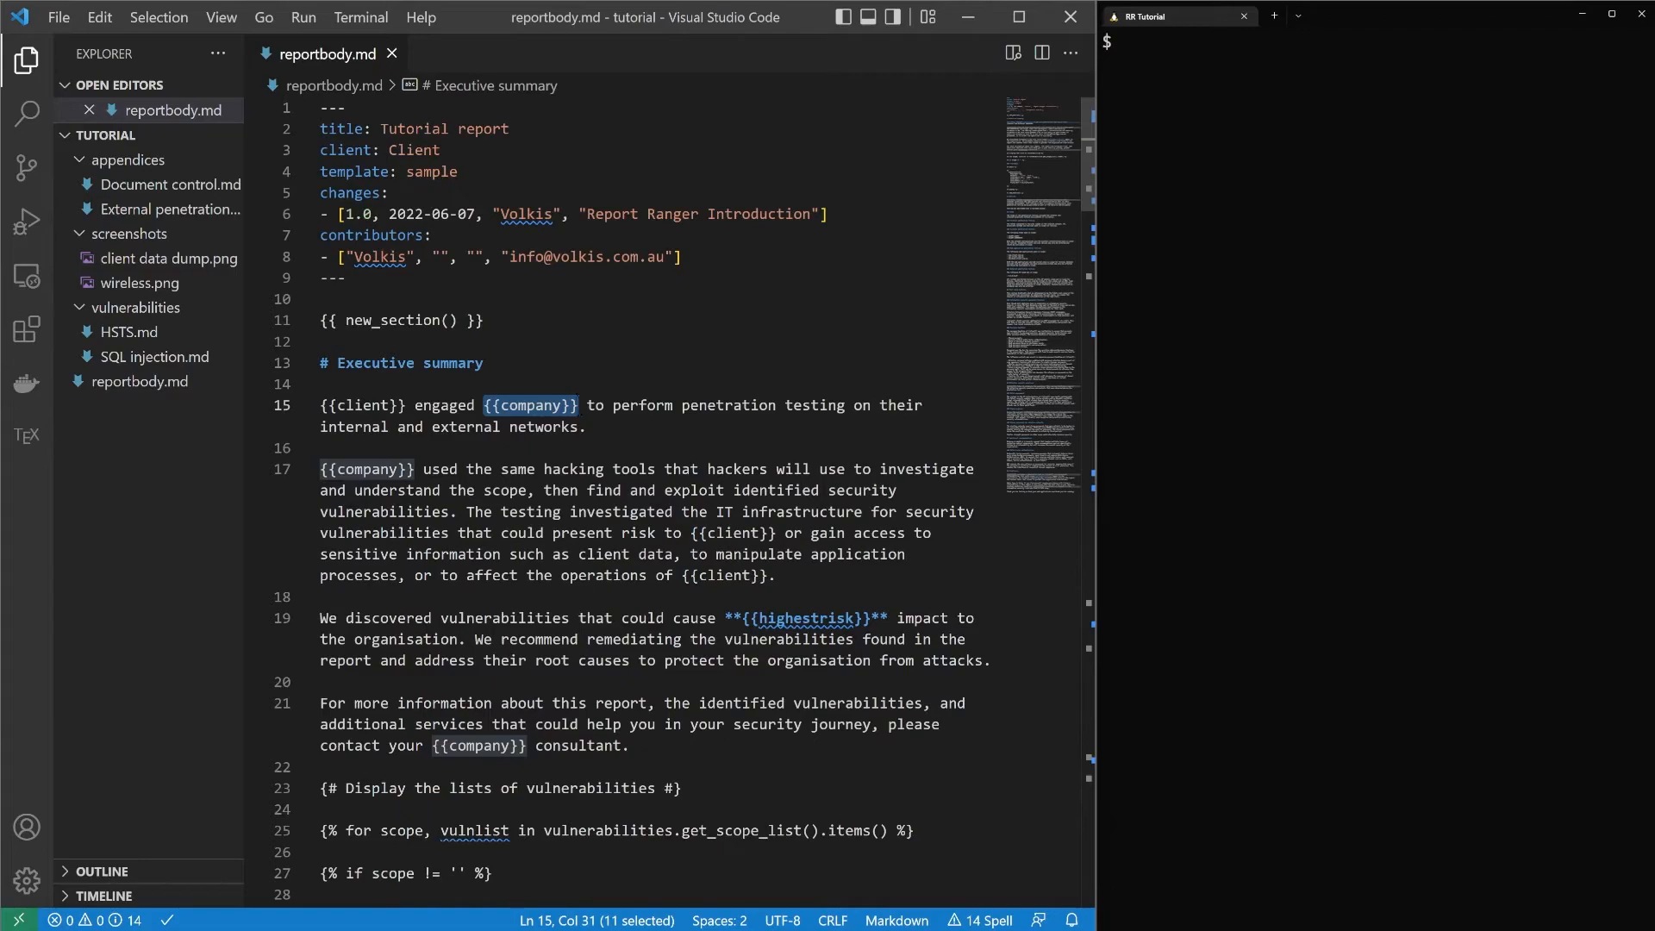
click(502, 489)
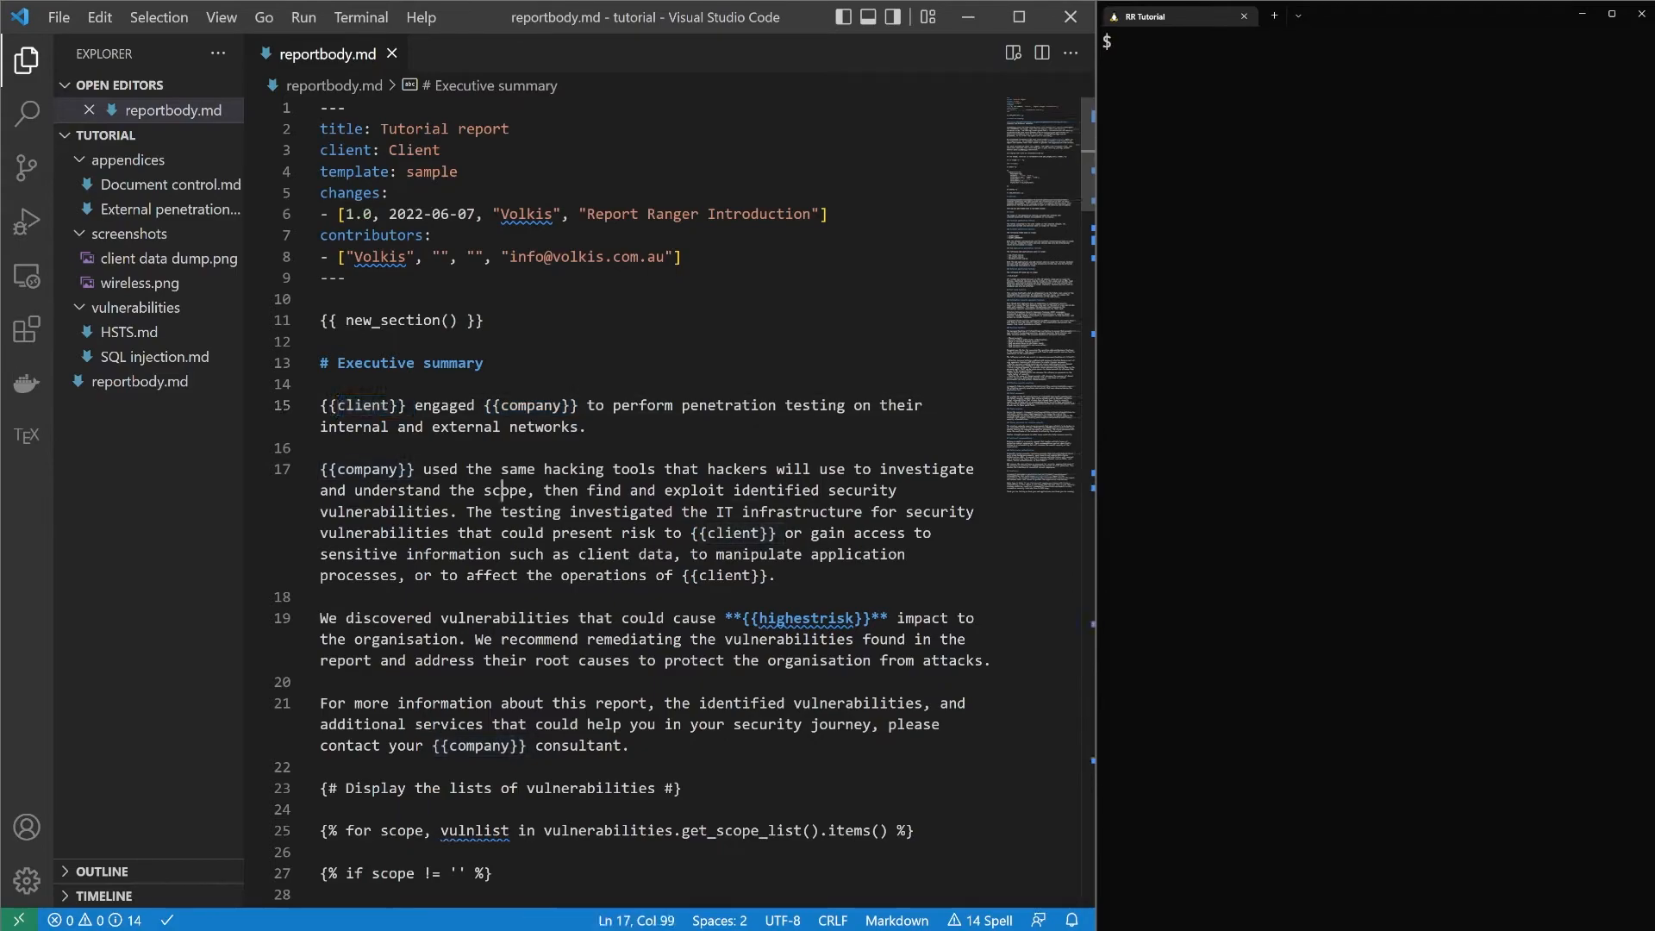
double_click(801, 617)
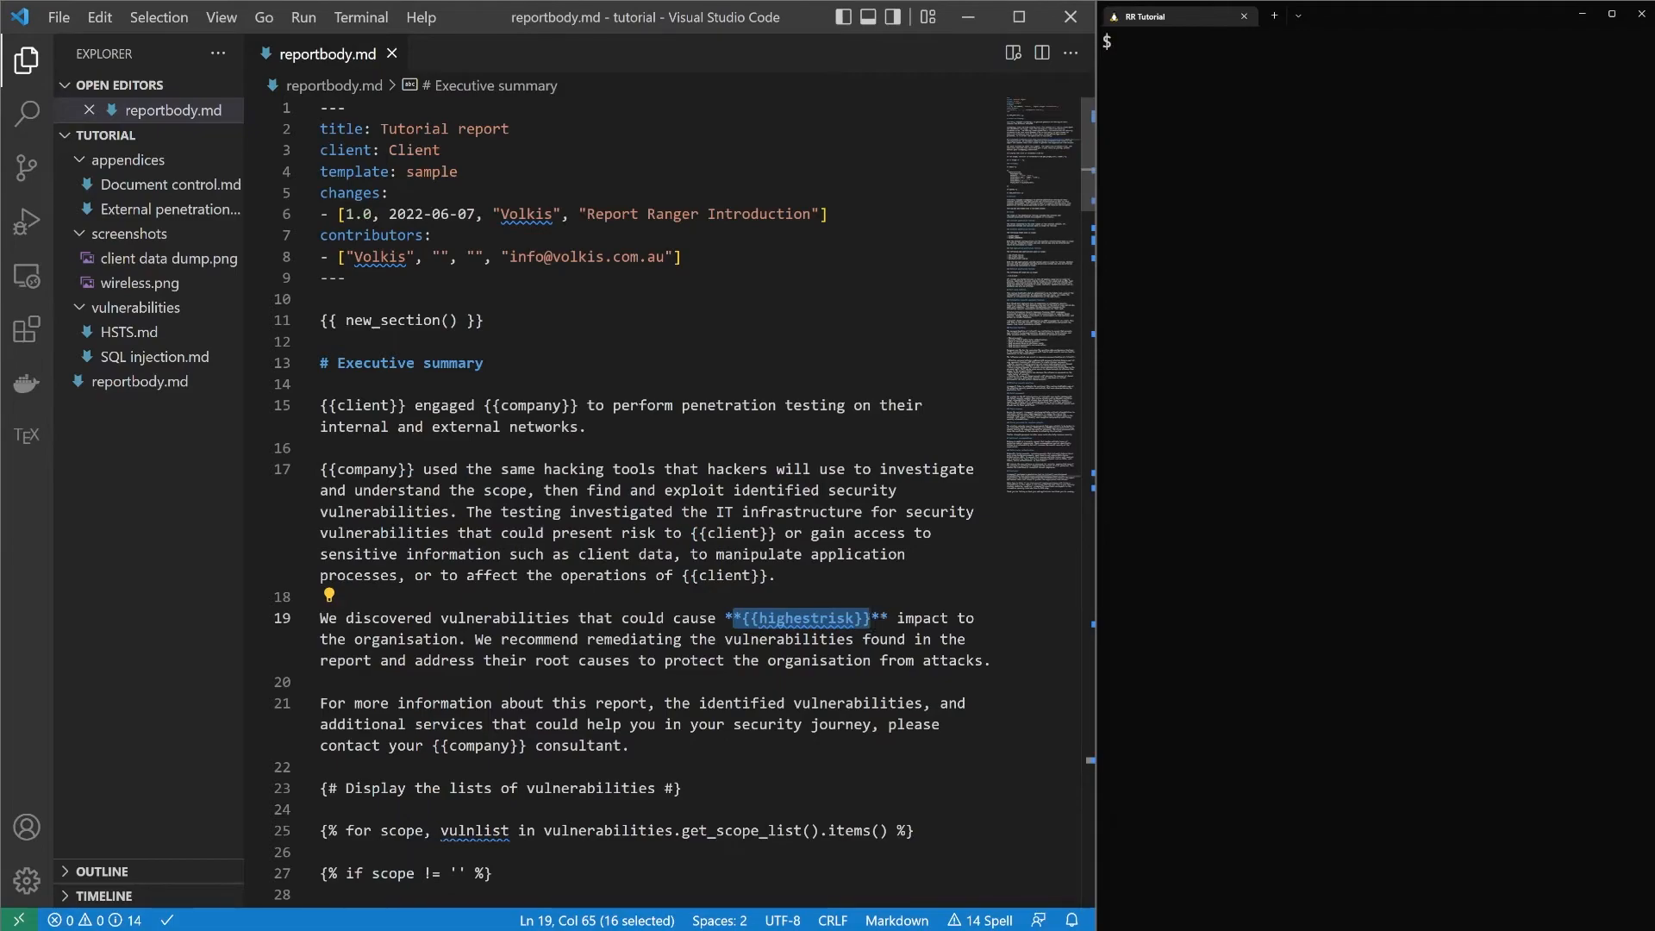
click(438, 469)
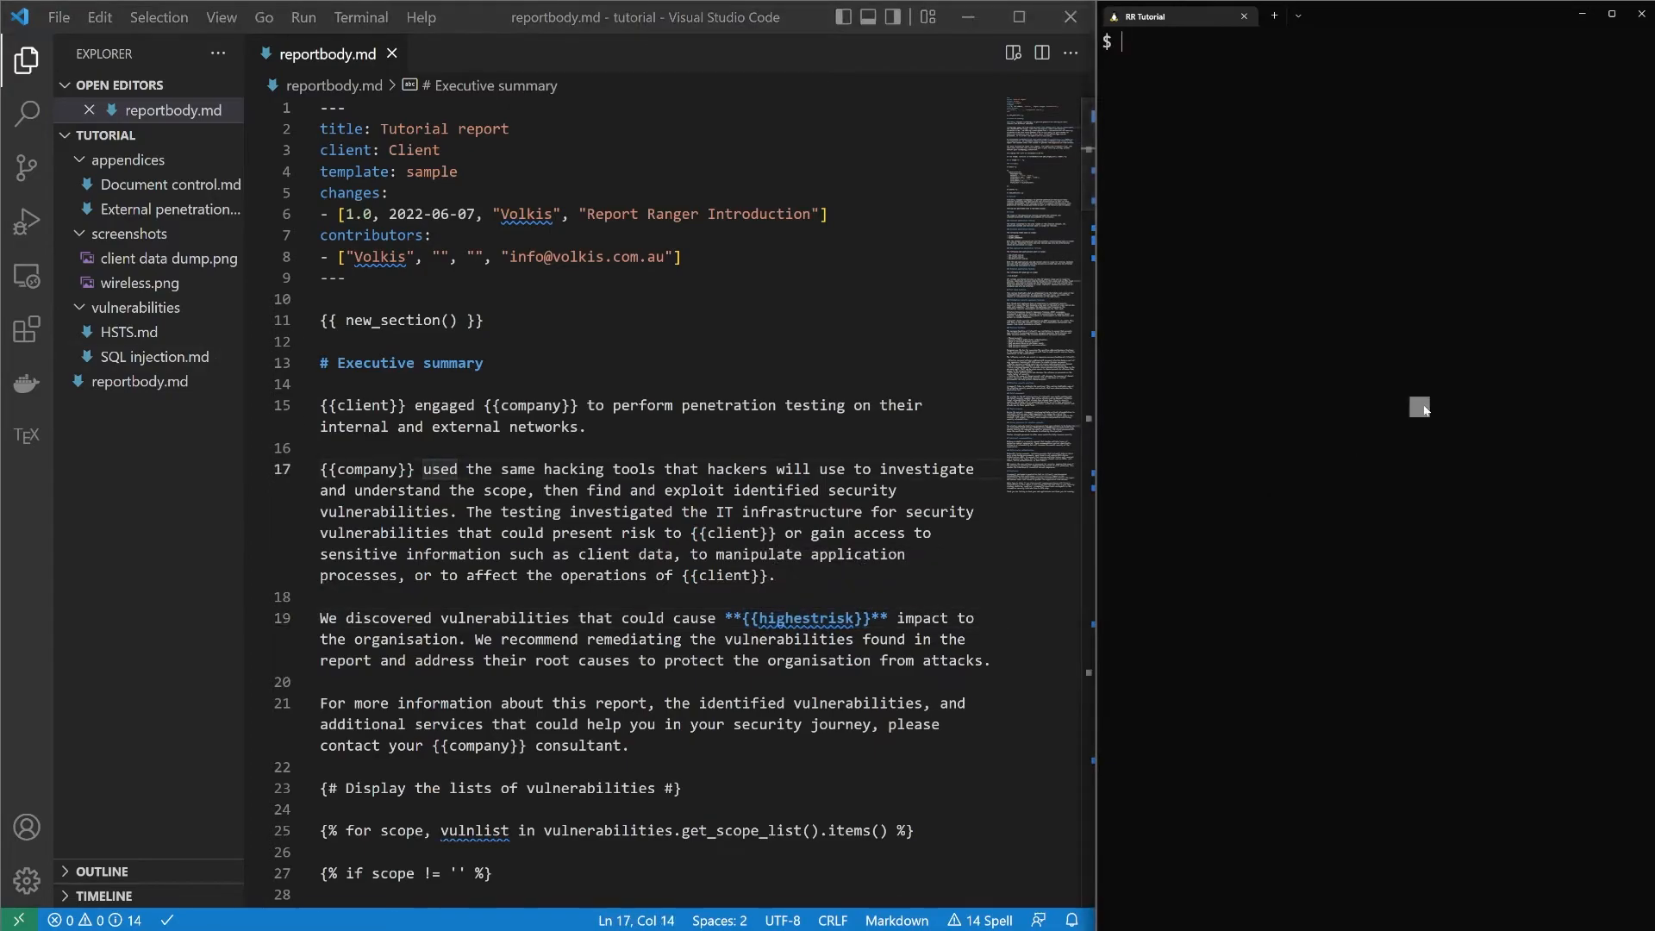
scroll(down, 3)
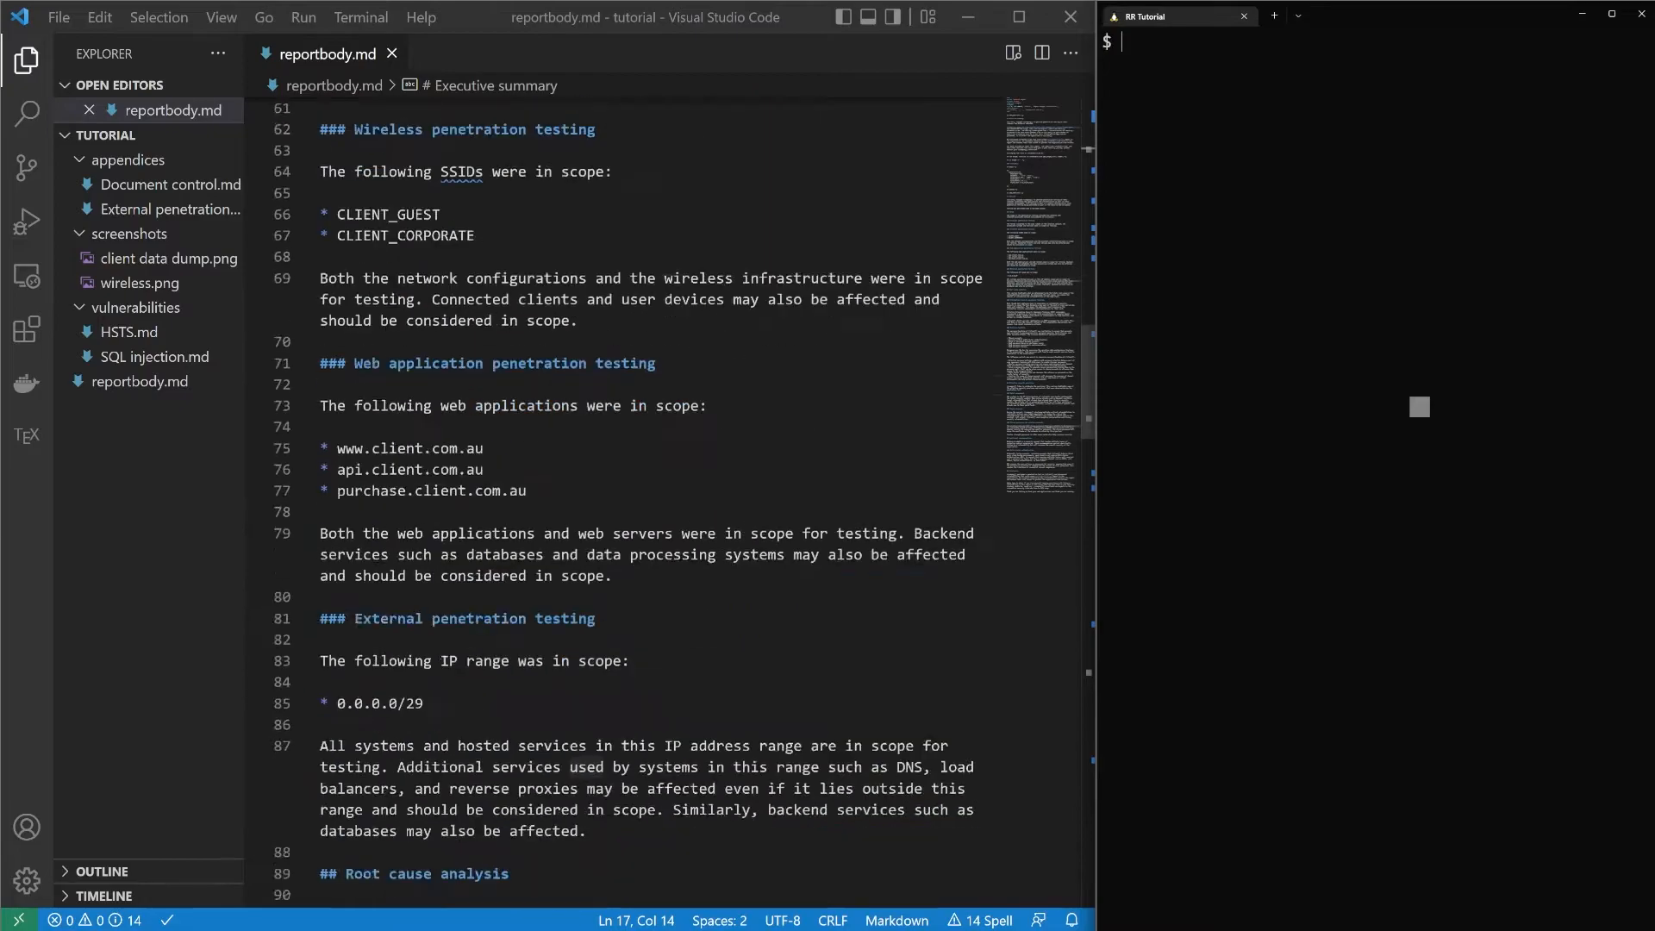
scroll(up, 3)
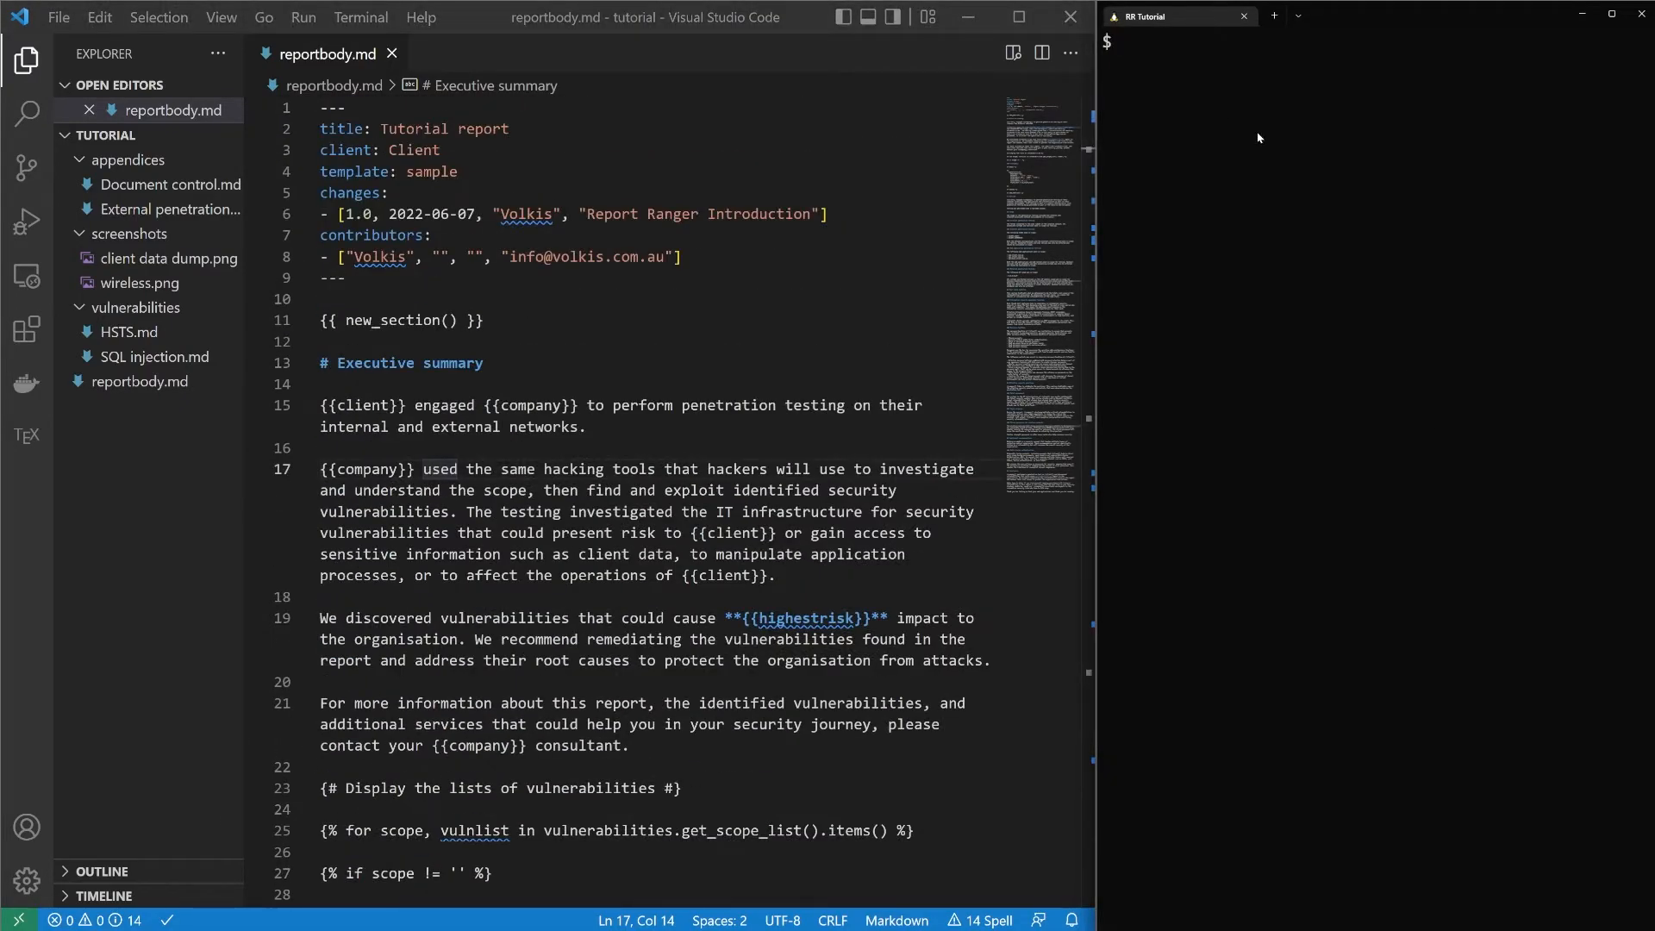
- Run rr -i reportbody.md -o output.md to compile the report into output.md
text(rr -i)
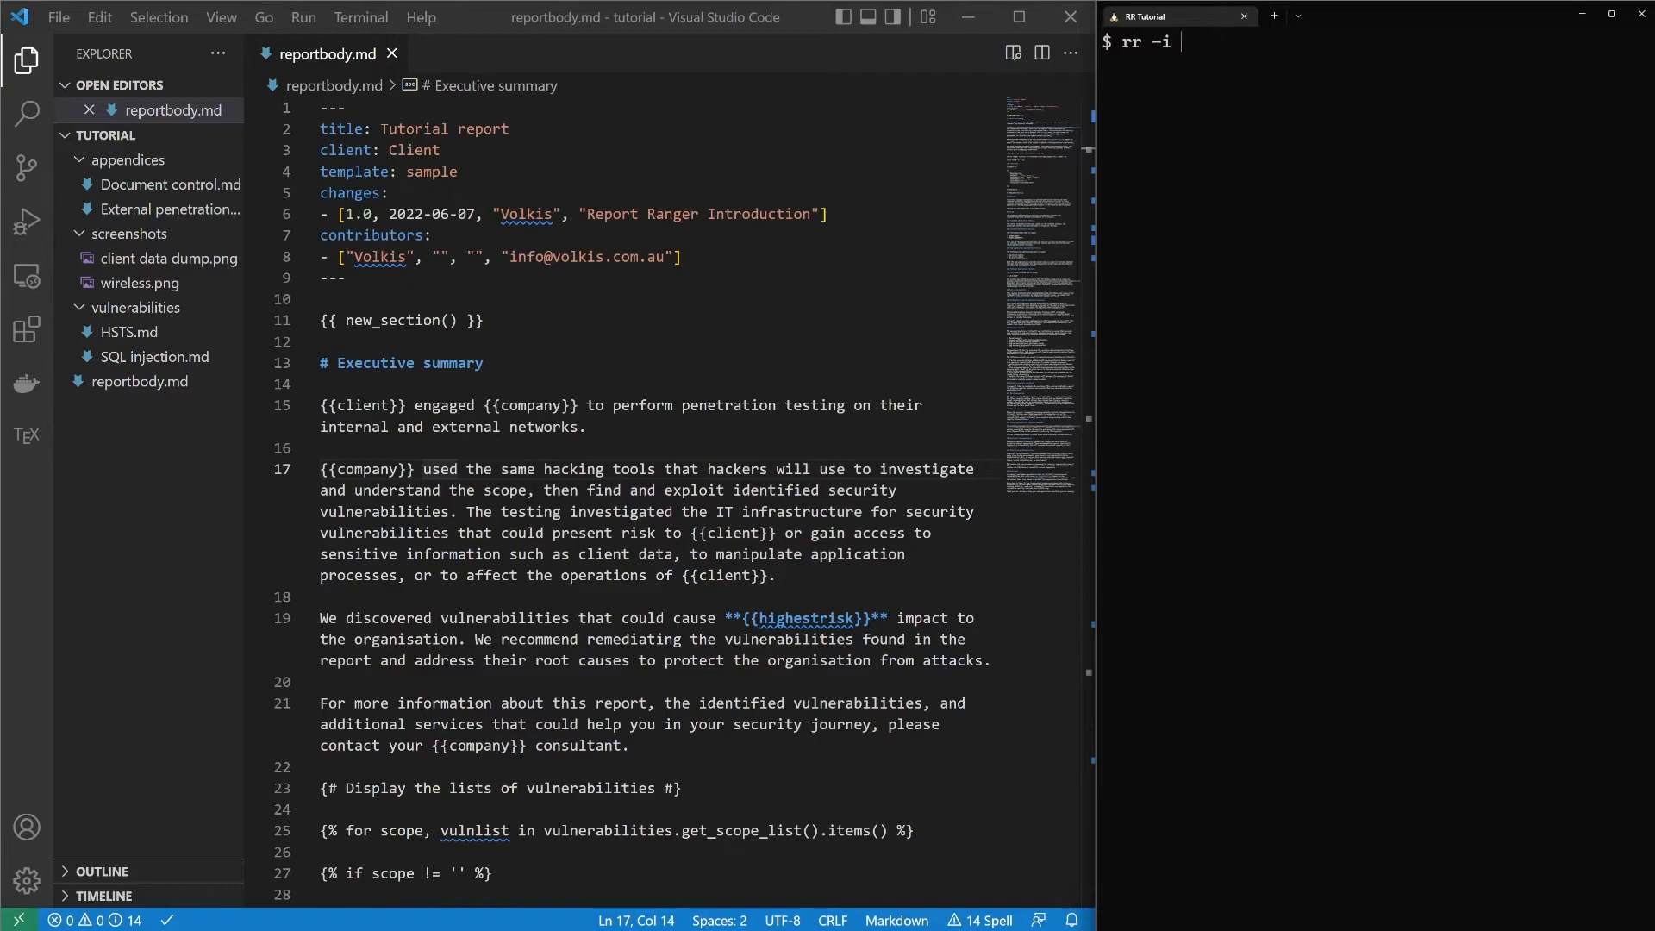
text(reportbody.md)
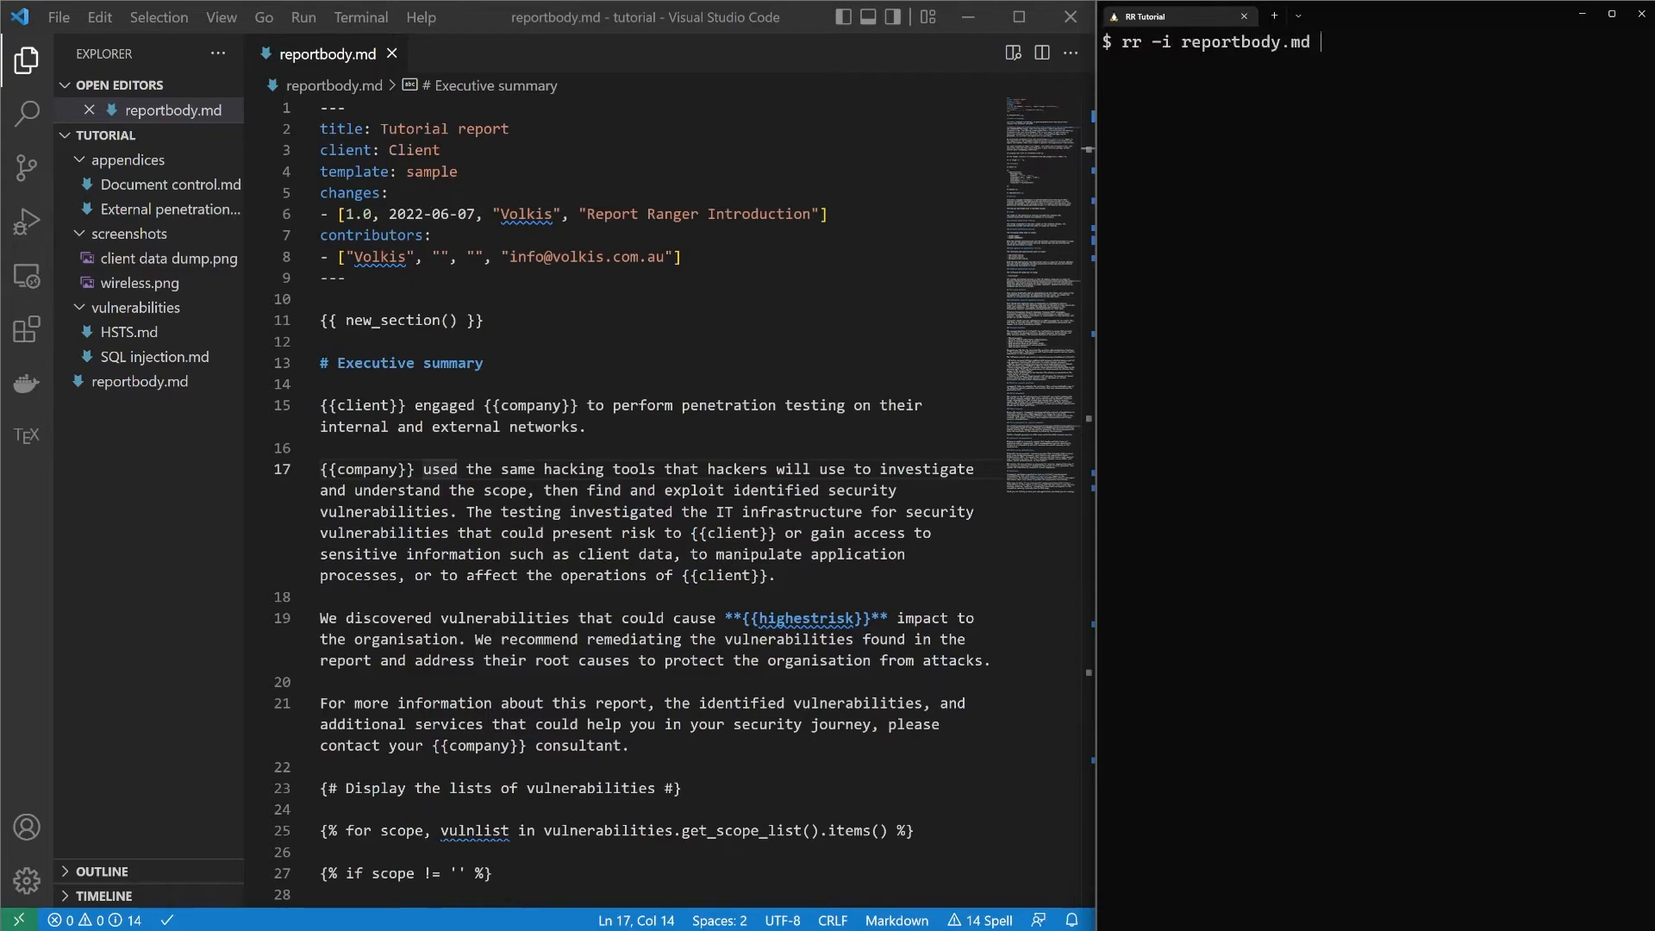
text(-o output.md)
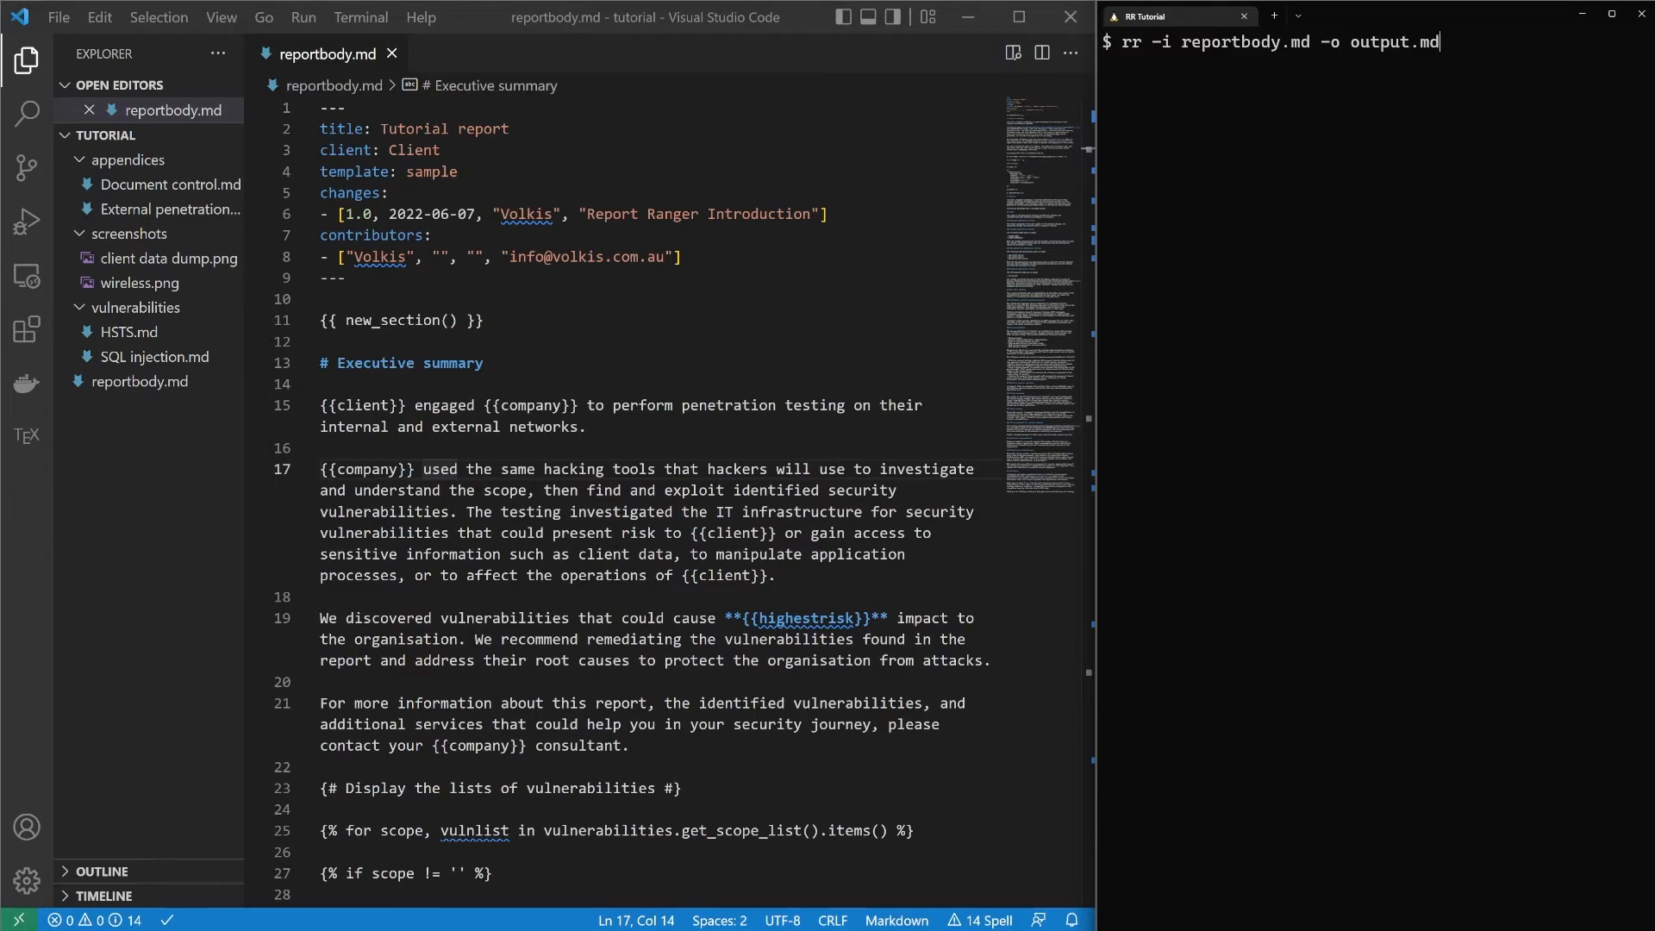
key(Return)
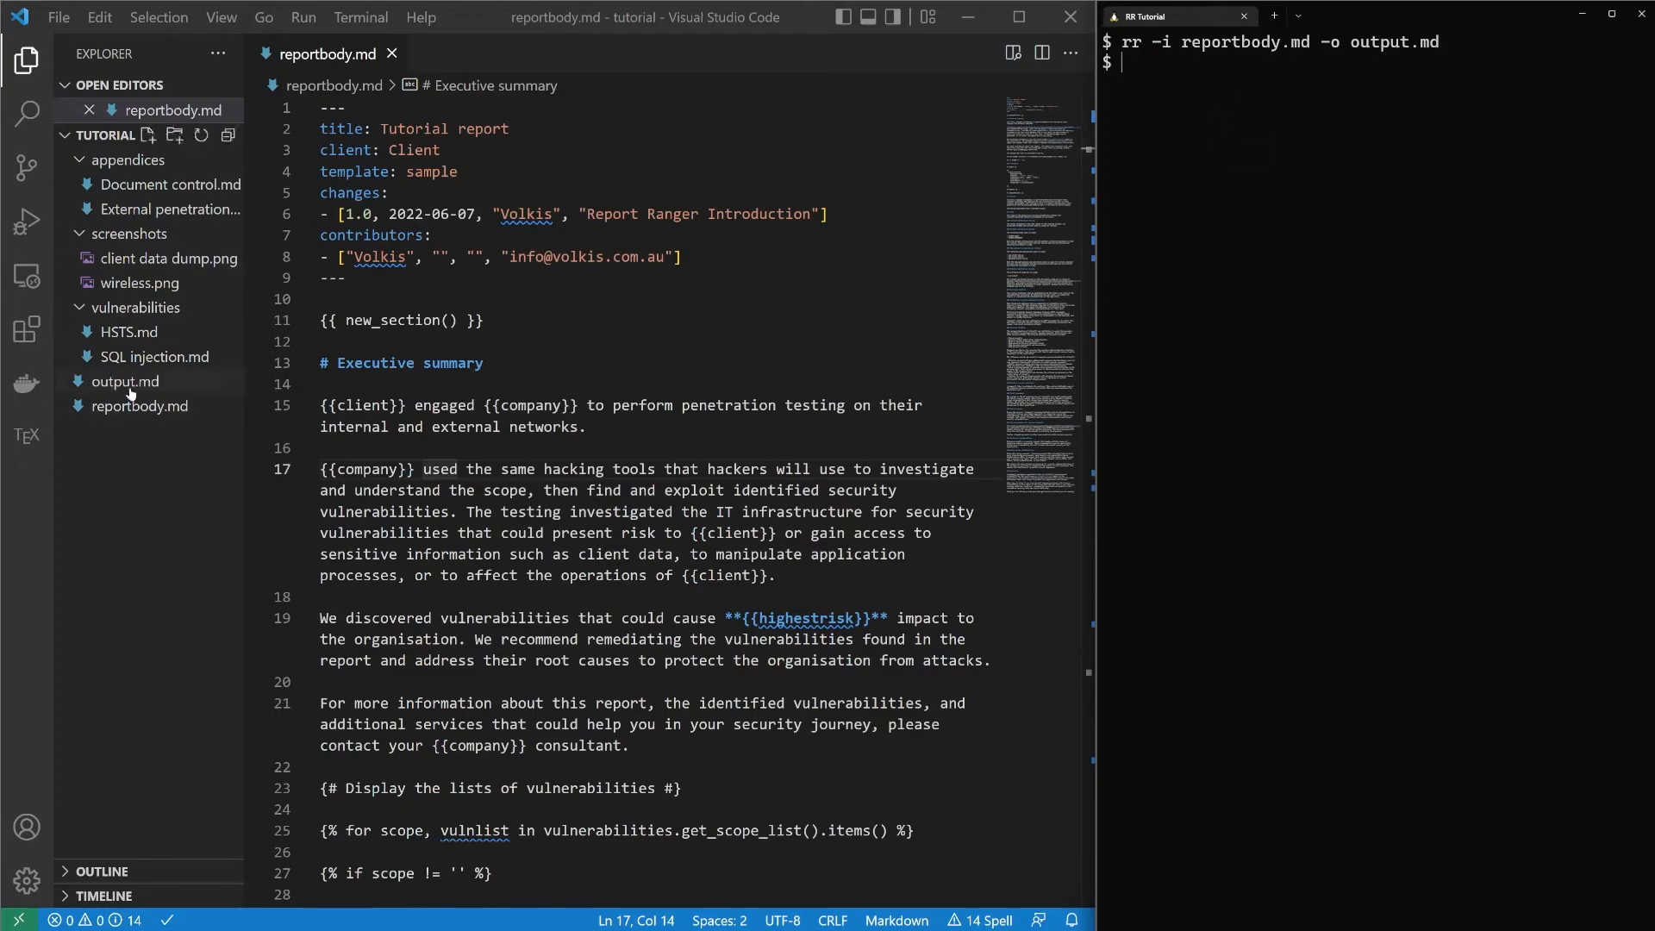
- Show a rendered preview of output.md with client, company and risk values filled in
right_click(472, 53)
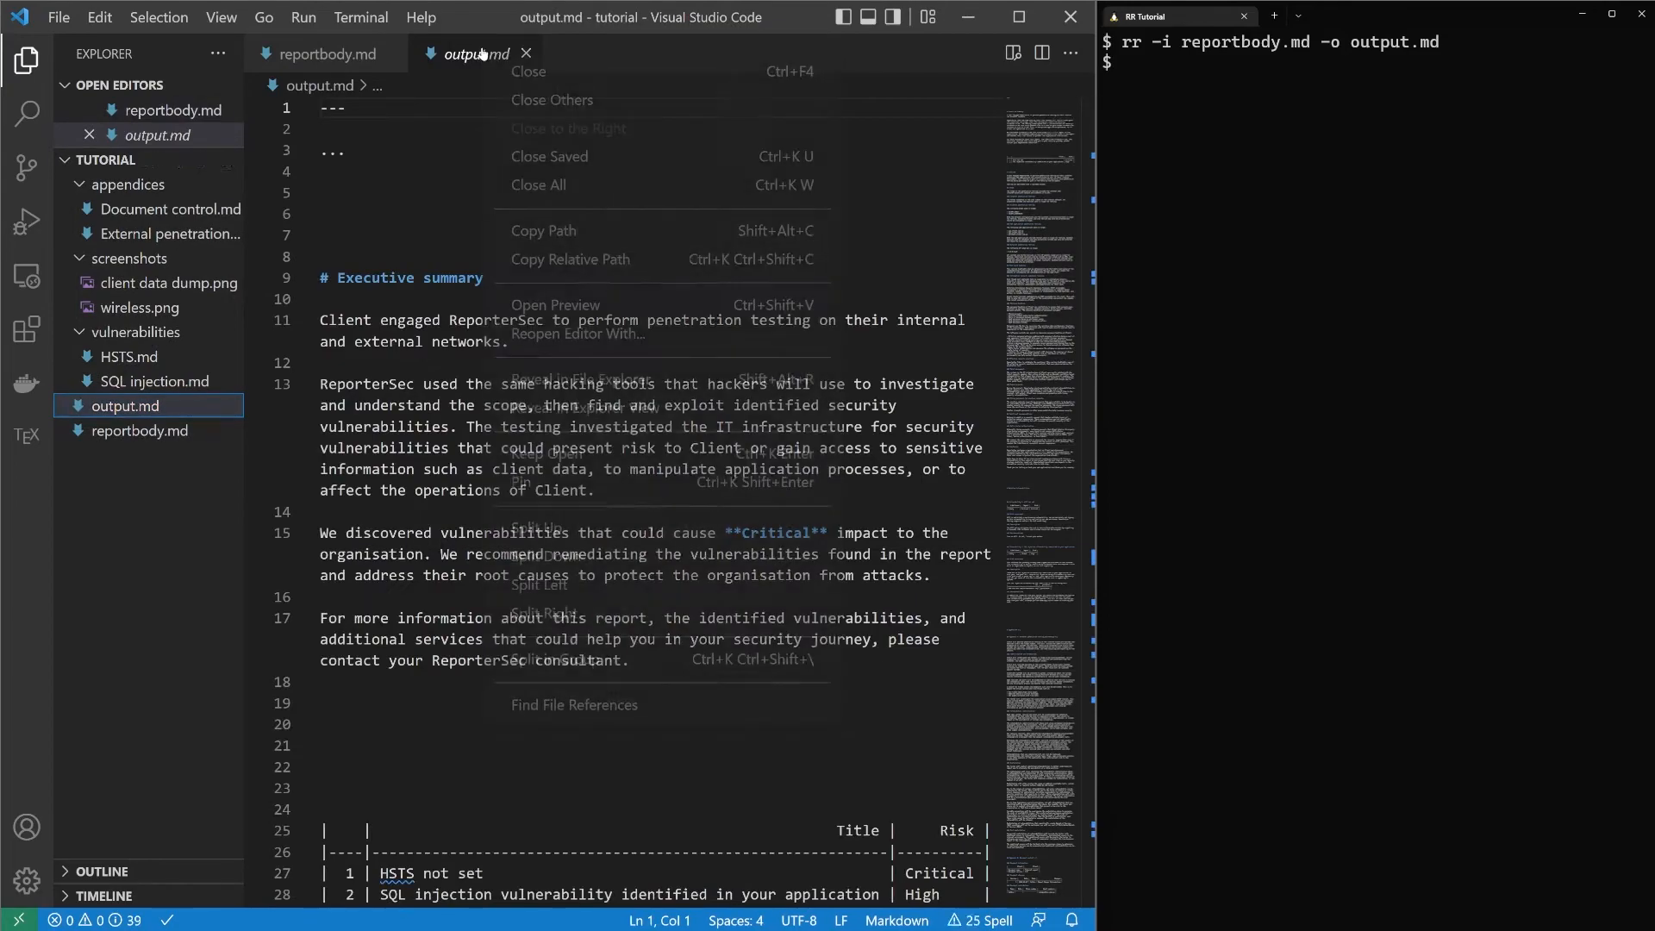
click(555, 306)
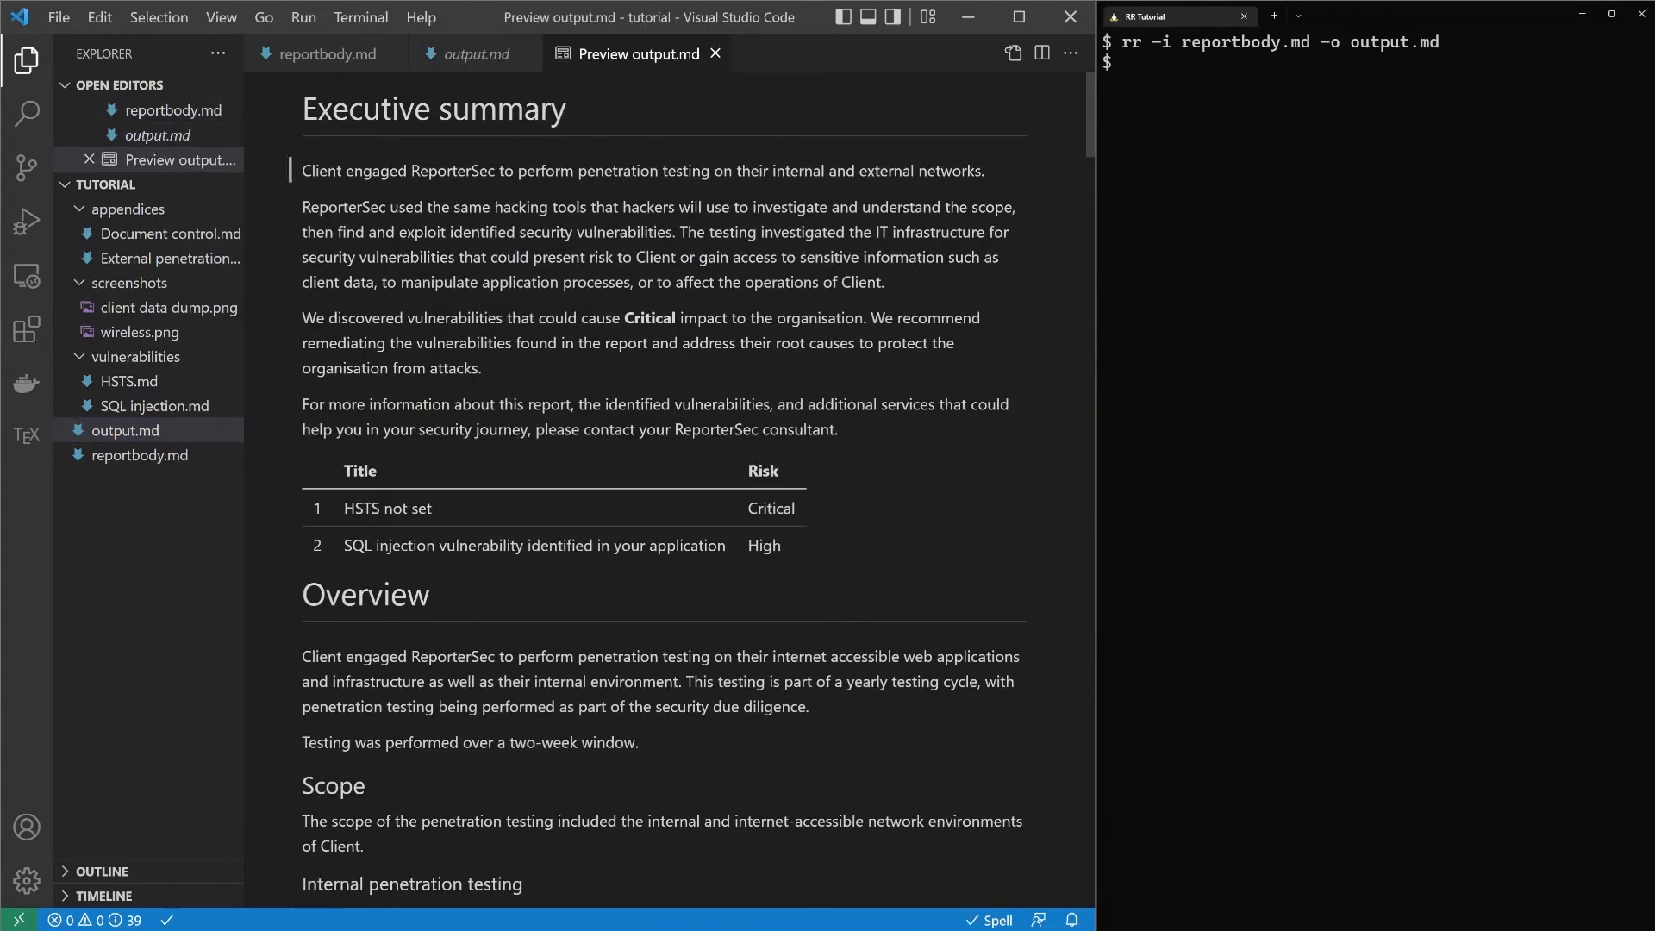
mouse_move(338, 186)
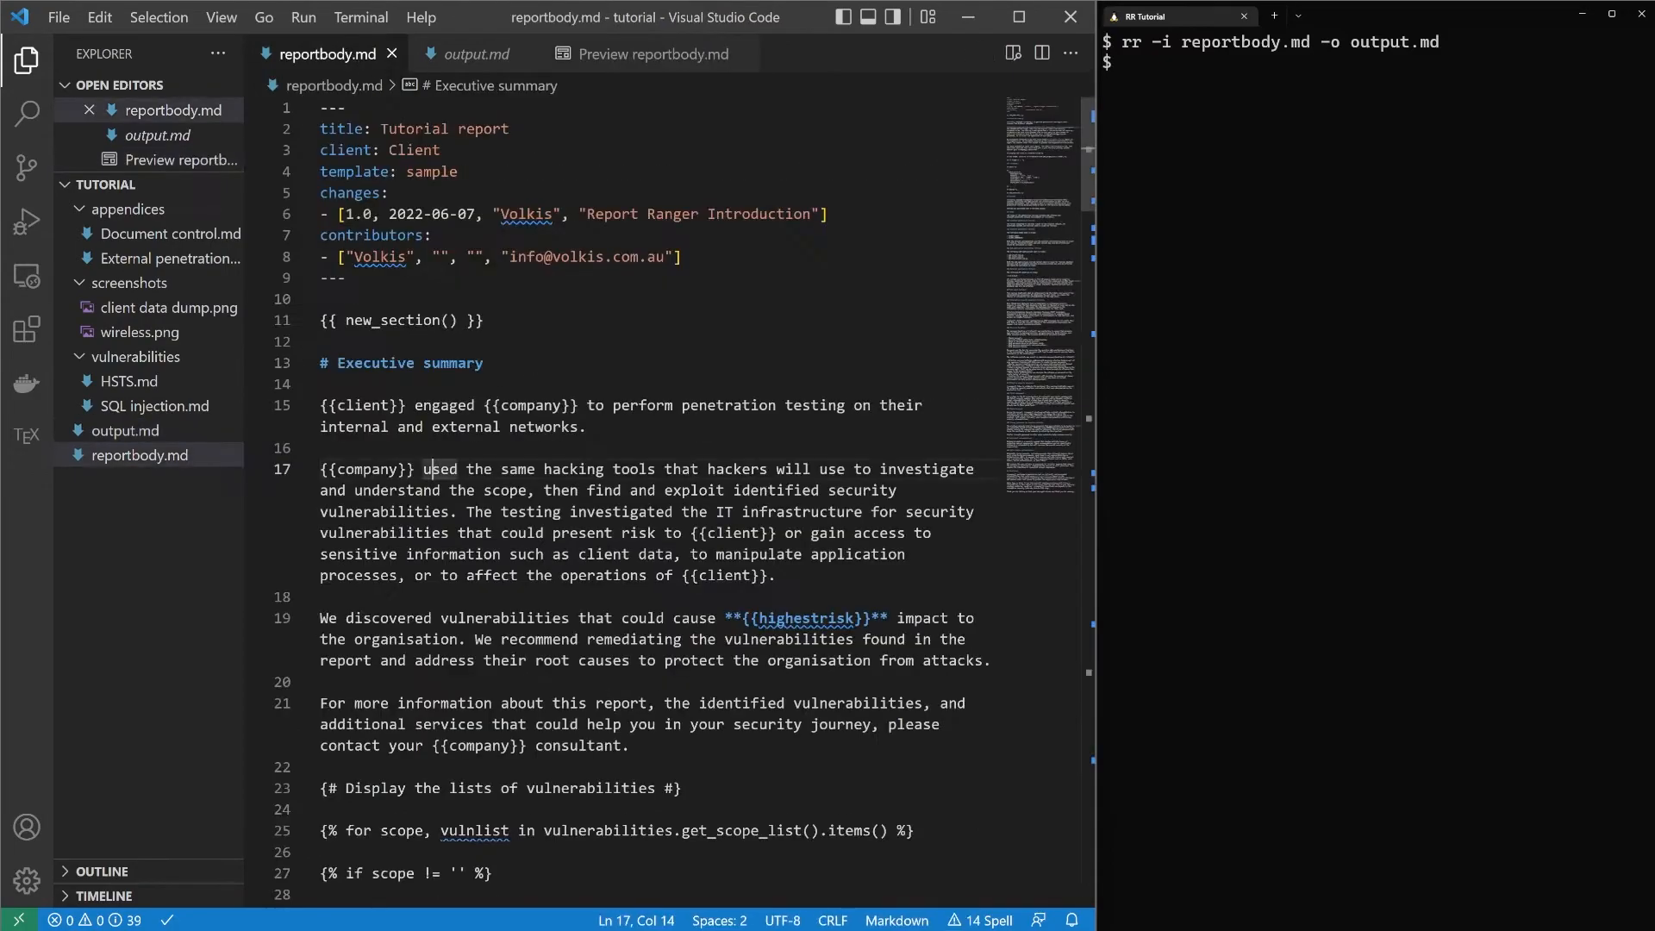
click(637, 54)
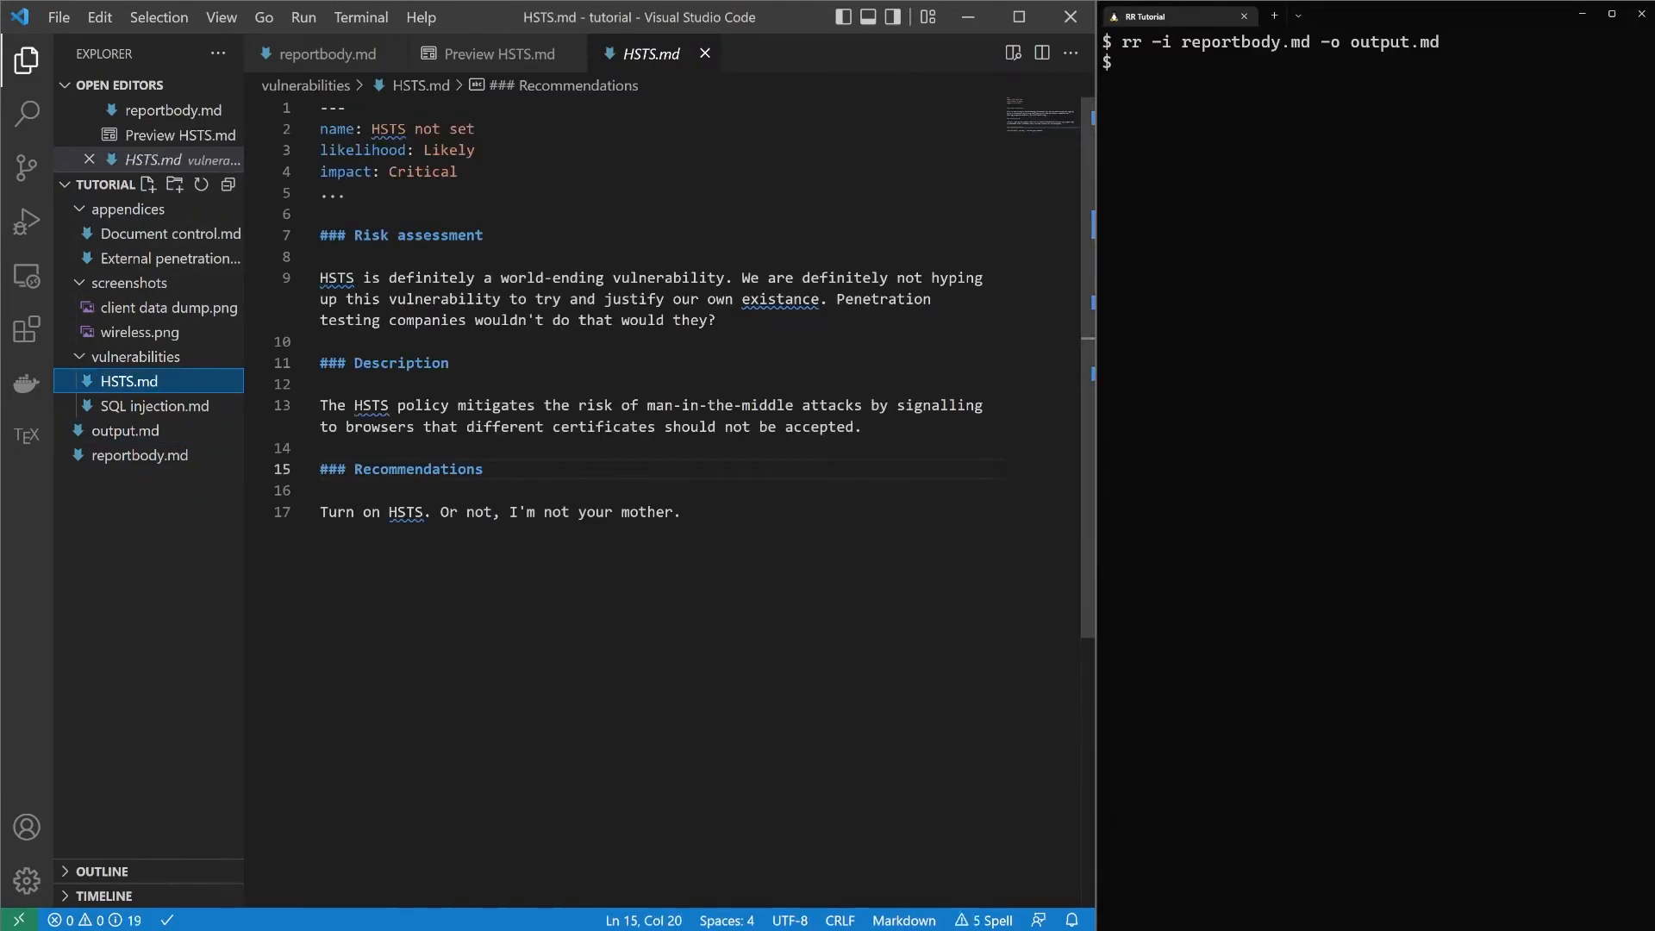
- Review the impact: Critical line in HSTS.md and SQL injection.md, then return to output.md's risk table
double_click(345, 171)
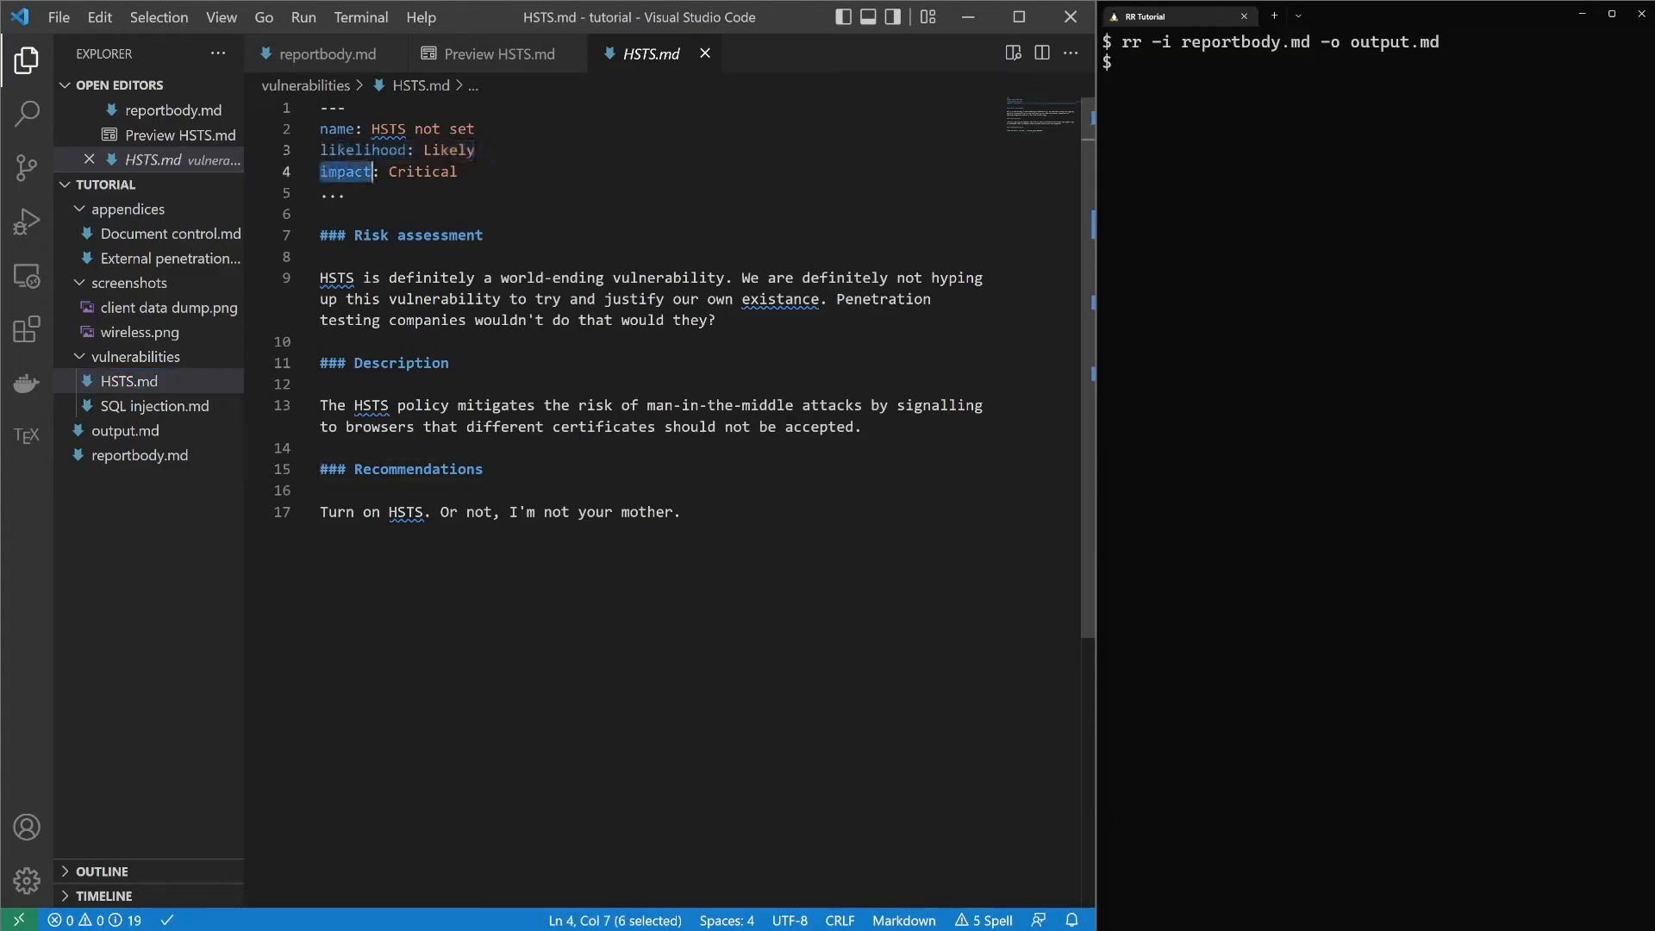
drag(319, 170, 459, 171)
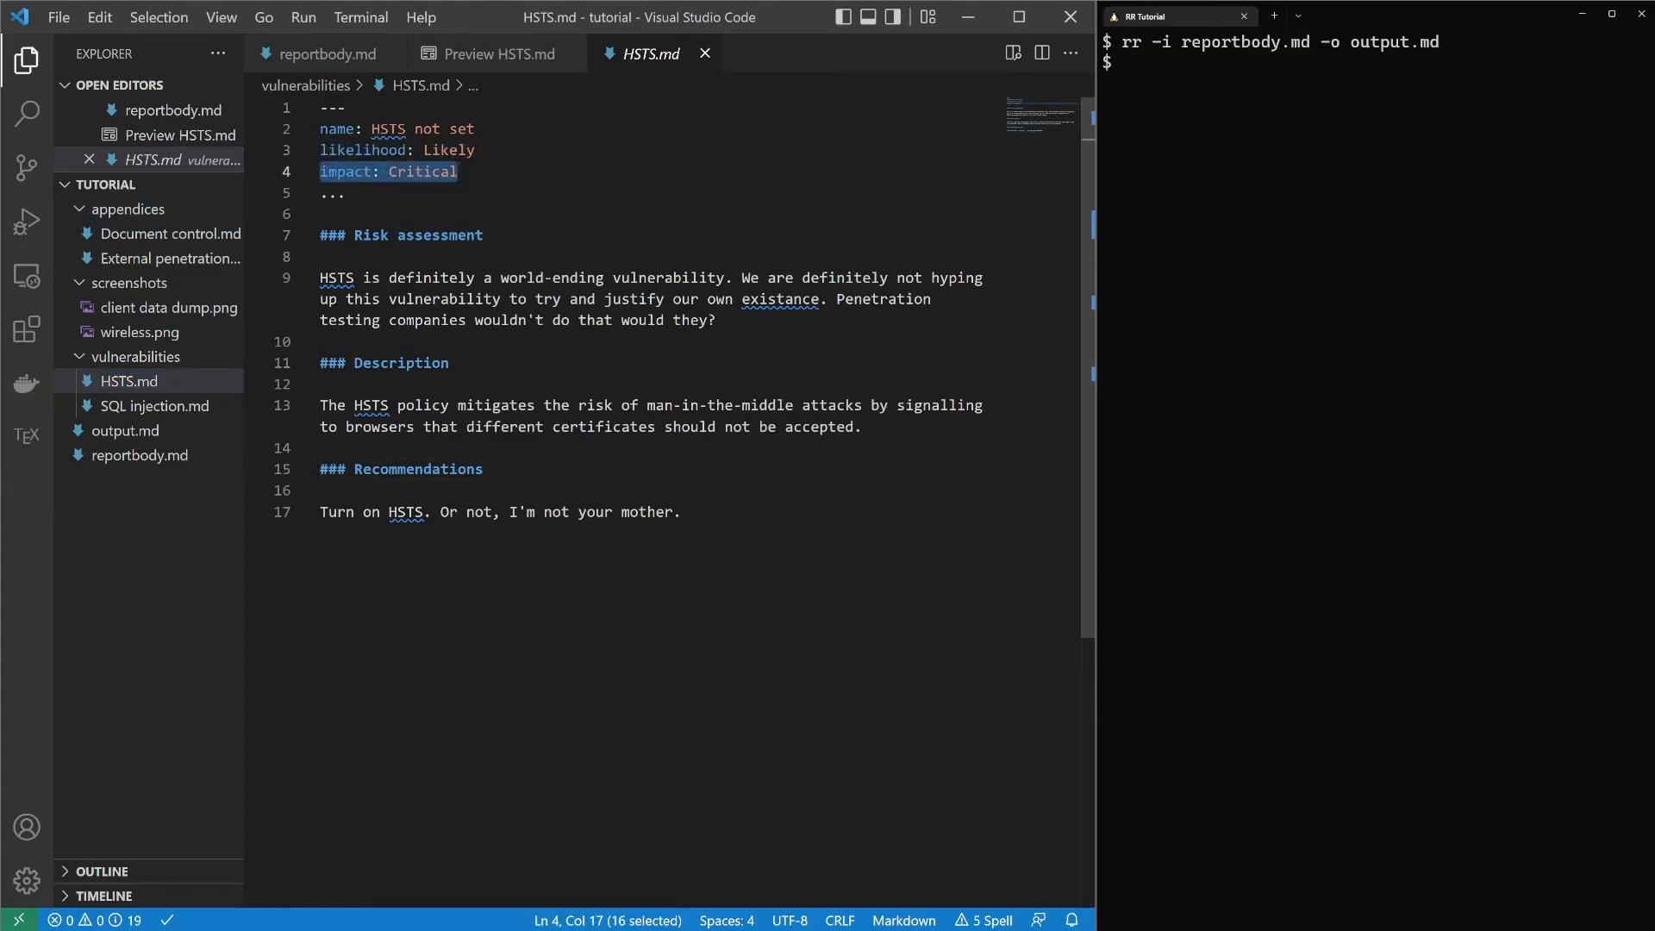
click(343, 195)
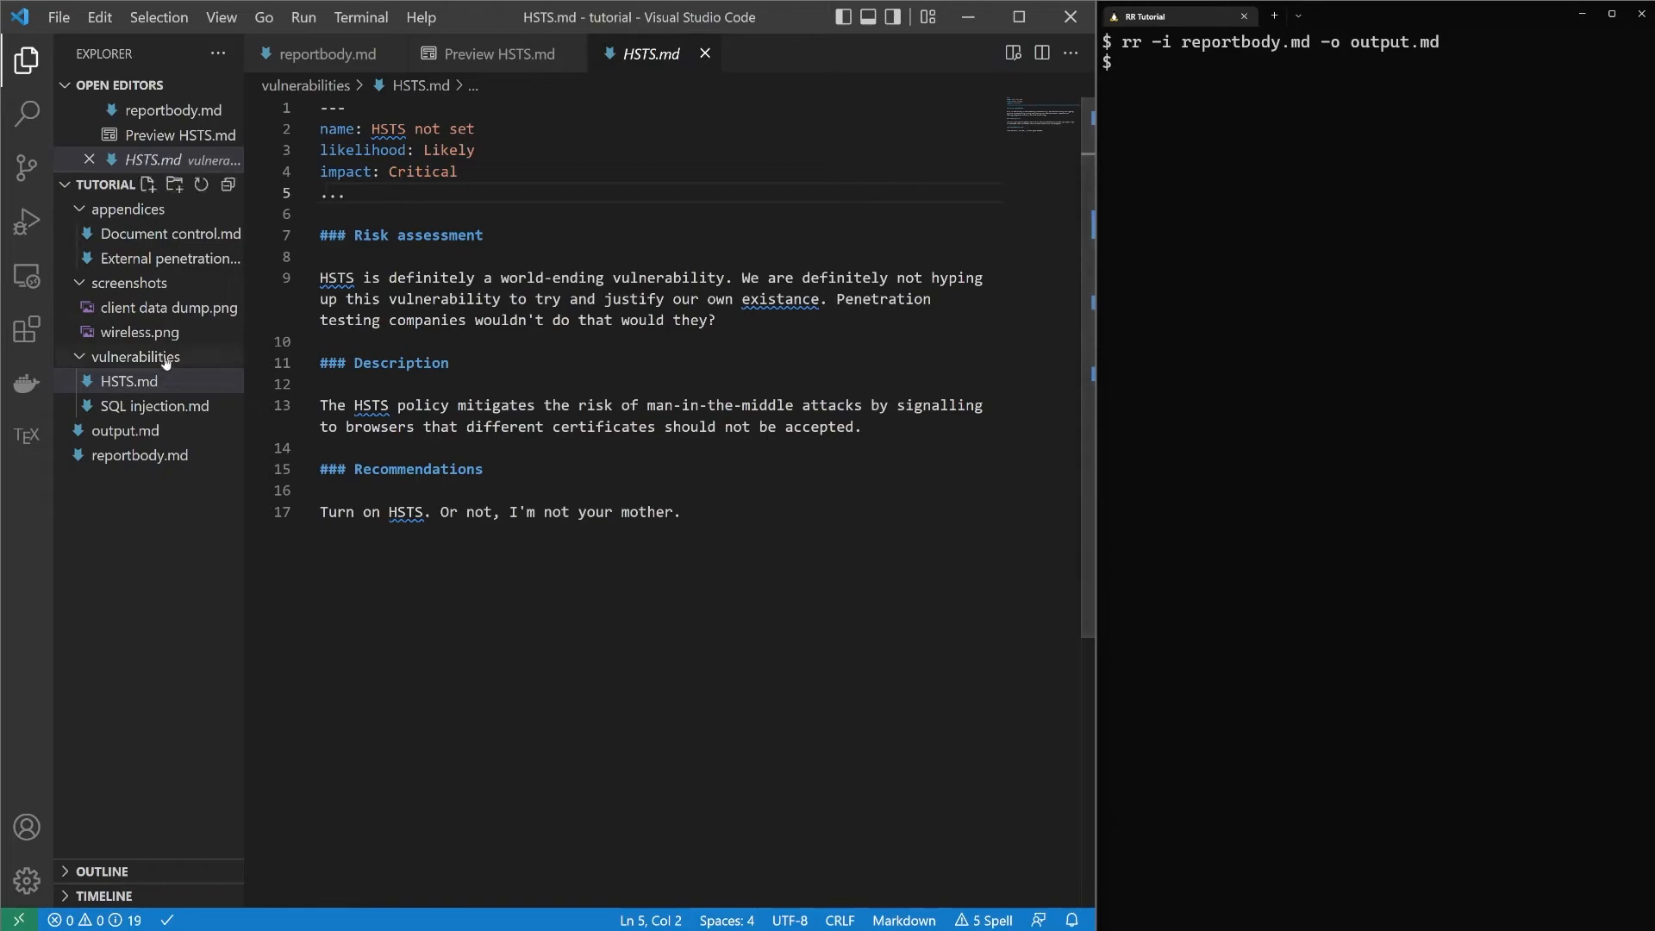
click(157, 405)
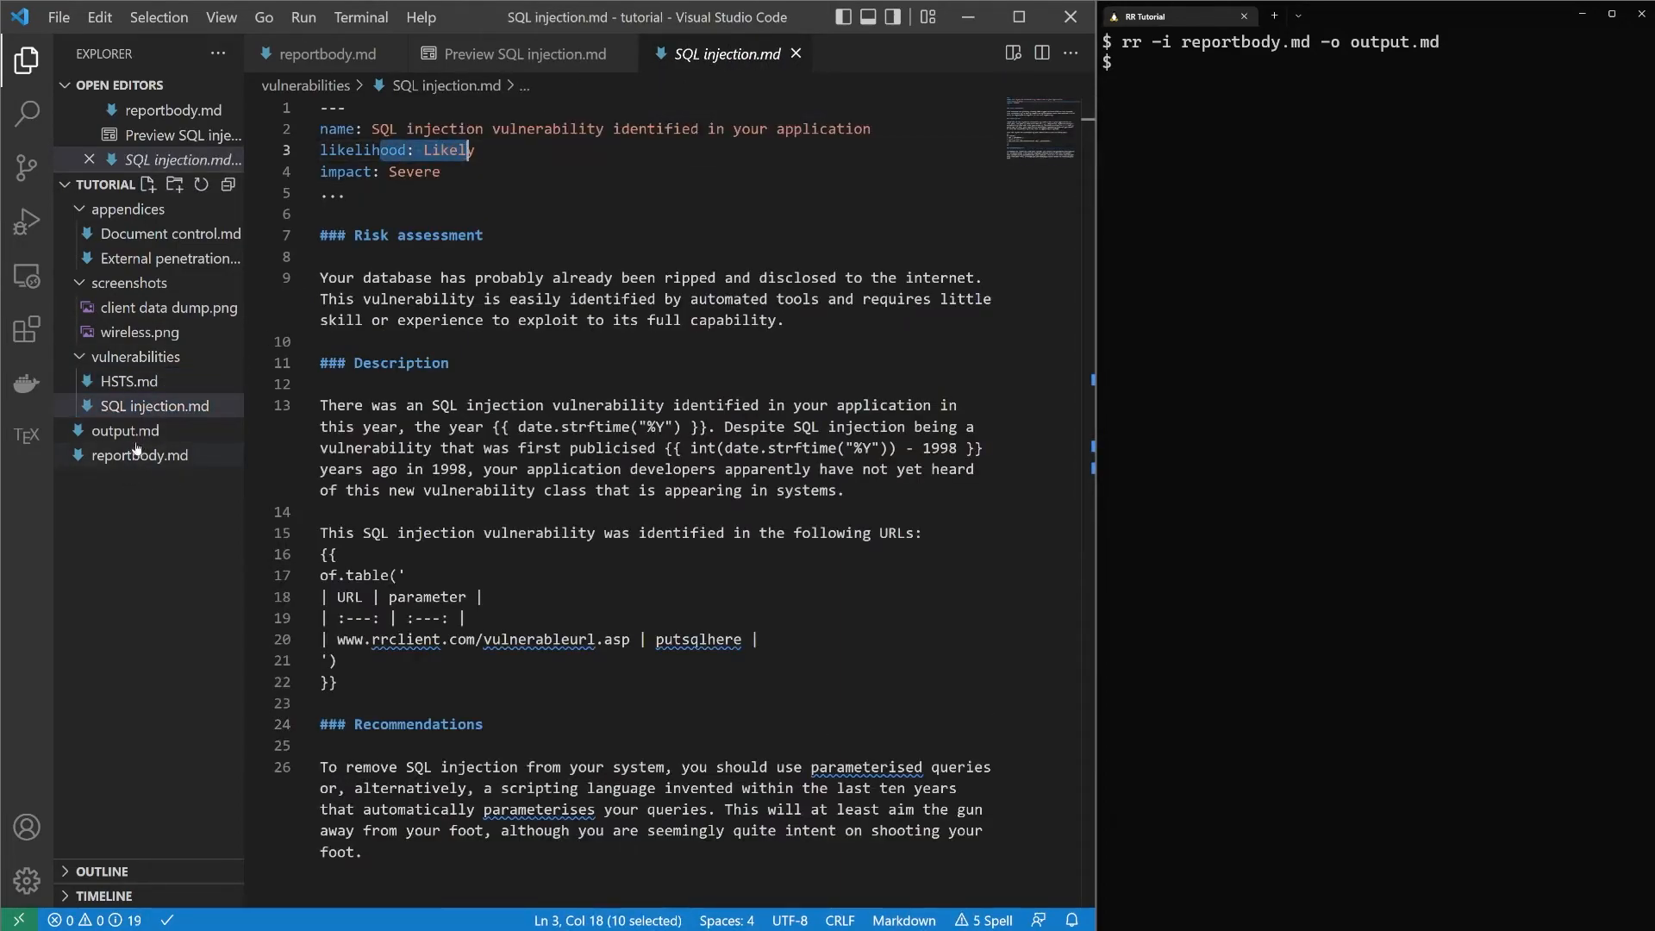
mouse_move(124, 431)
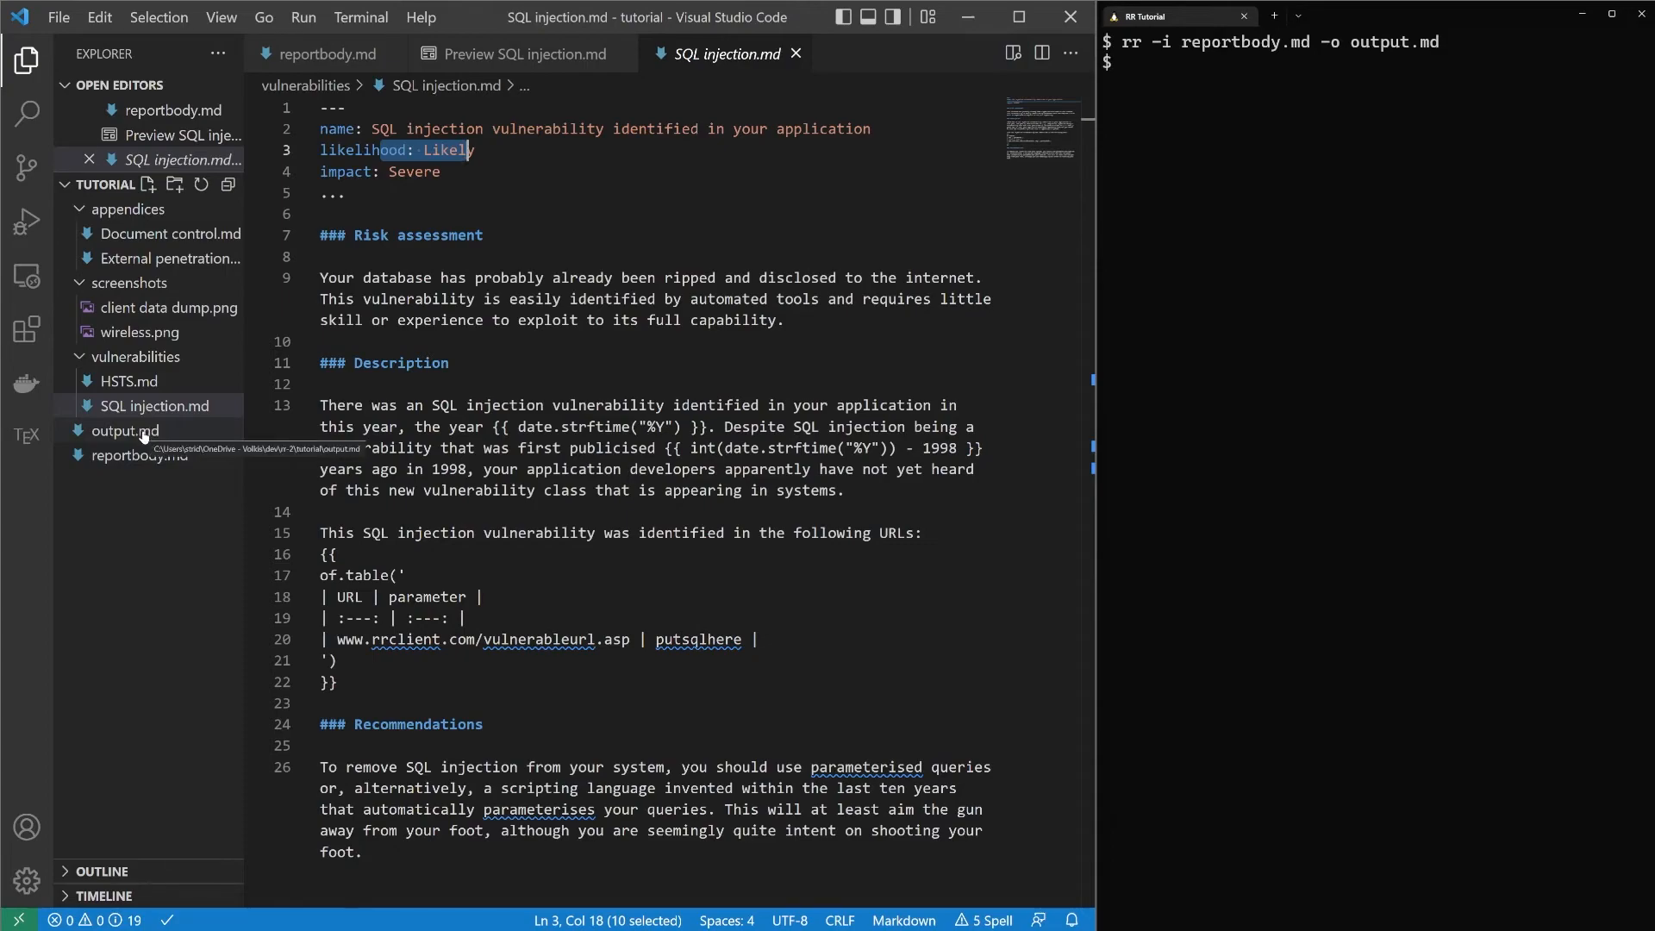
click(126, 431)
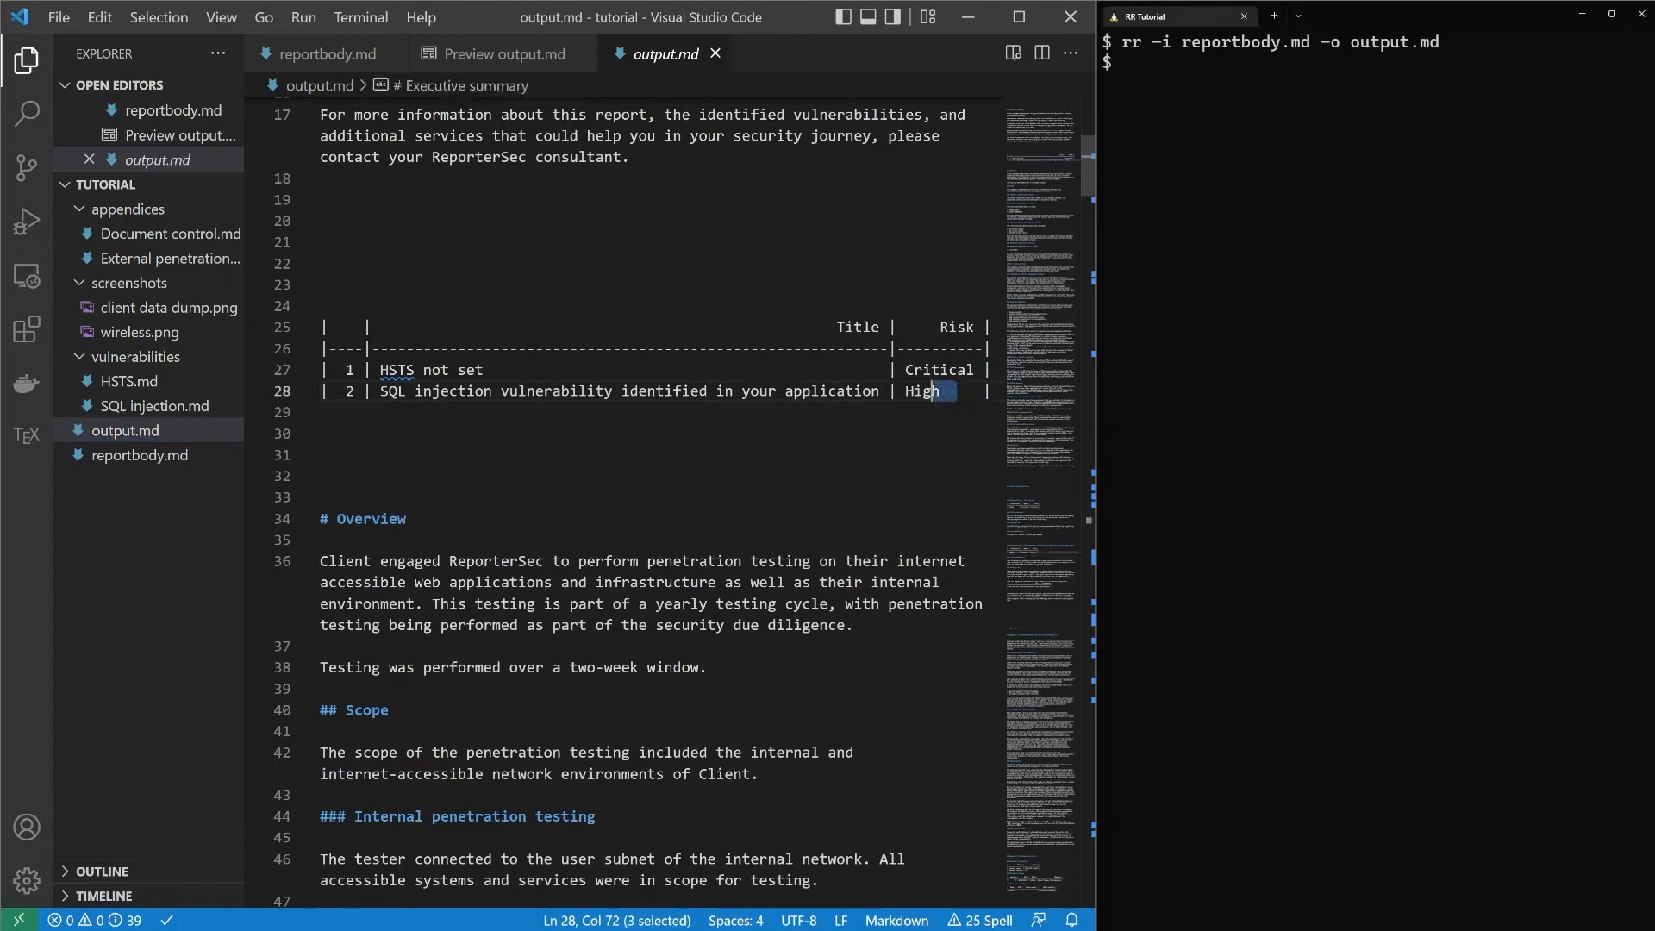
mouse_move(502, 54)
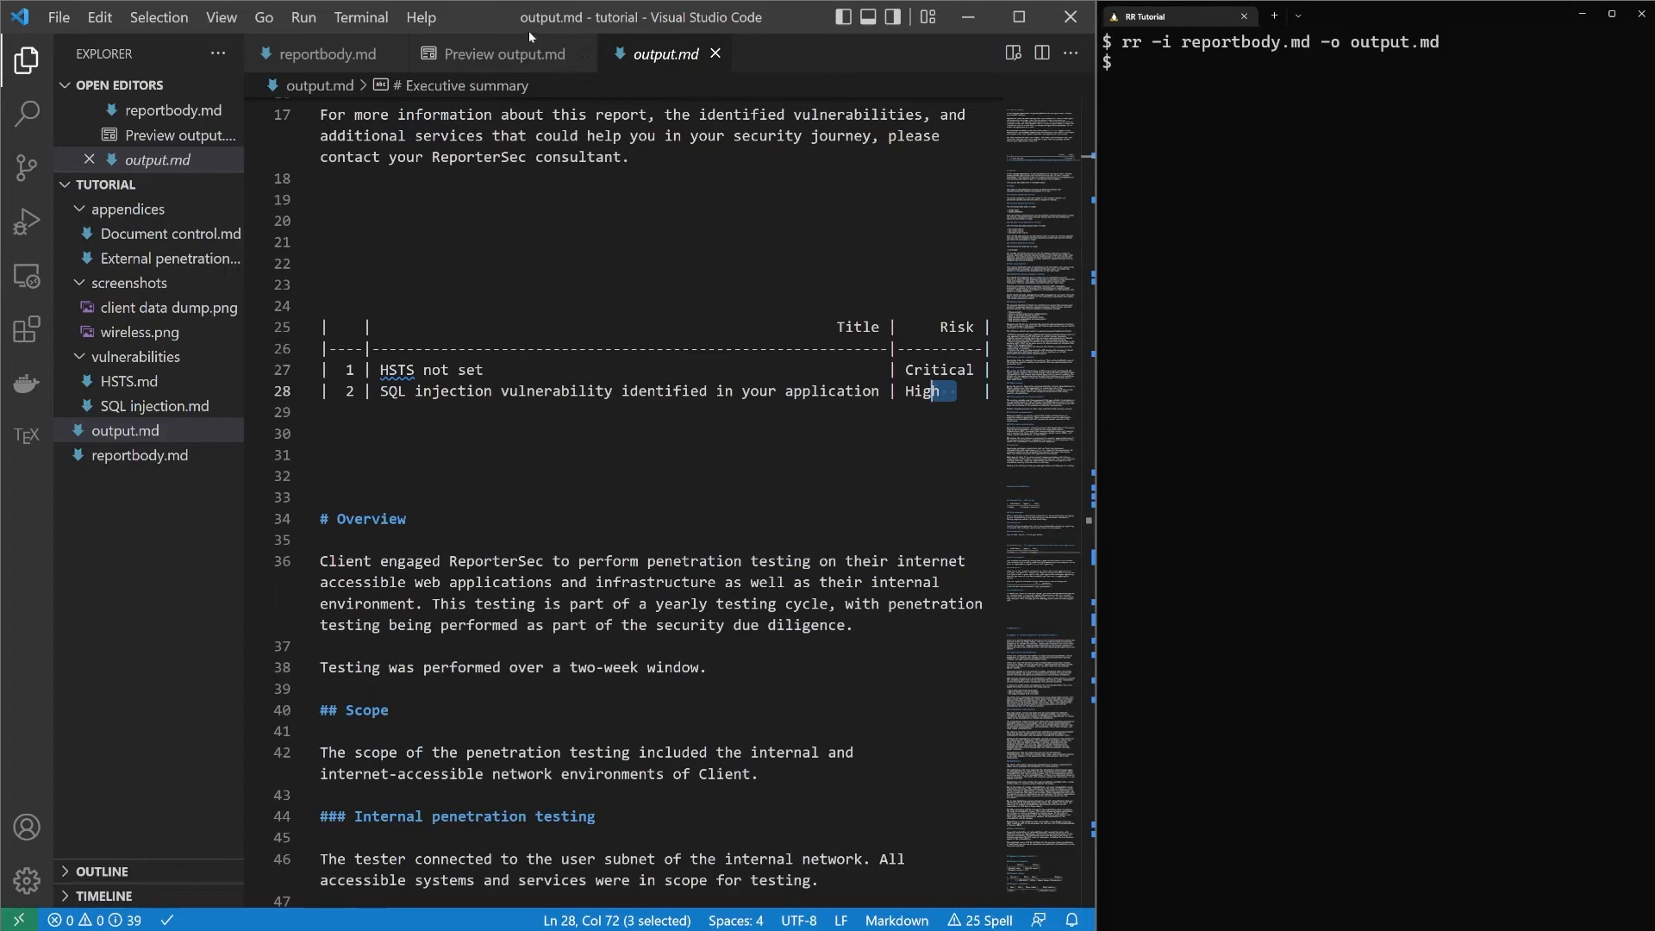
- Read the rendered output.md preview through its vulnerabilities, appendices and document control pages
click(502, 54)
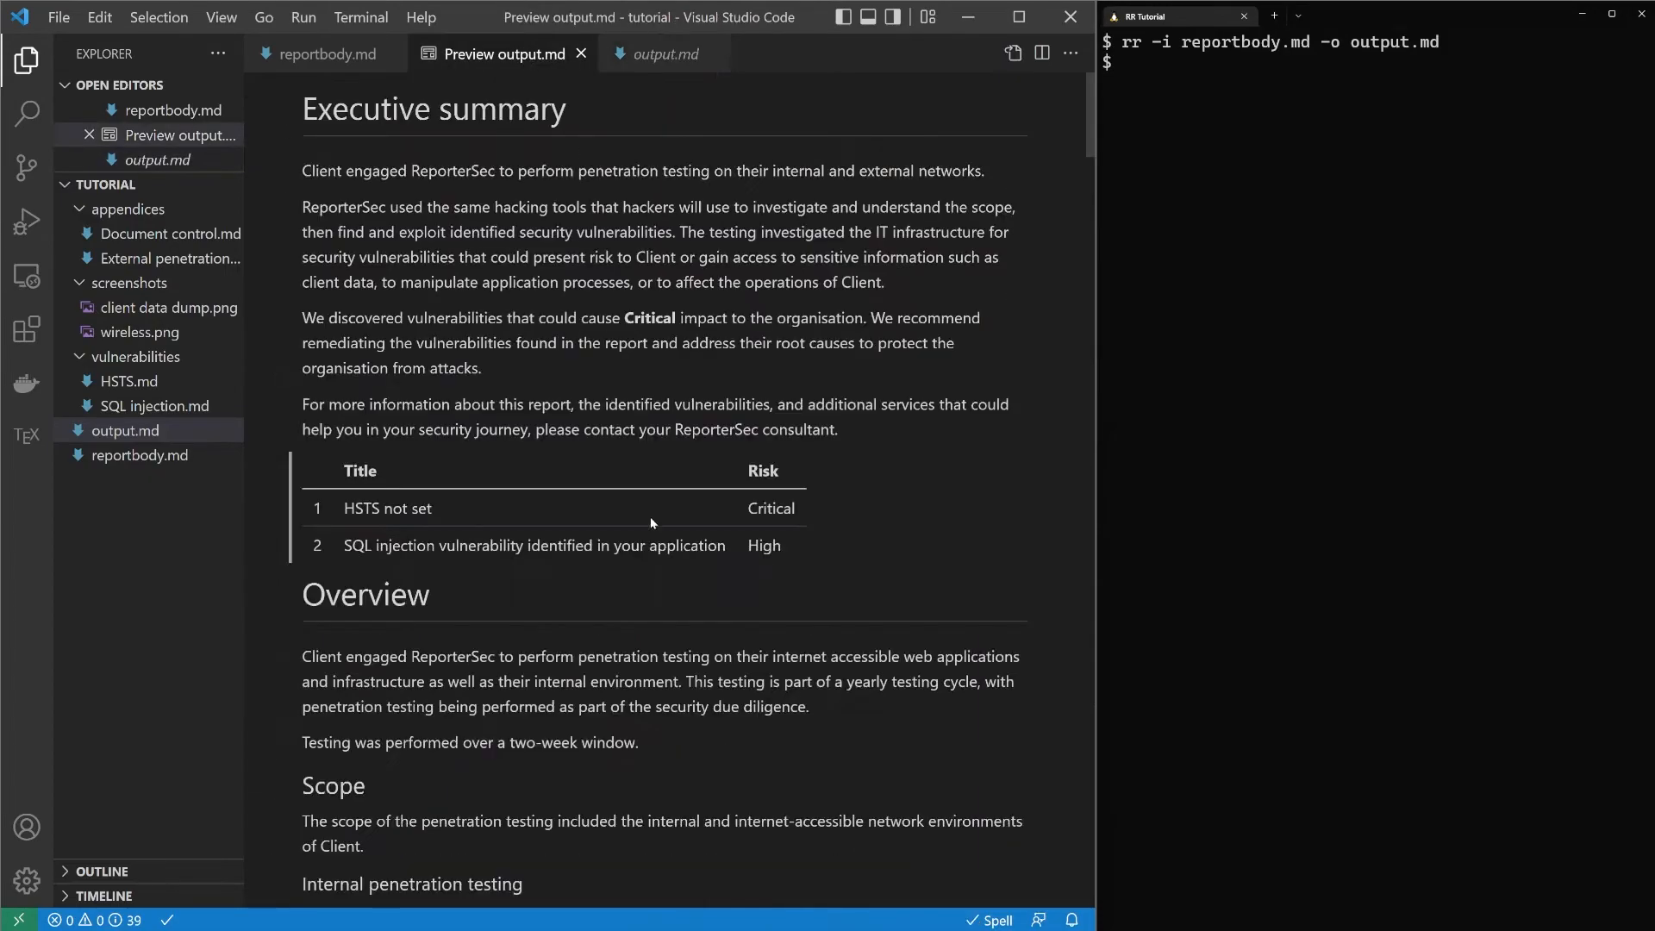
scroll(down, 3)
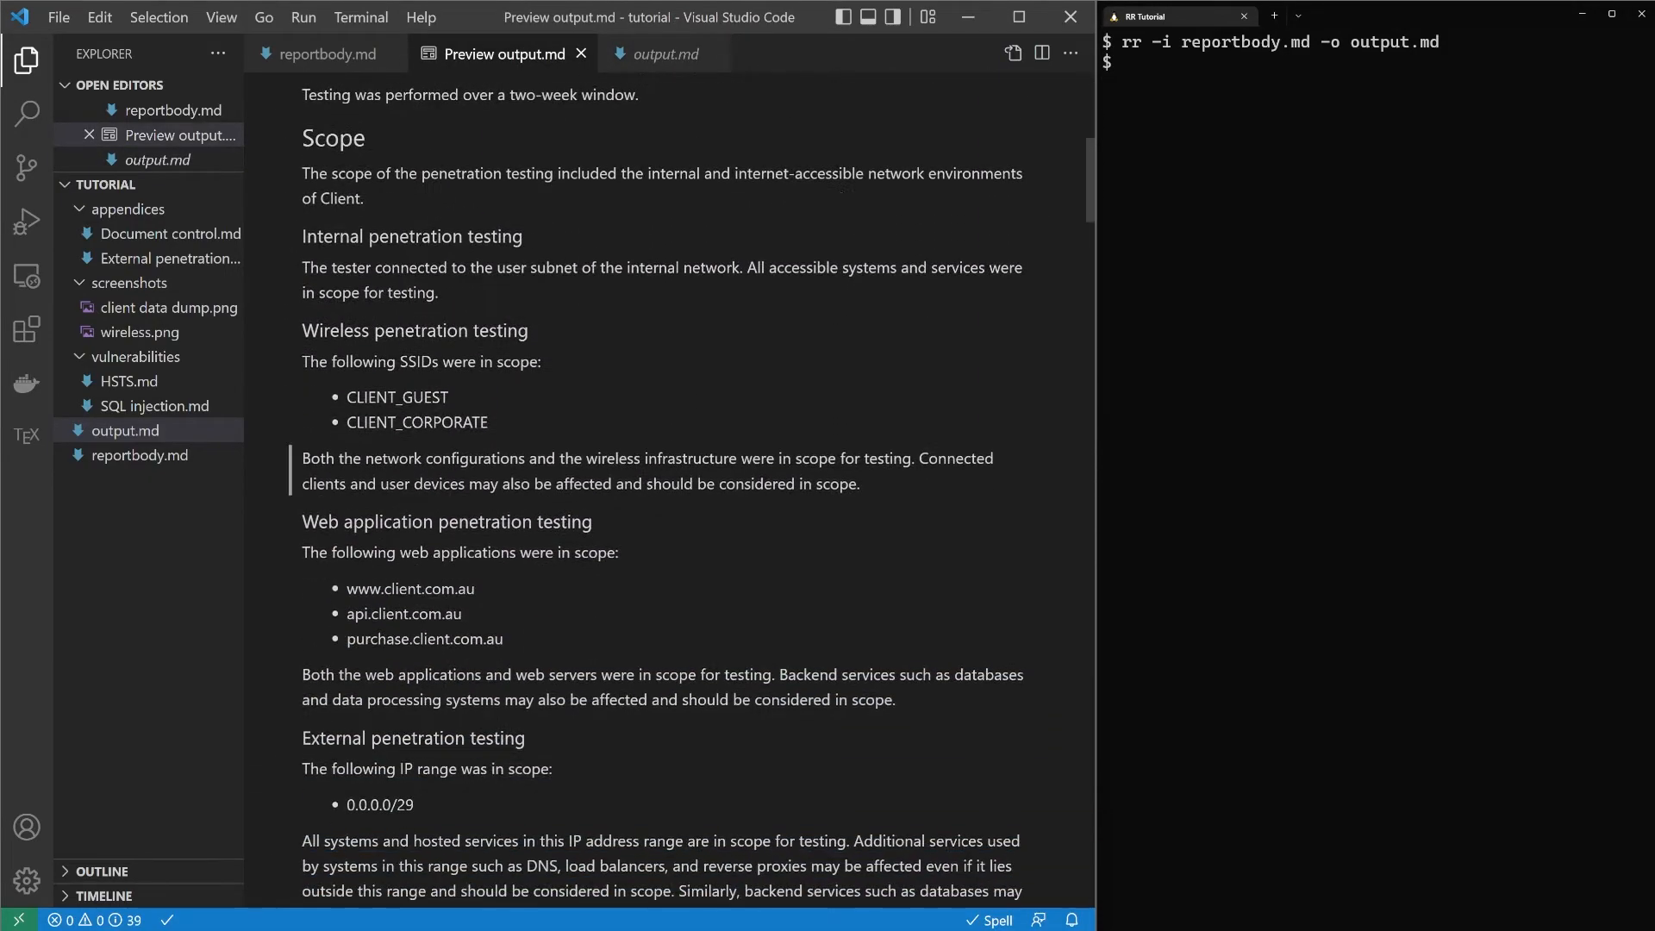
scroll(down, 3)
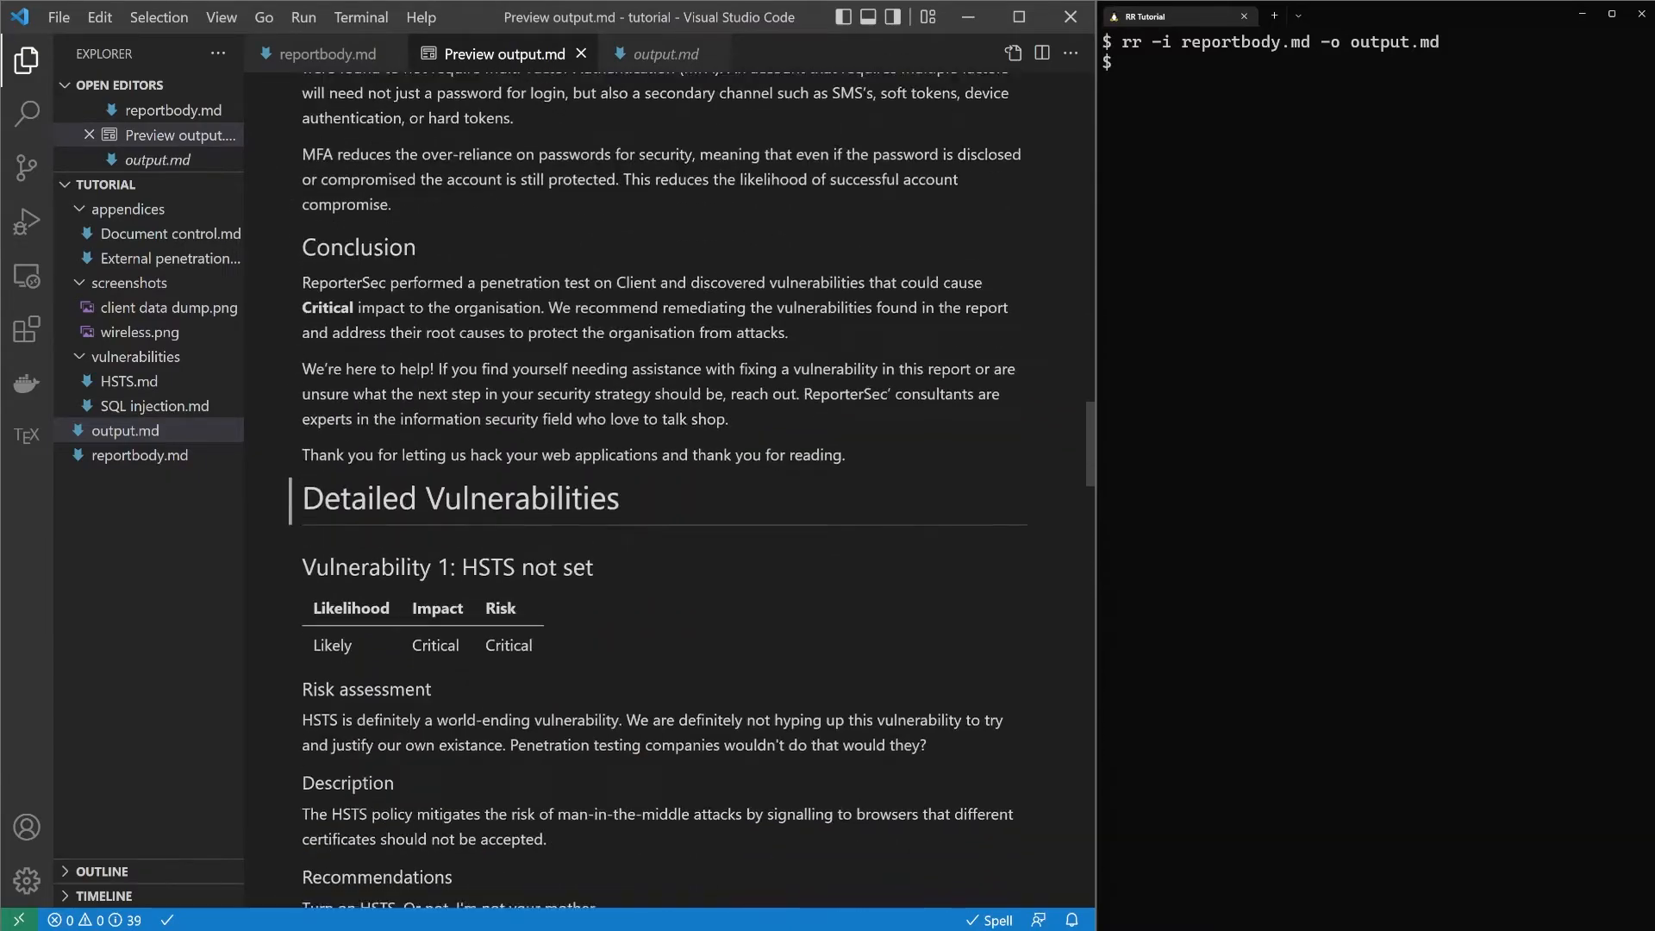
scroll(down, 3)
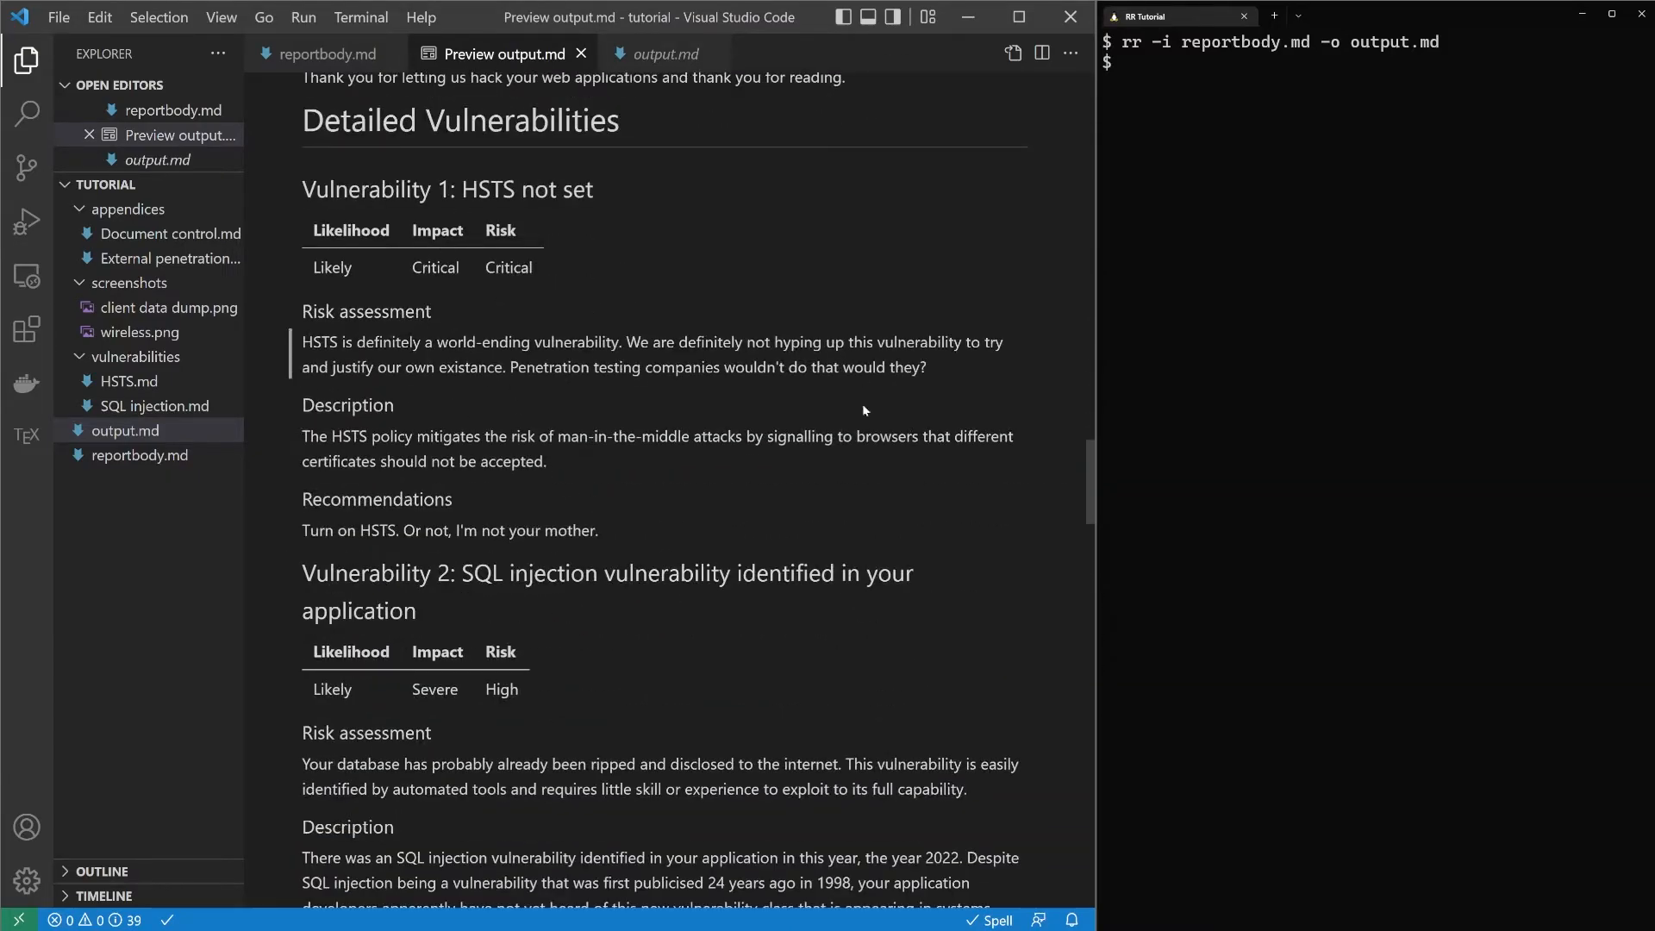
scroll(down, 3)
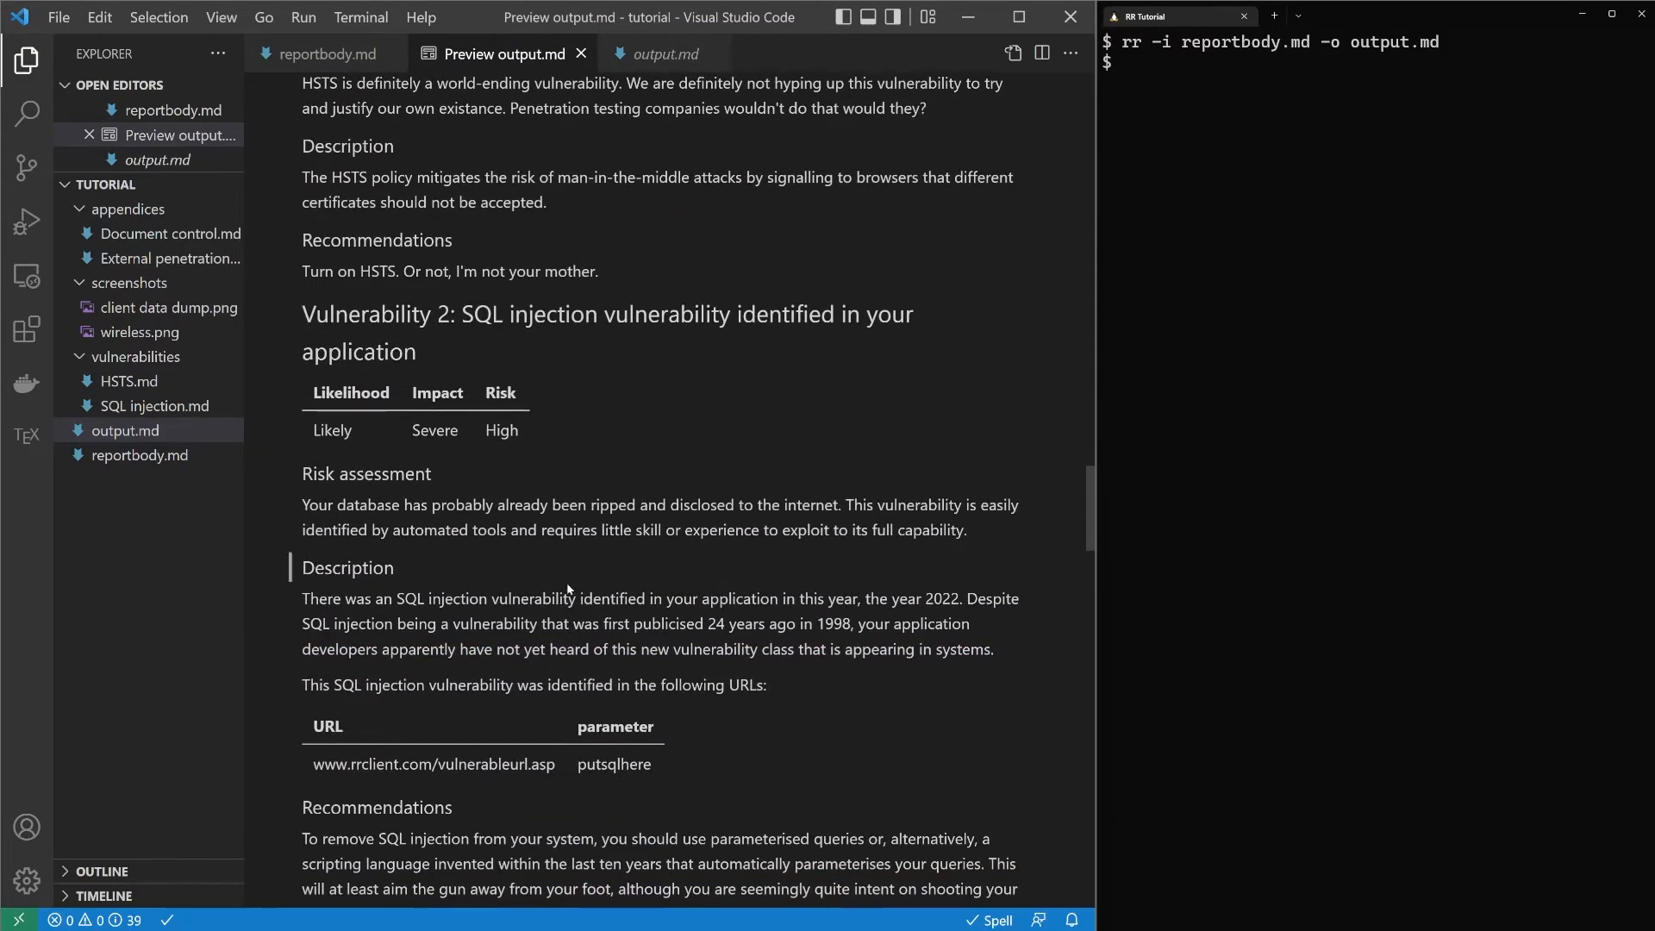
scroll(down, 3)
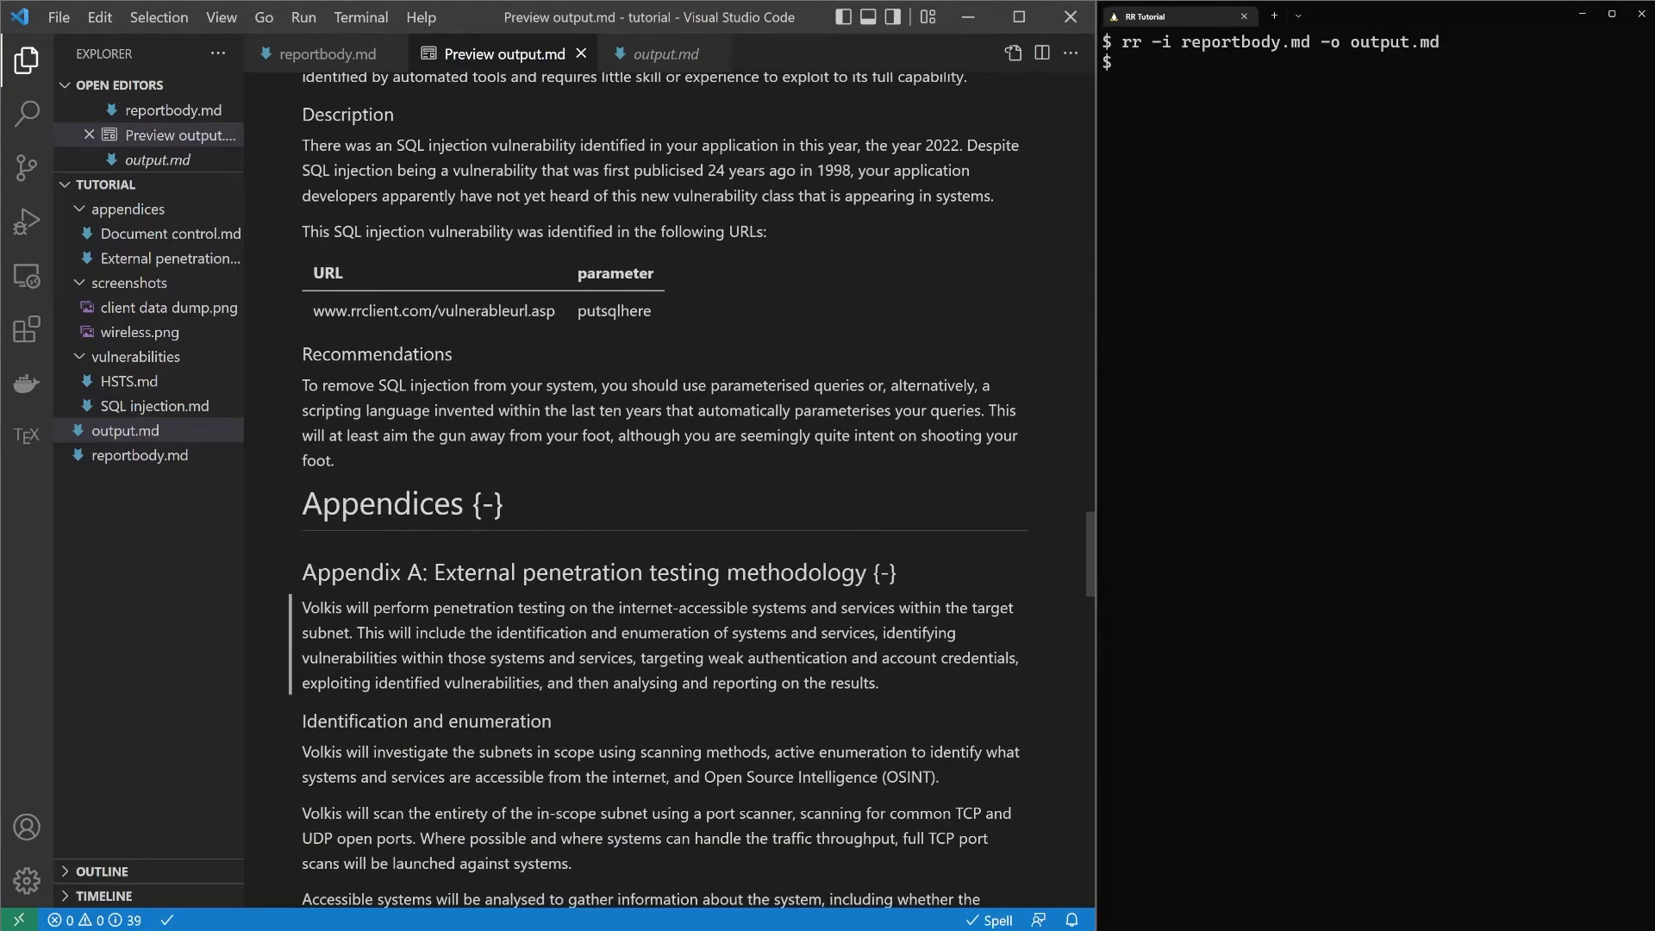
scroll(down, 3)
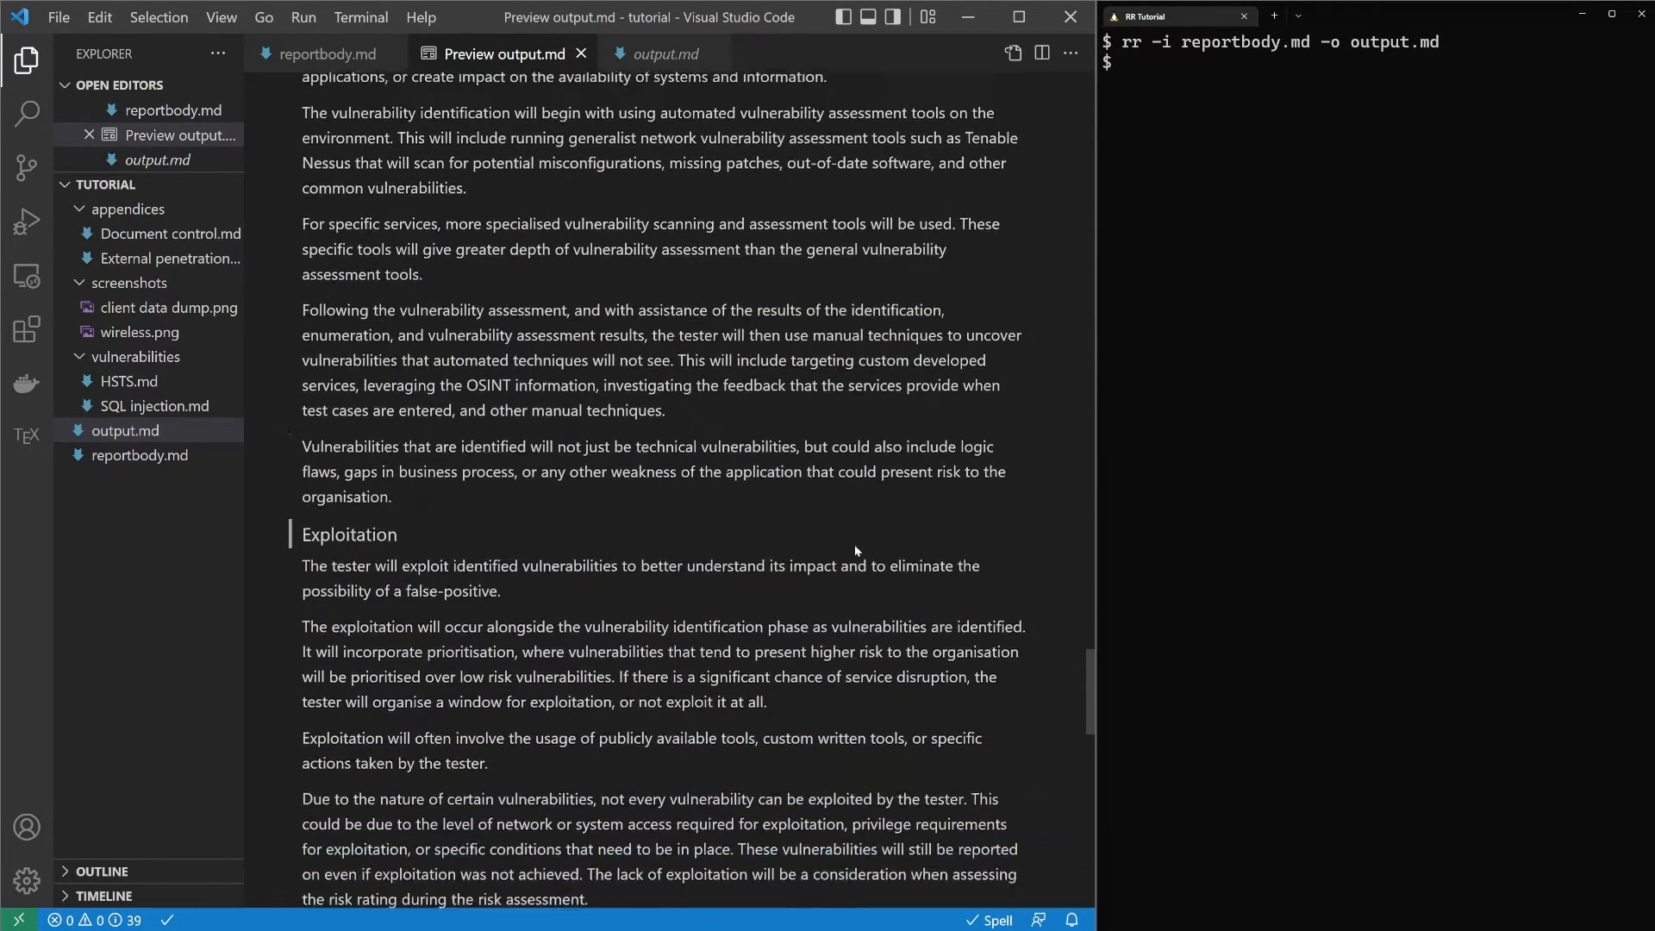
scroll(up, 3)
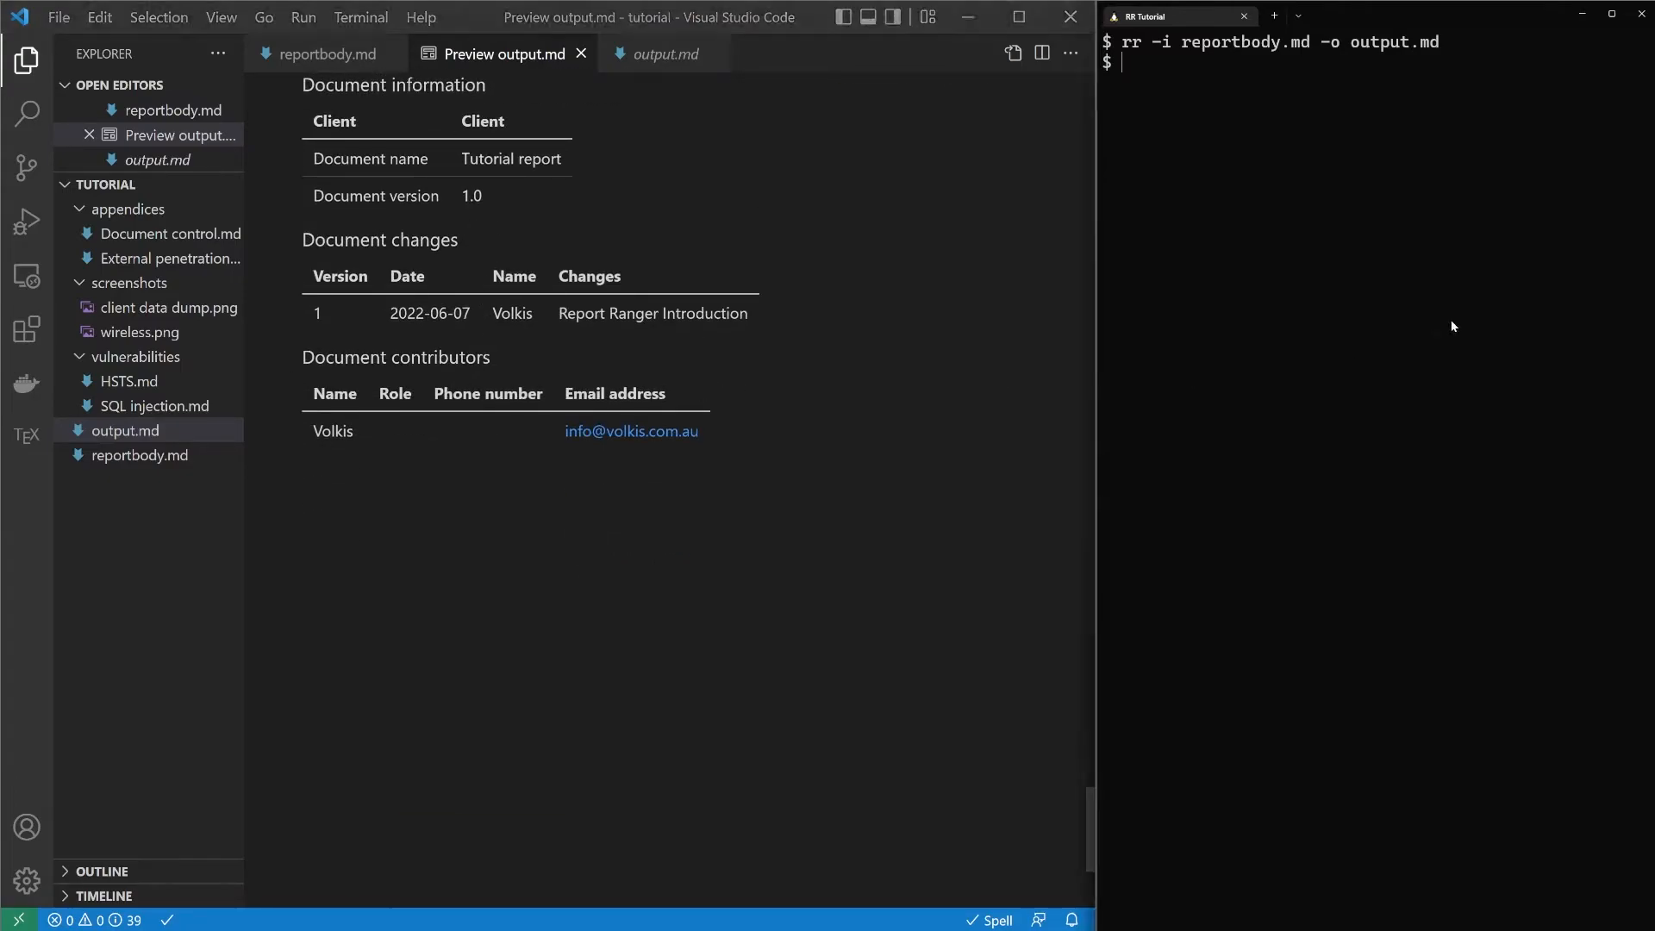
- Run rr -i reportbody.md -o output.pdf to compile the report into a PDF
text(rr -i reportbody.md -o output.p)
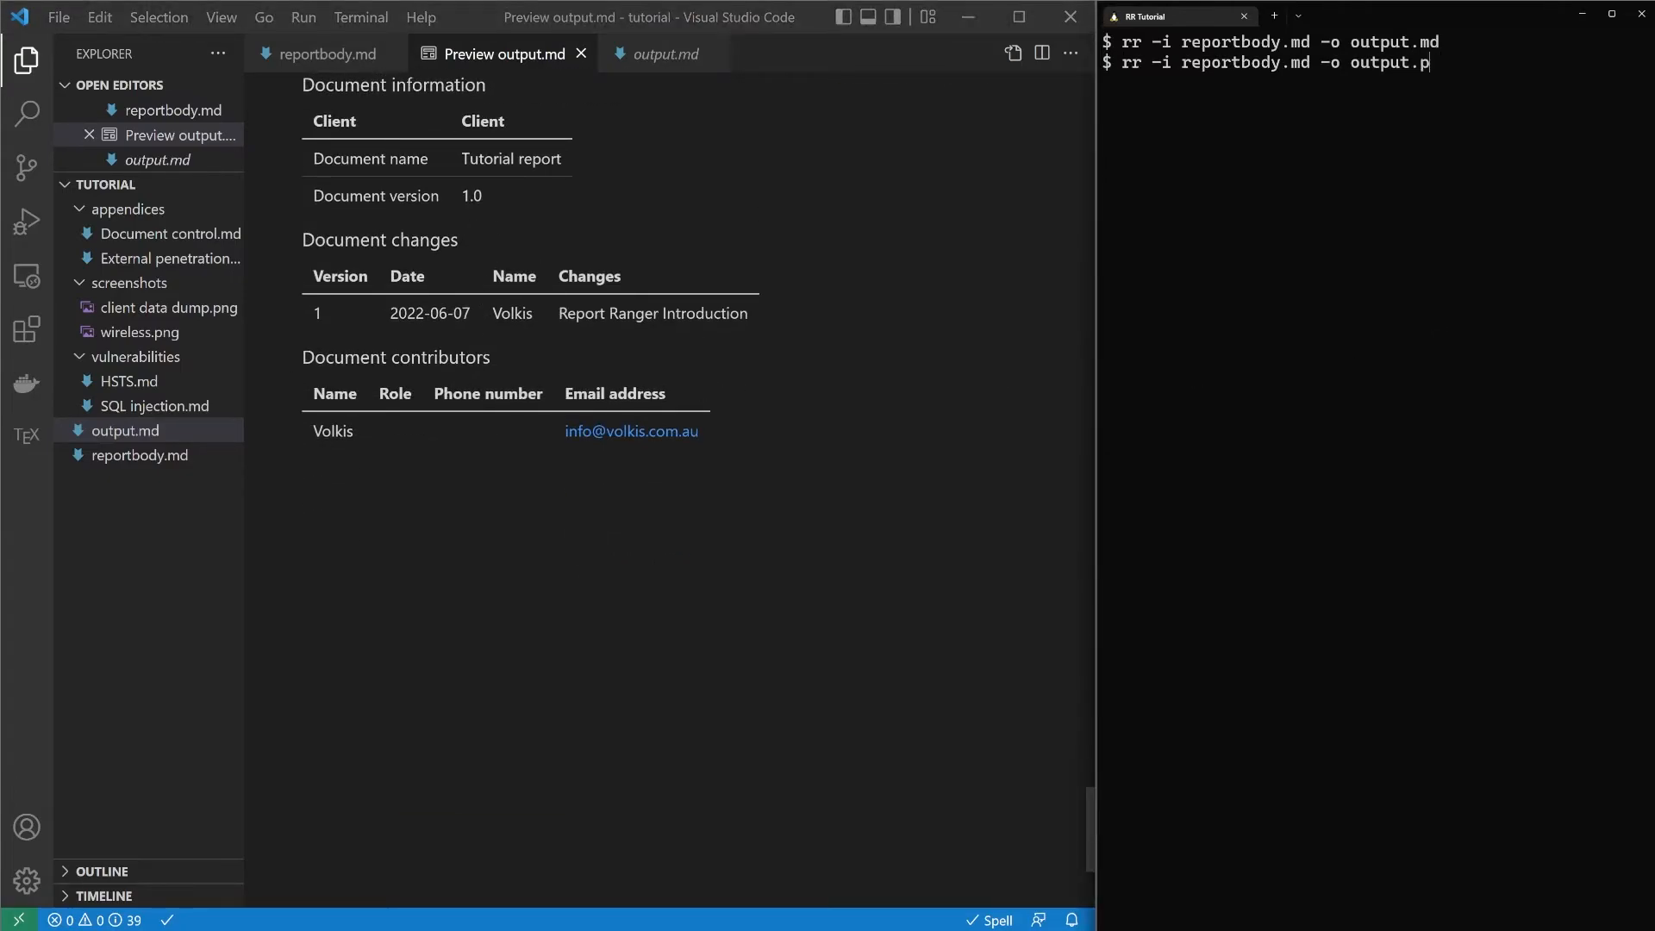
text(df)
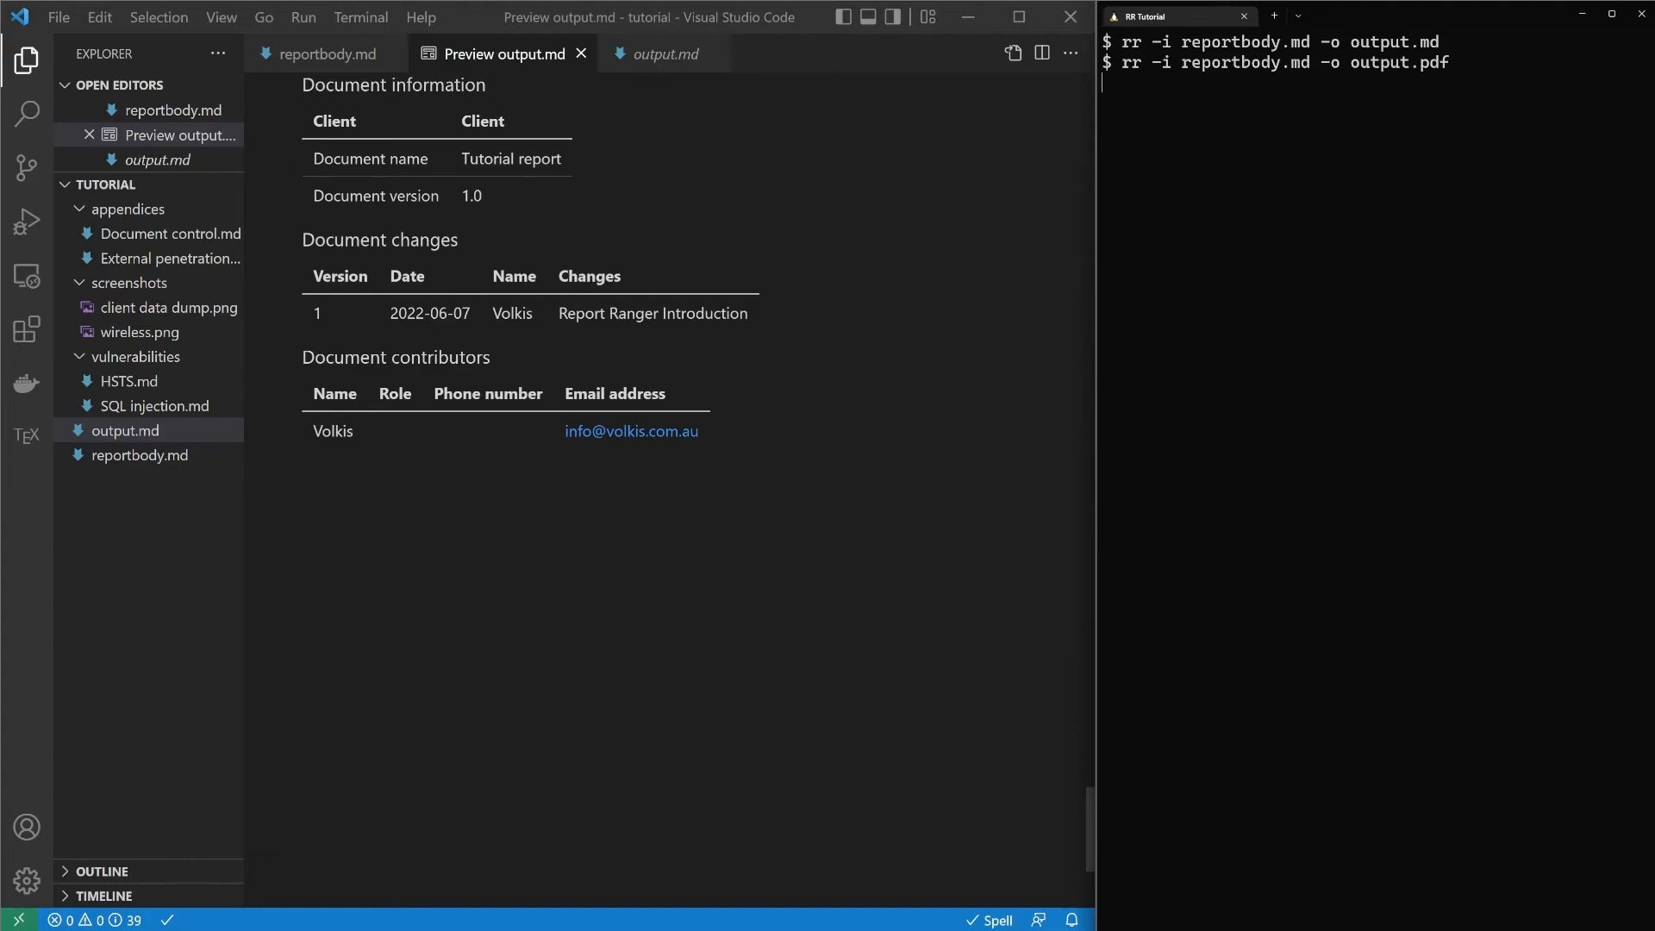
key(Return)
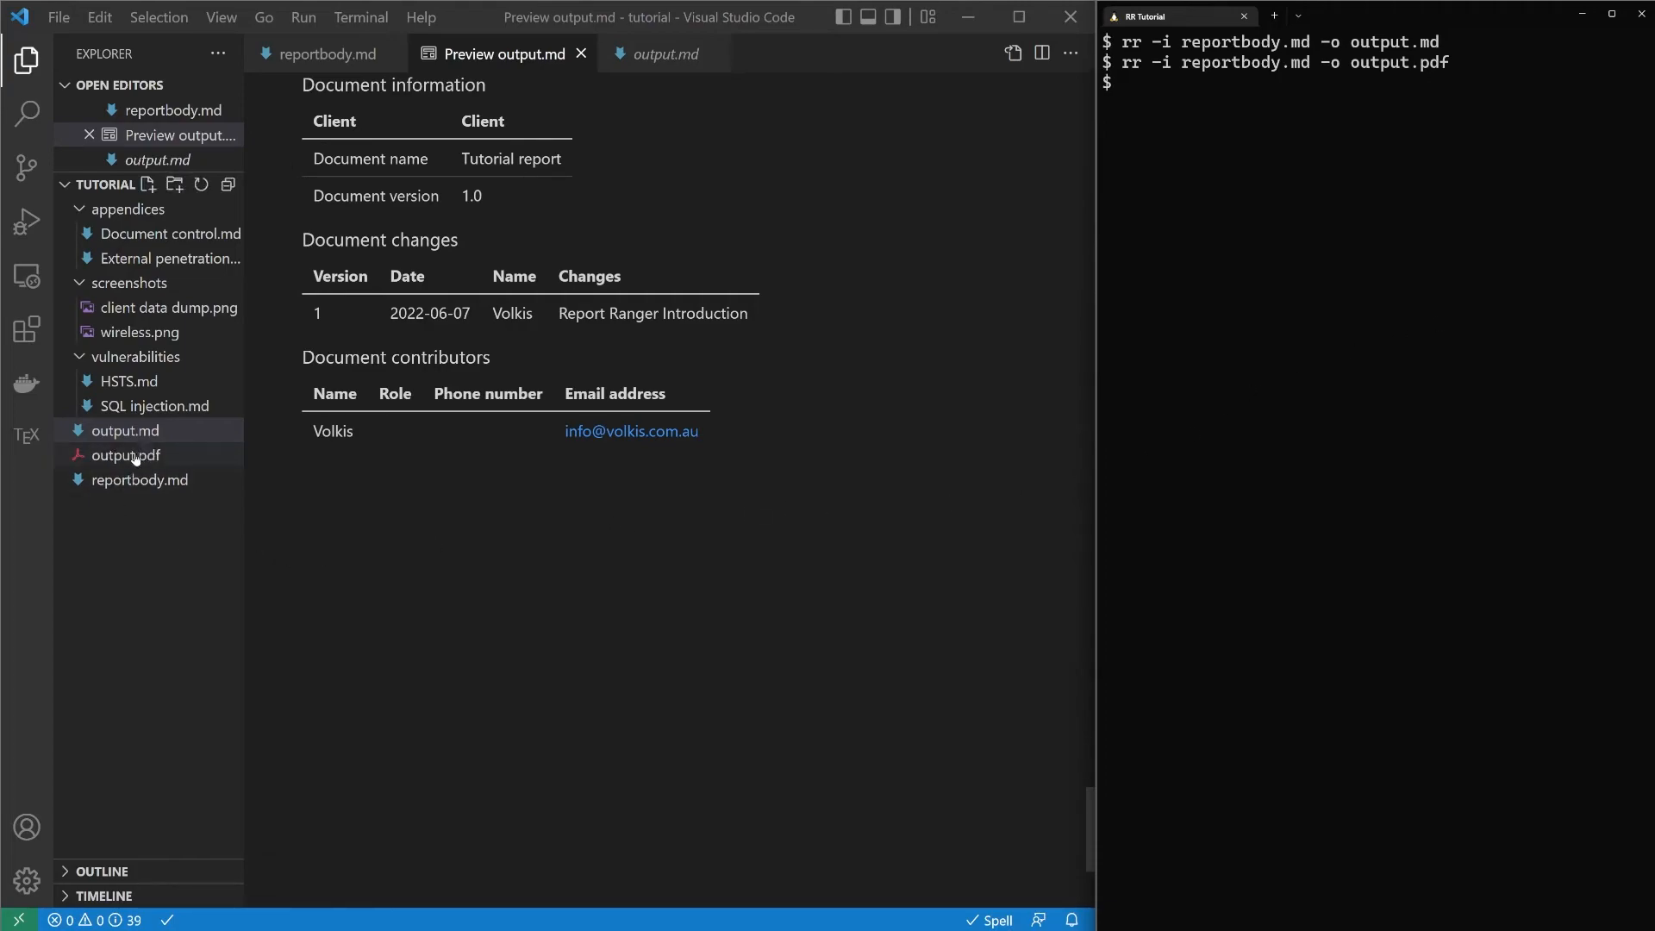
click(124, 456)
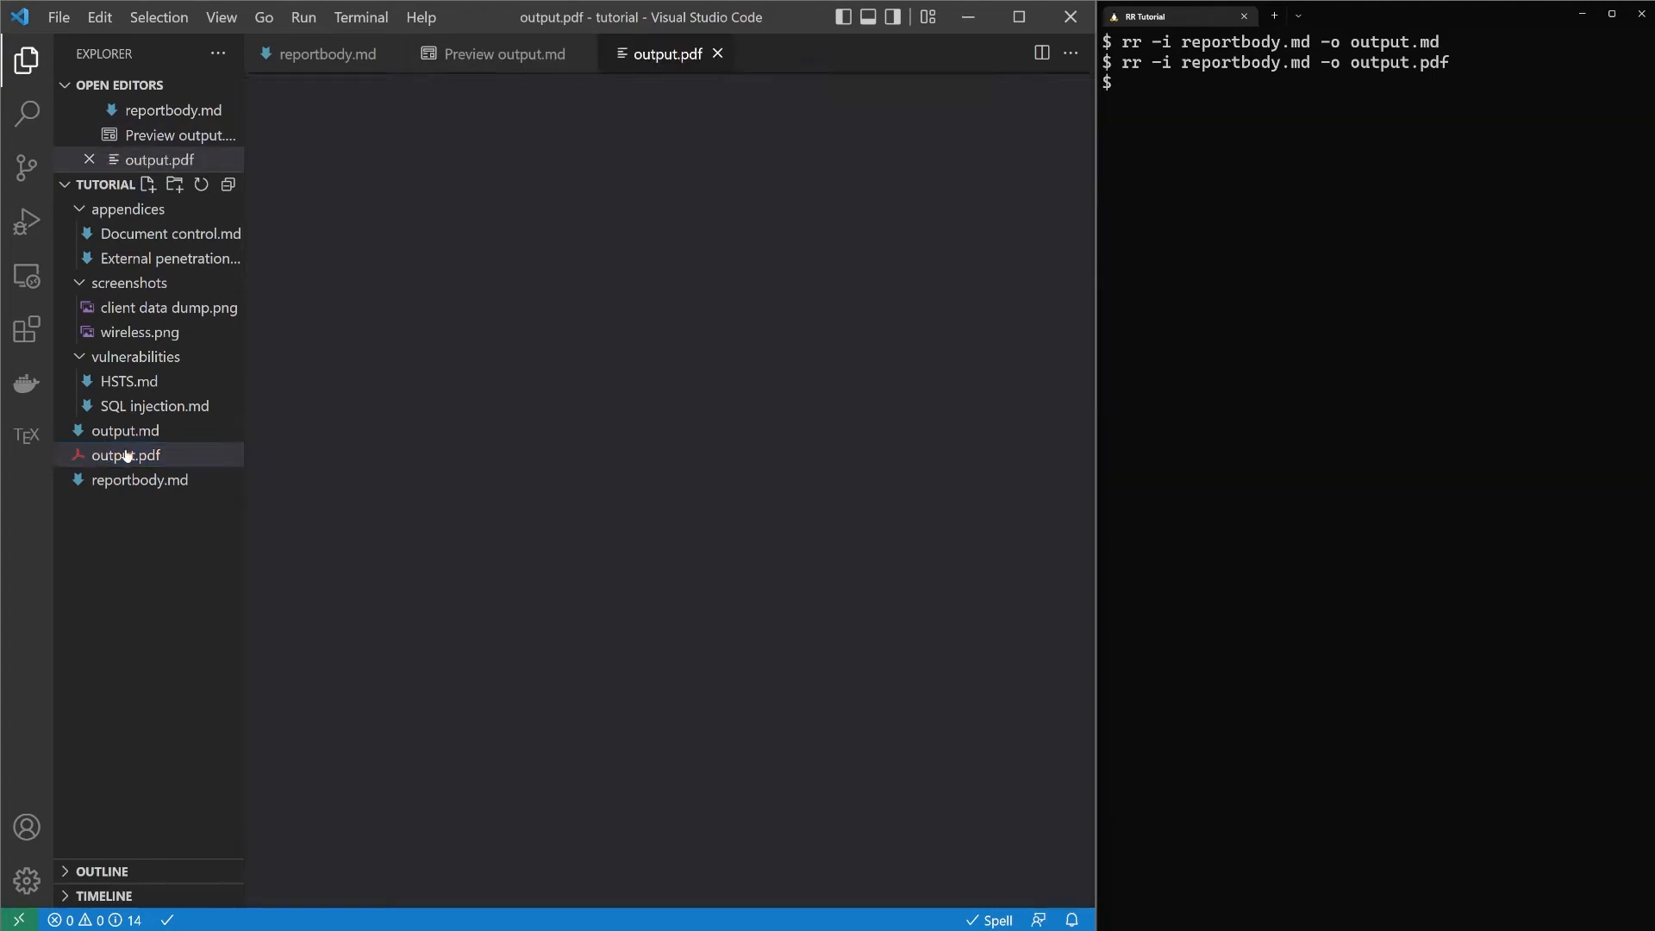
click(124, 455)
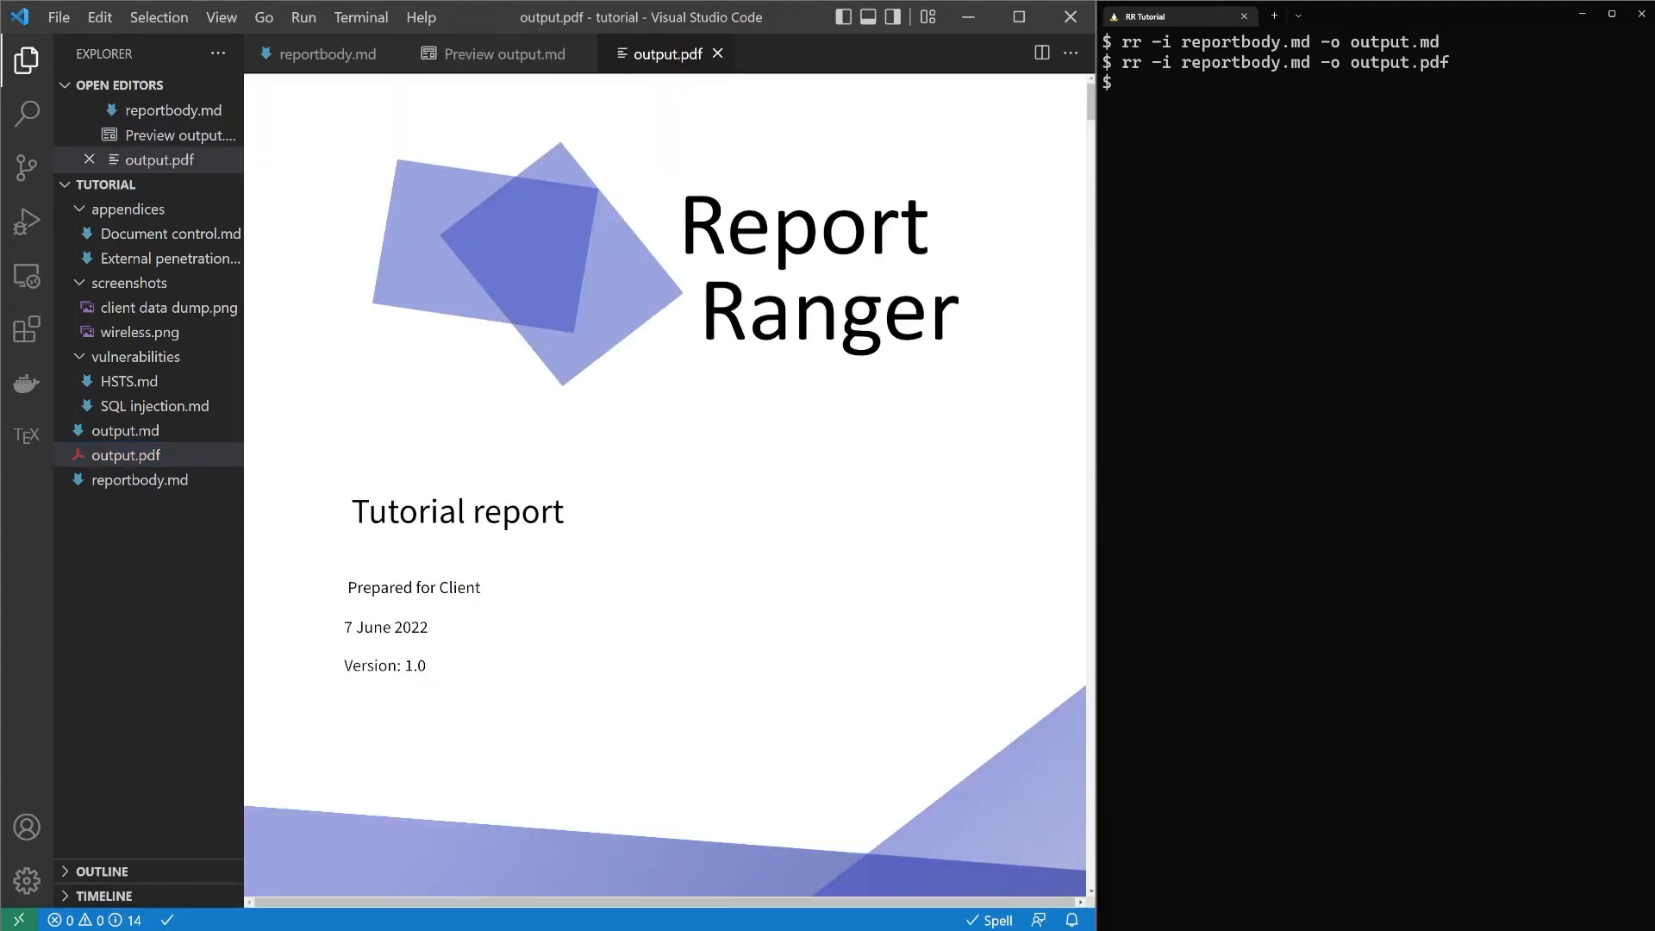
scroll(down, 3)
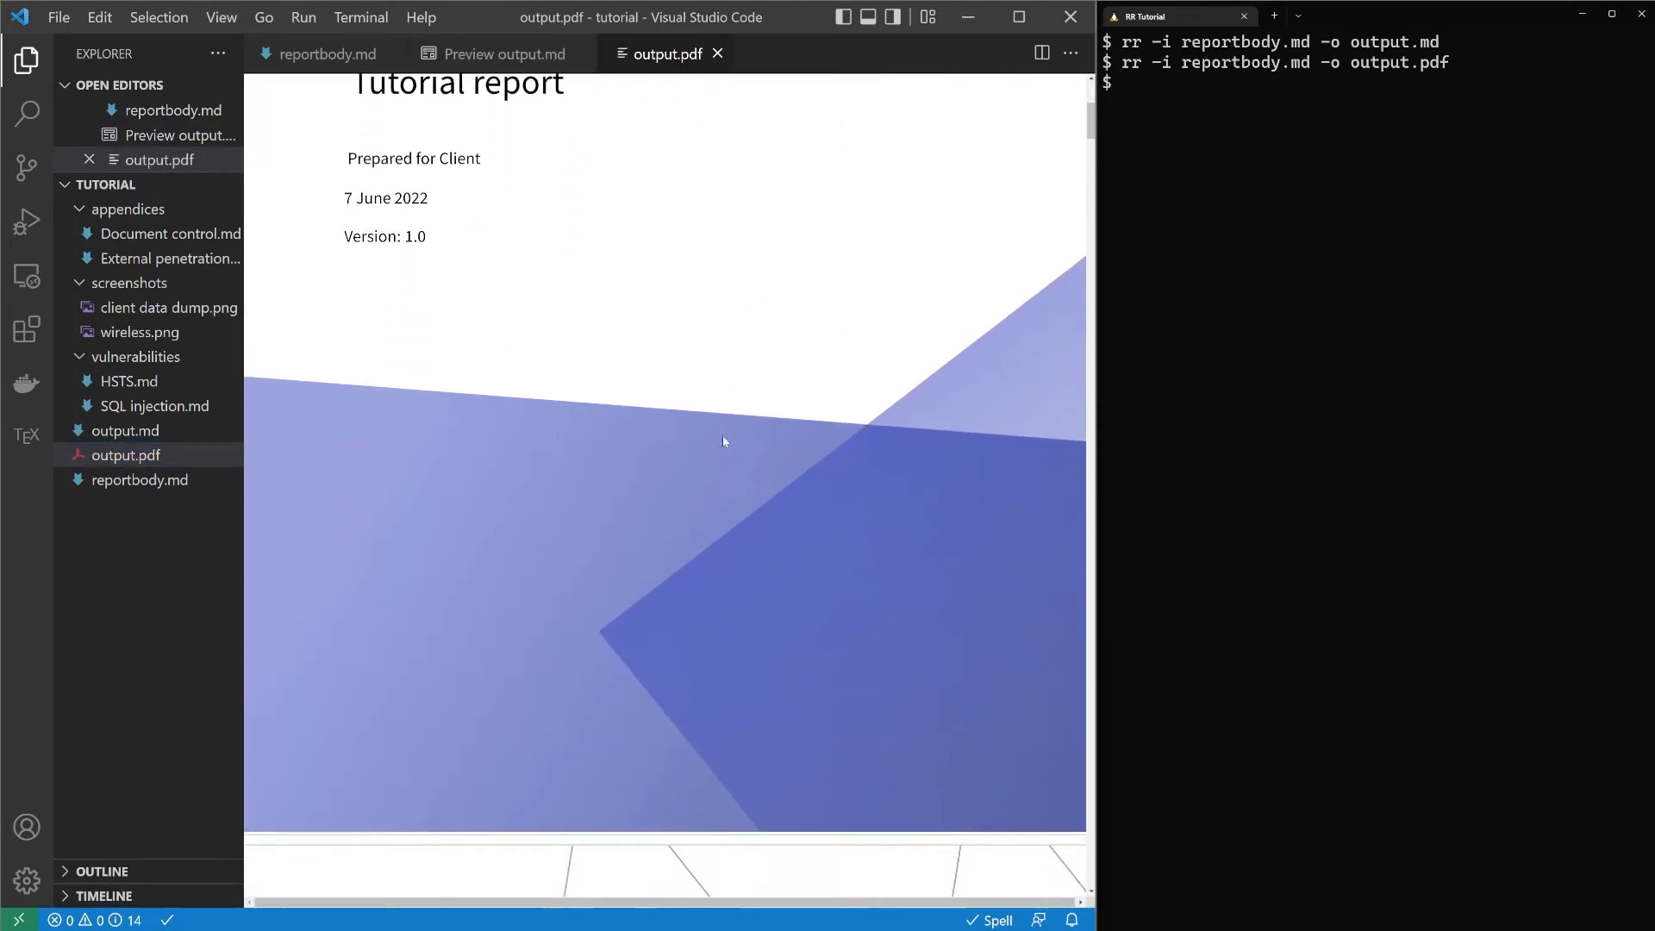
scroll(down, 3)
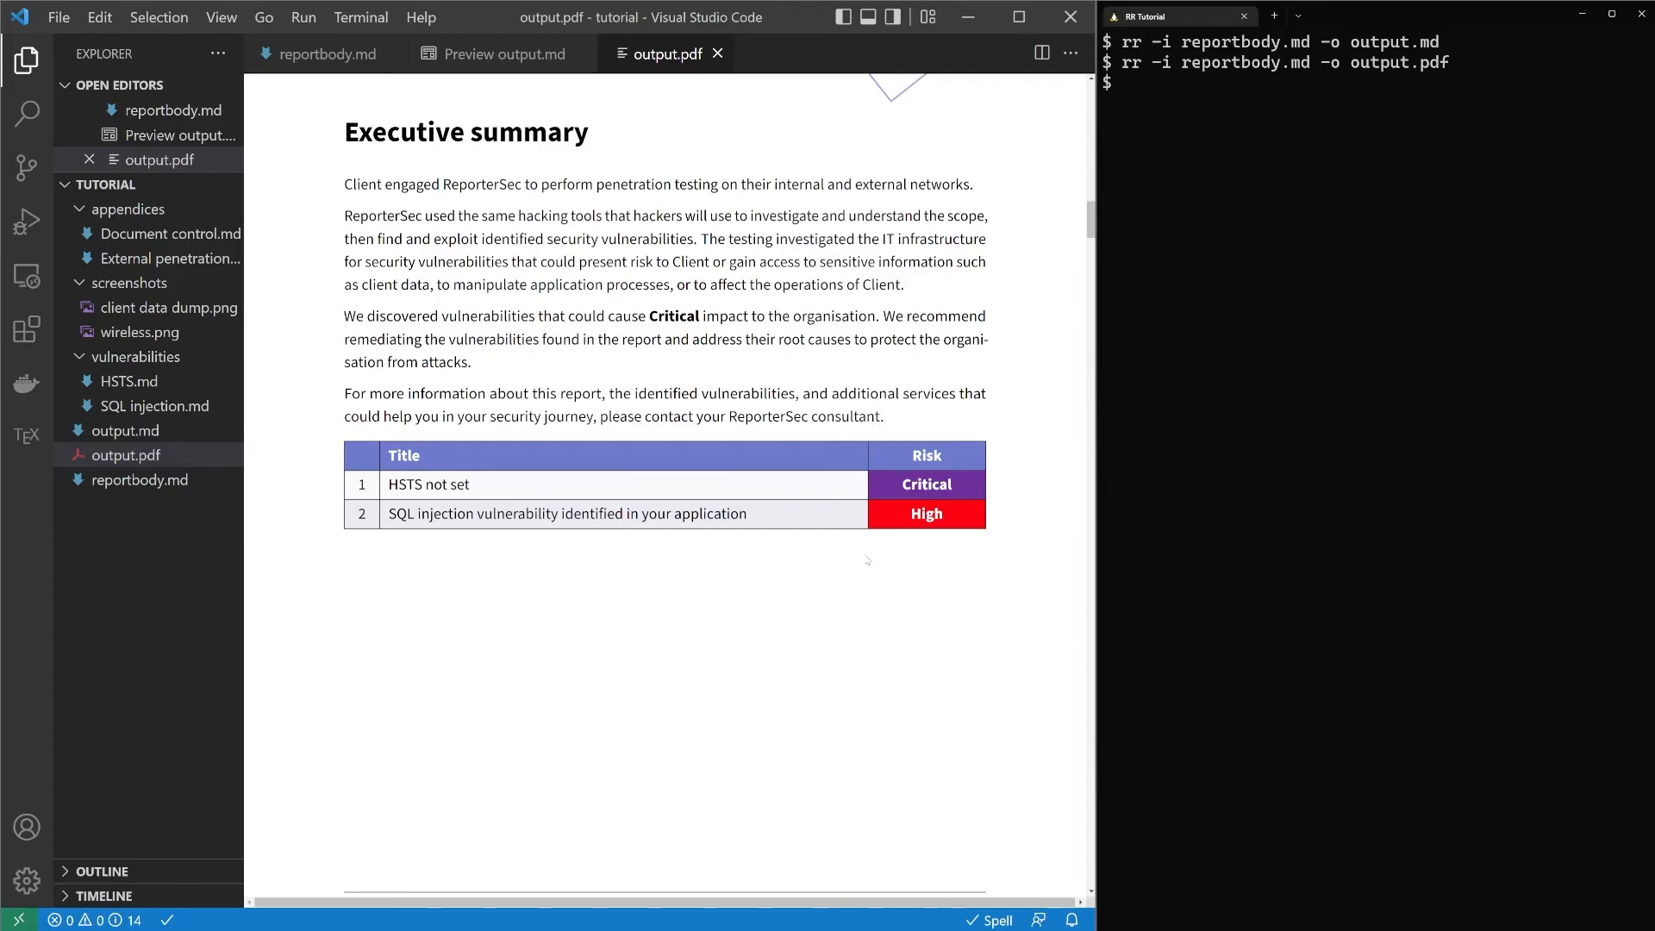
scroll(down, 3)
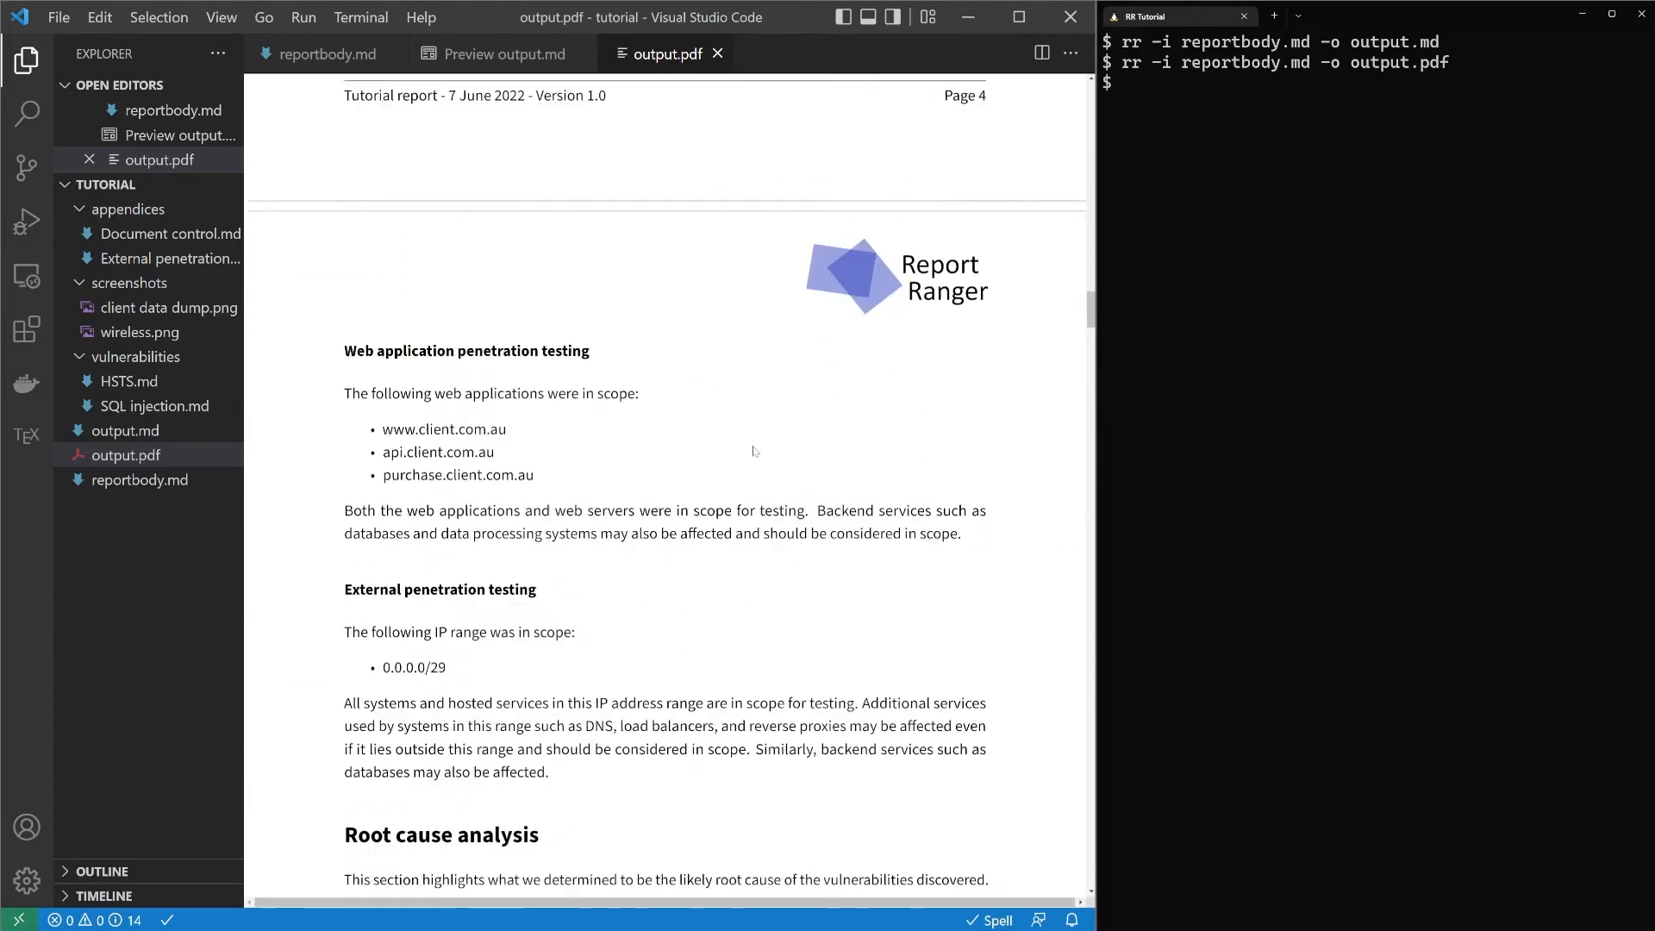
scroll(down, 3)
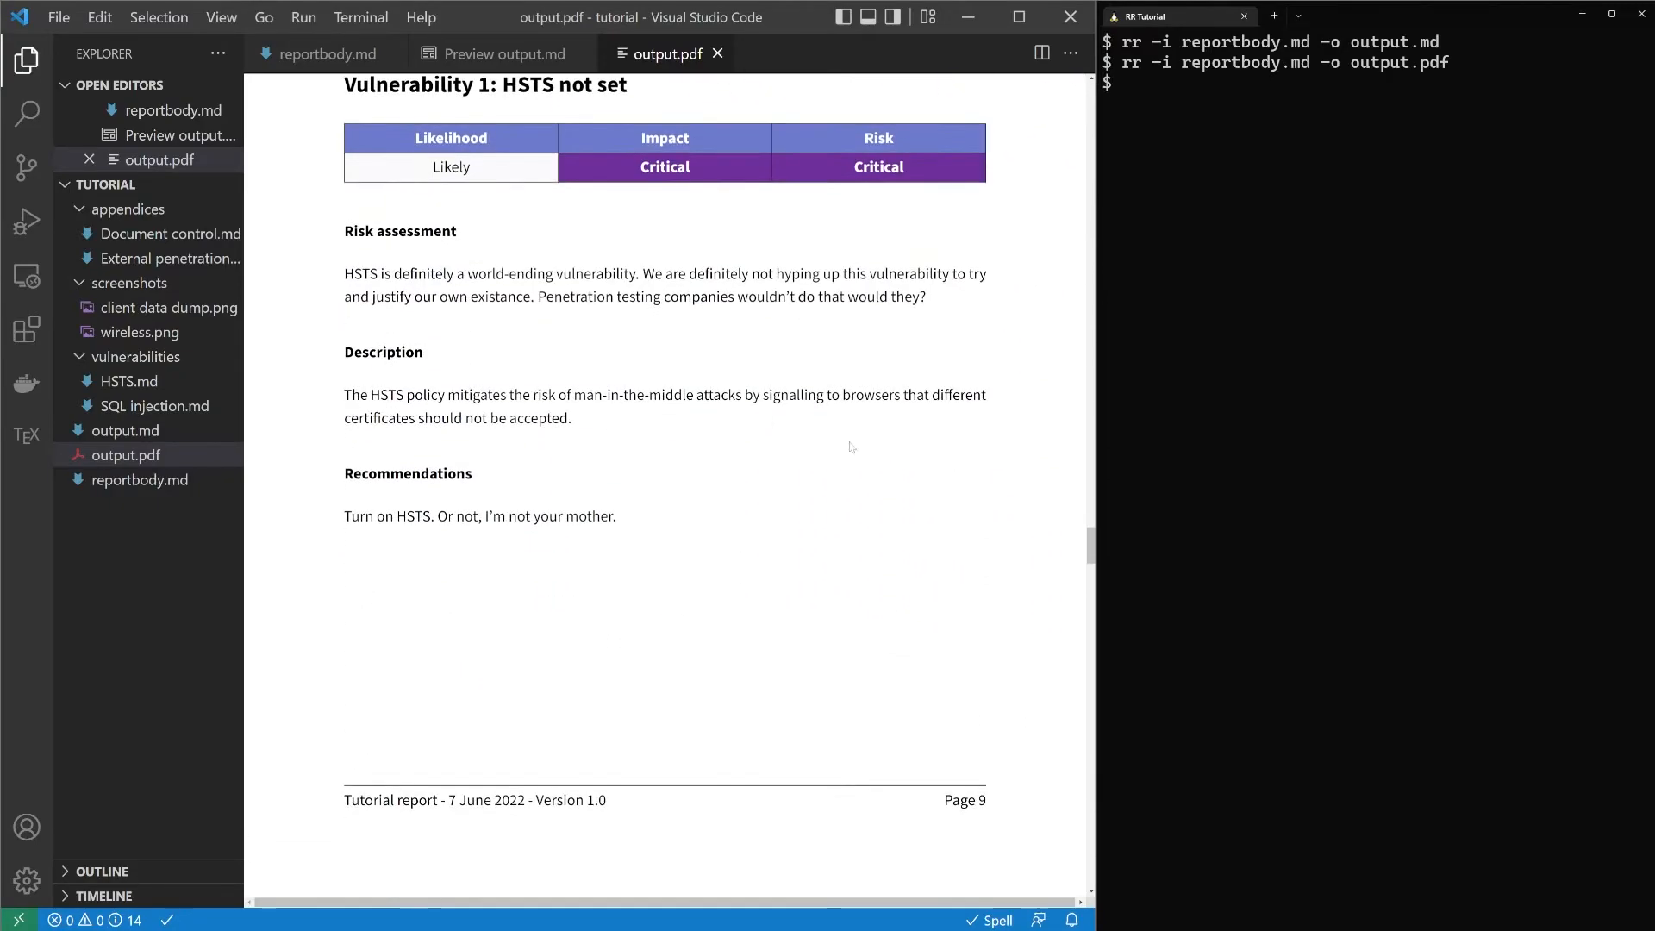
scroll(up, 3)
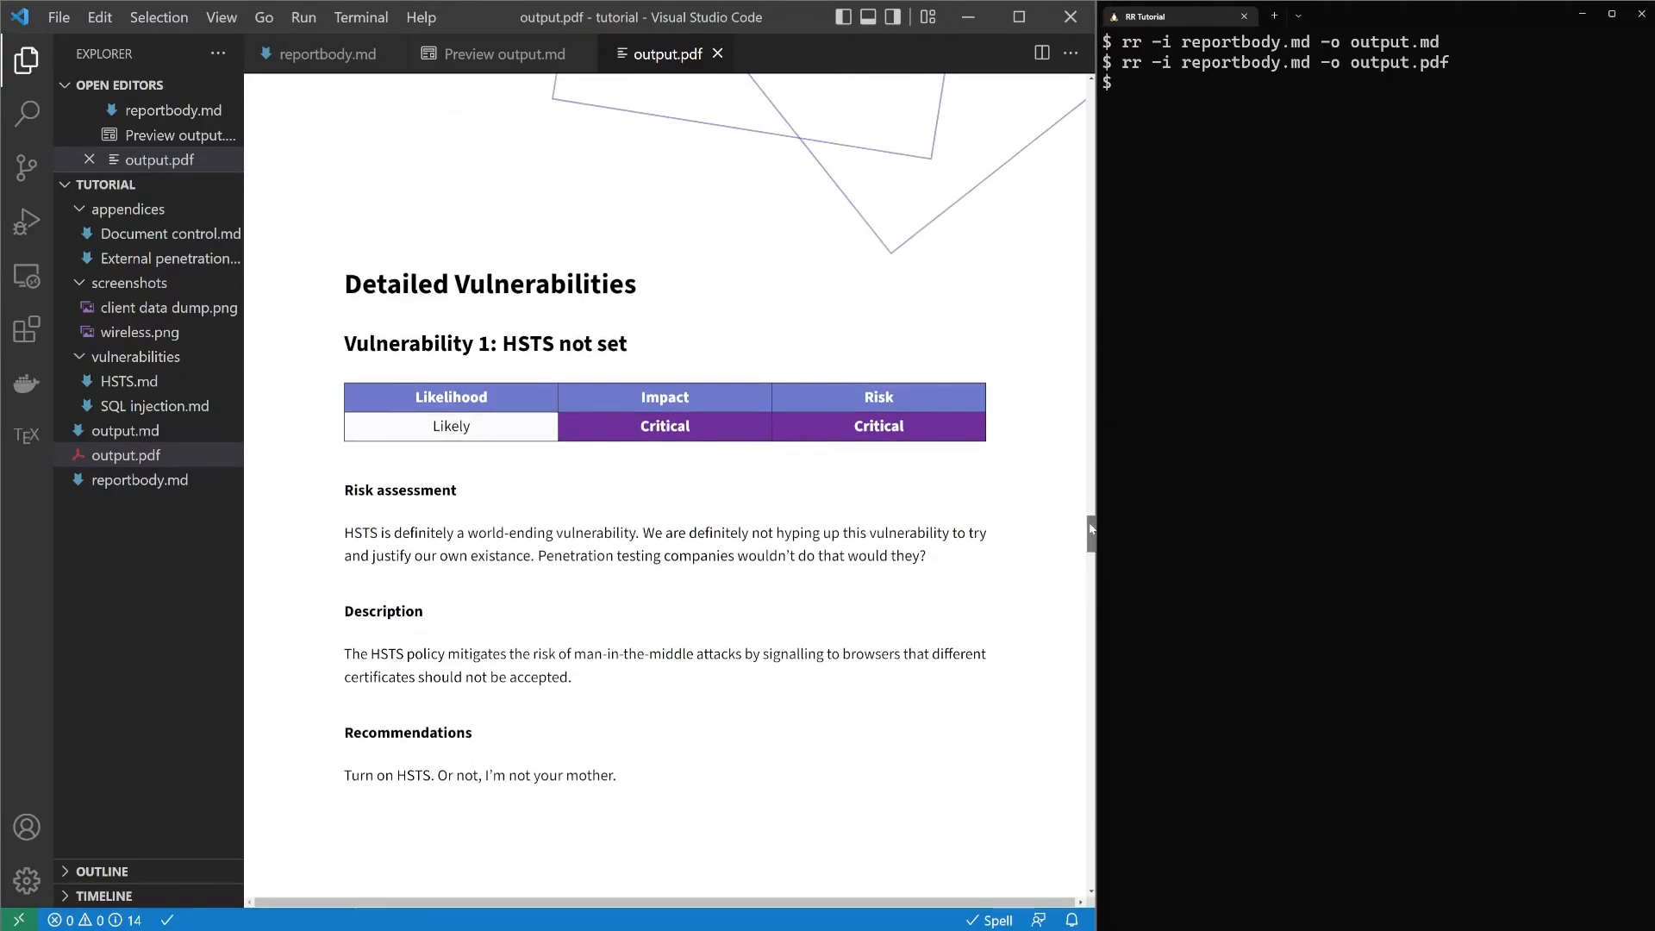
scroll(down, 3)
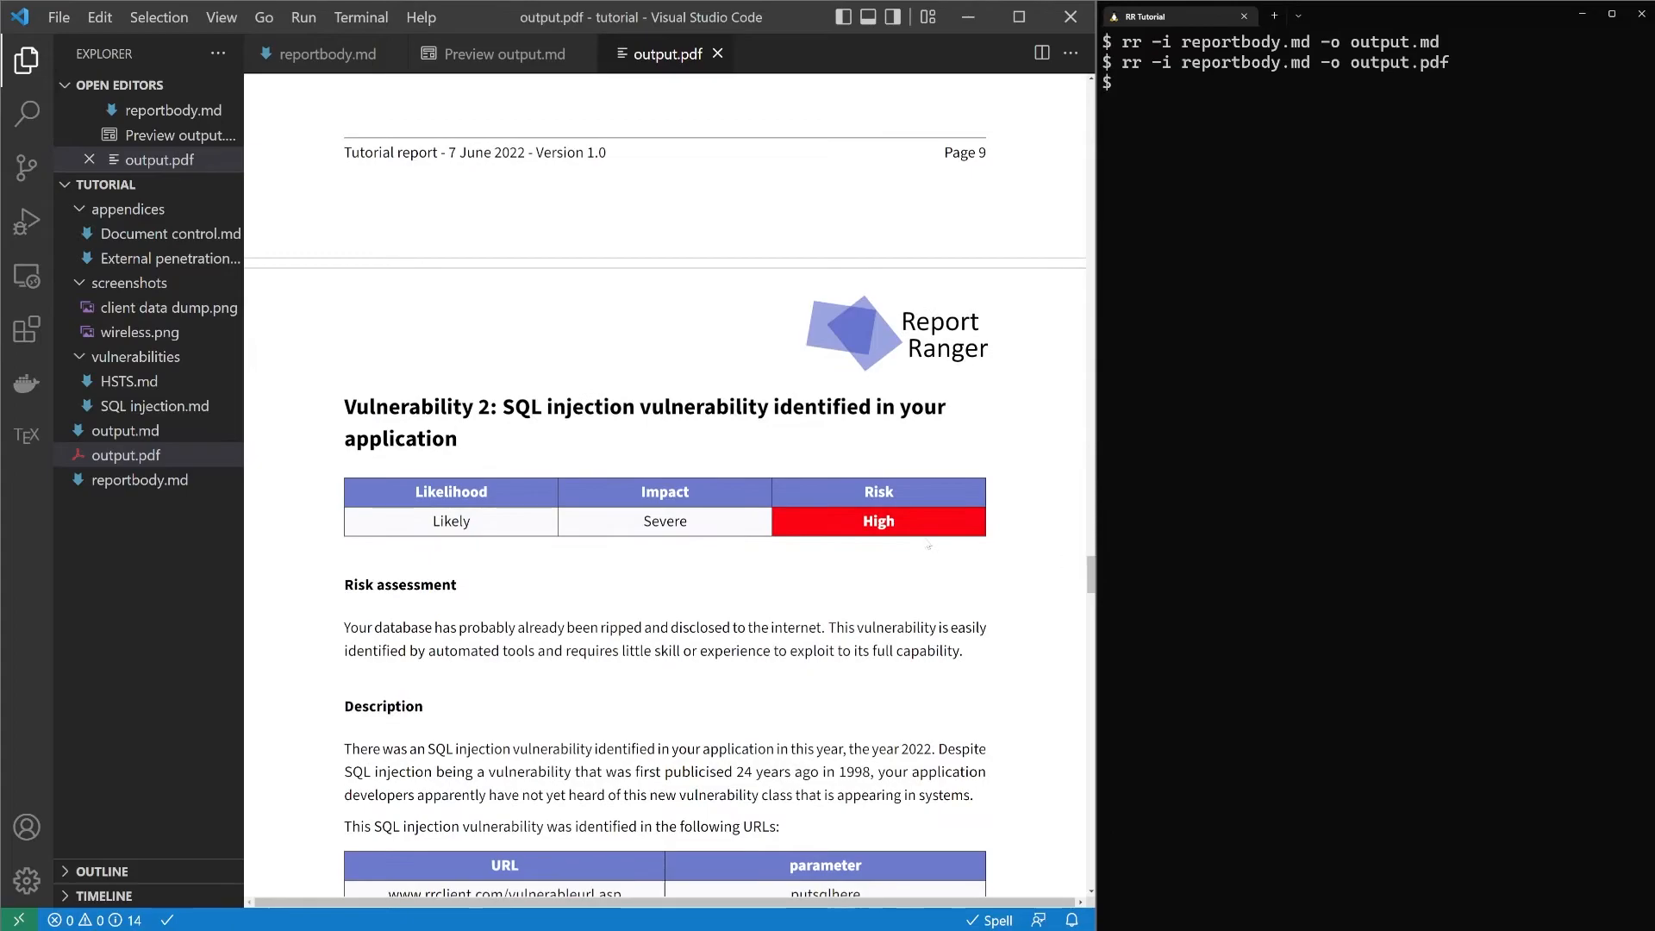
scroll(down, 3)
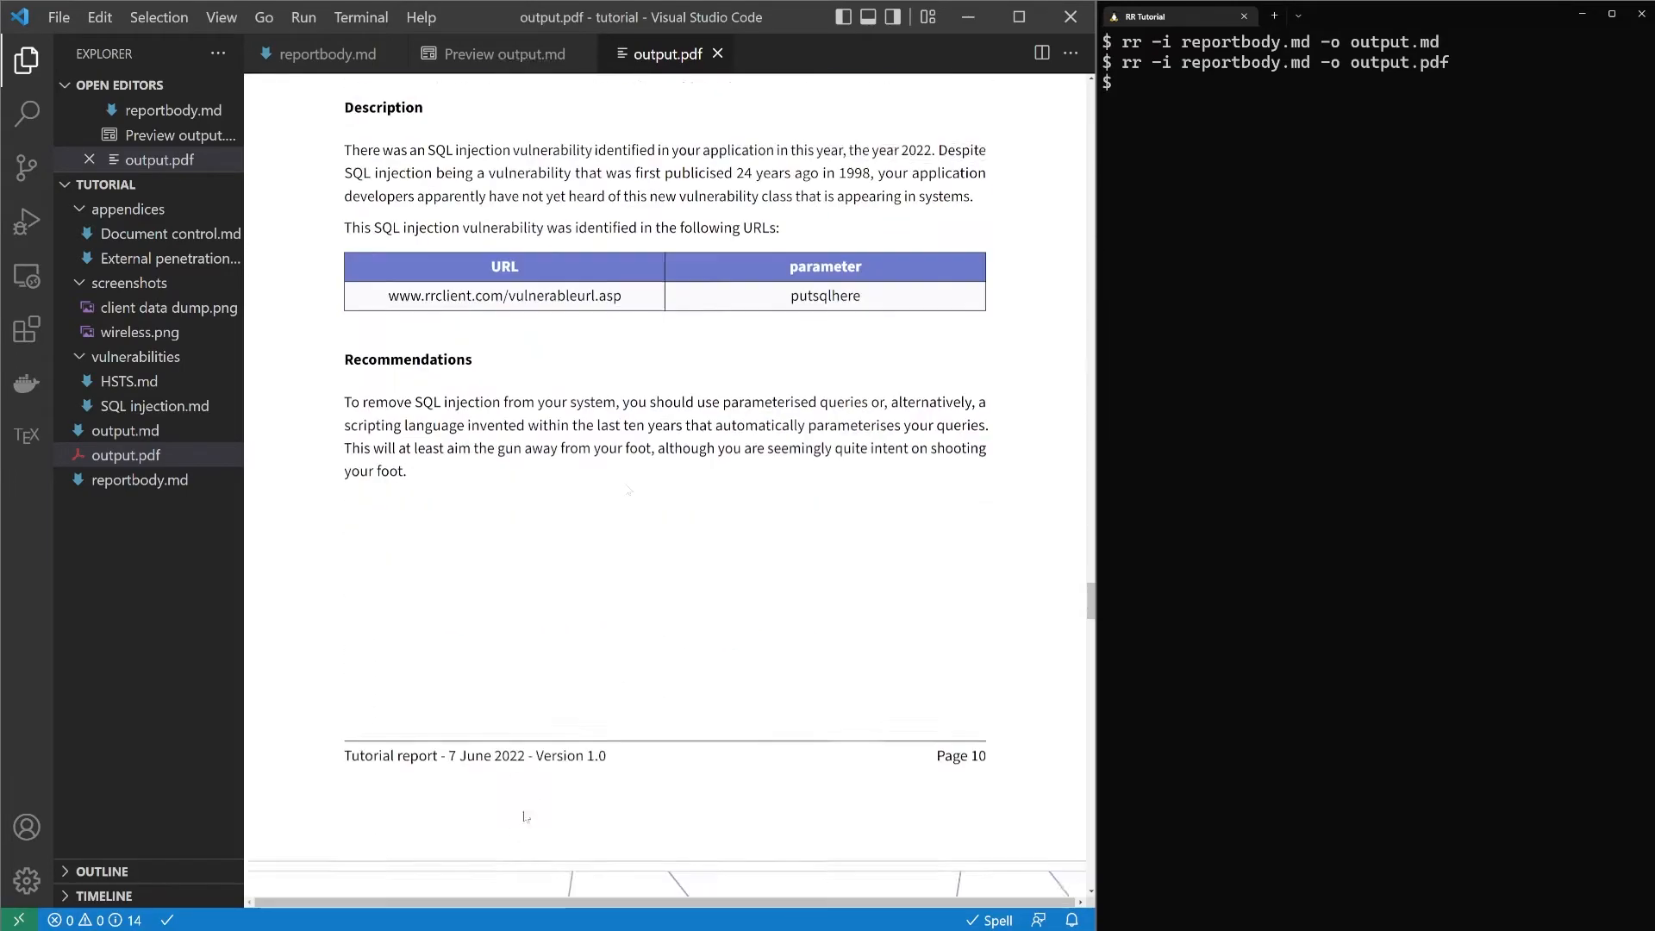
scroll(down, 3)
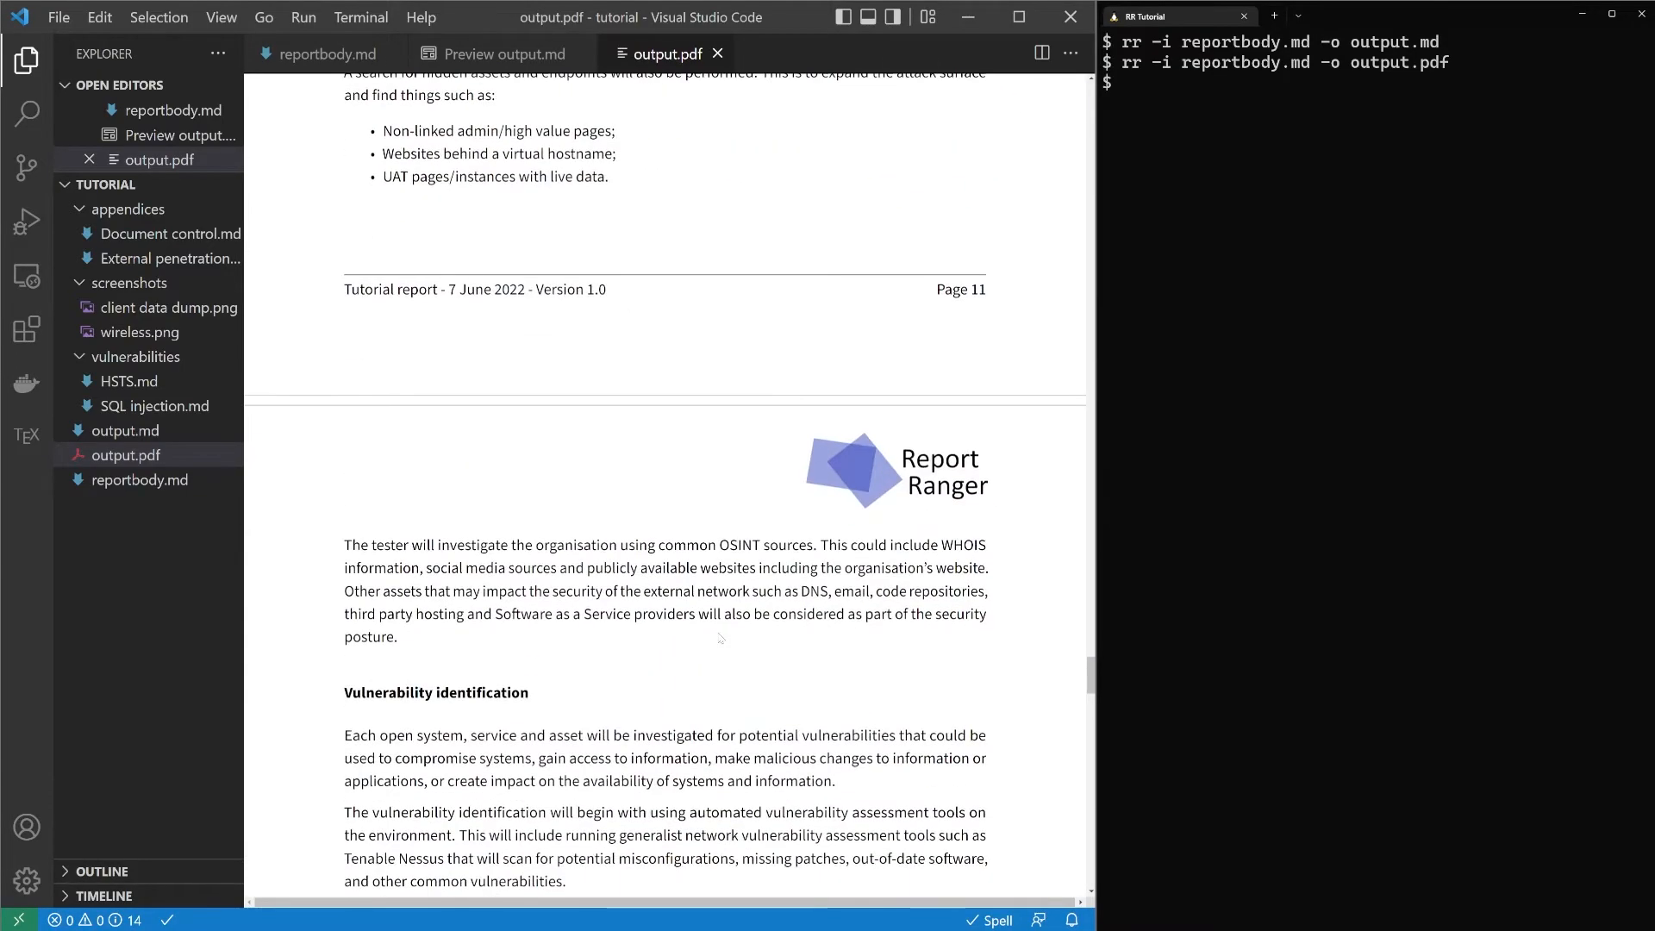
scroll(down, 3)
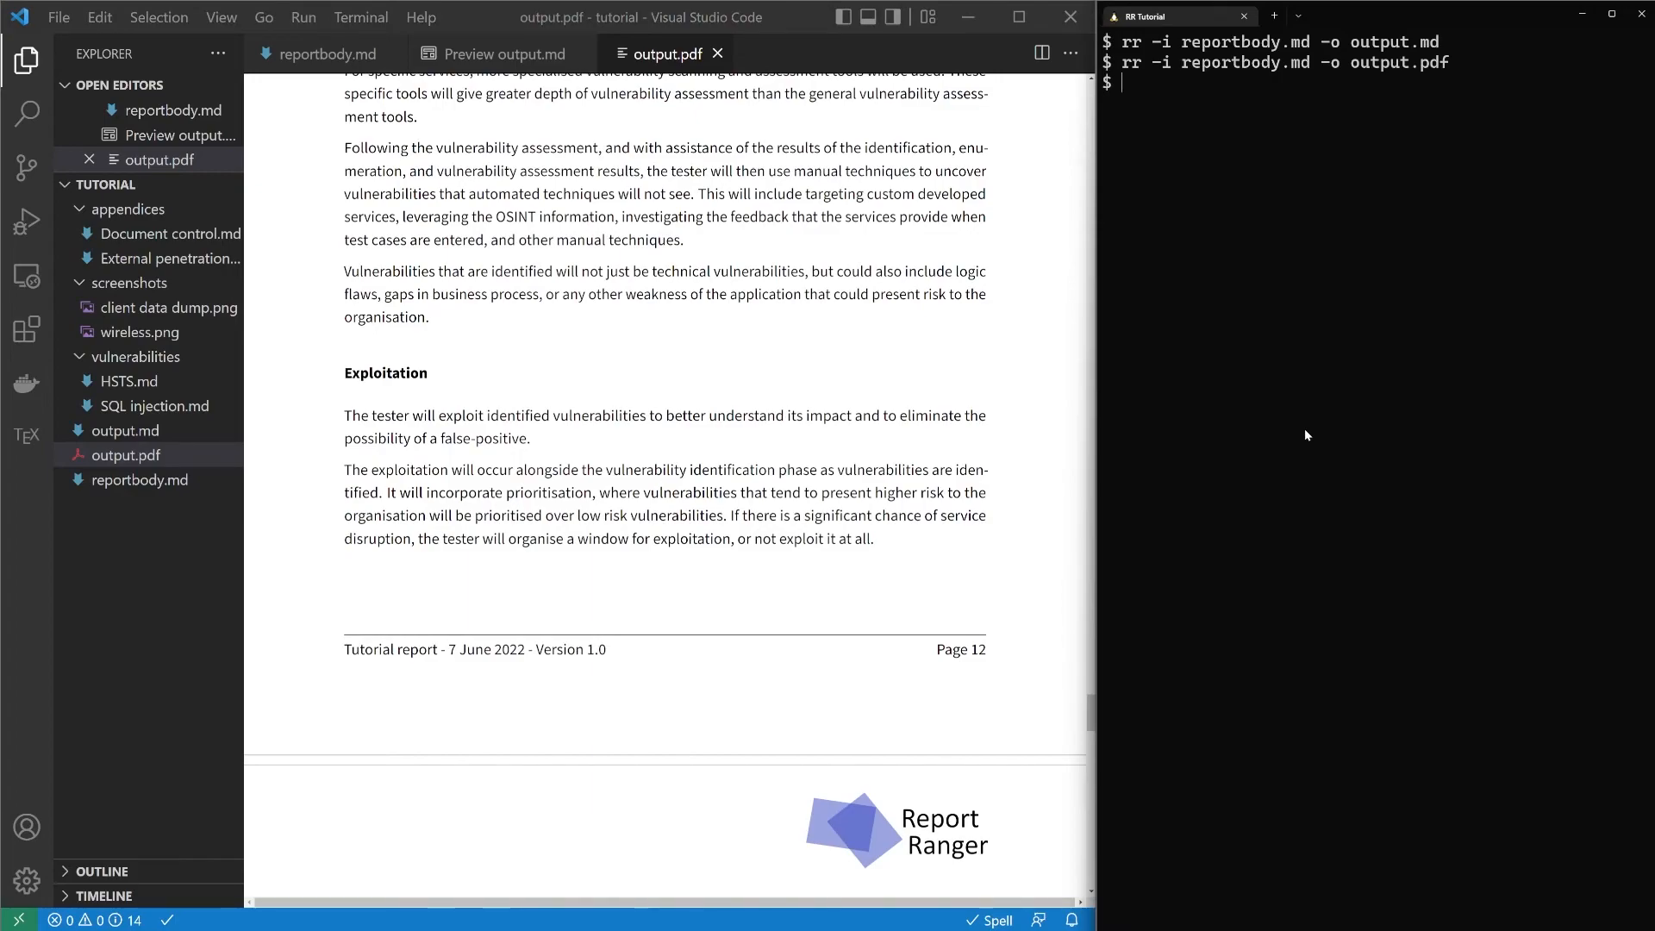
- Run rr -i reportbody.md -o output.pdf -t volkis to rebuild the PDF with the Volkis template
text(-t v)
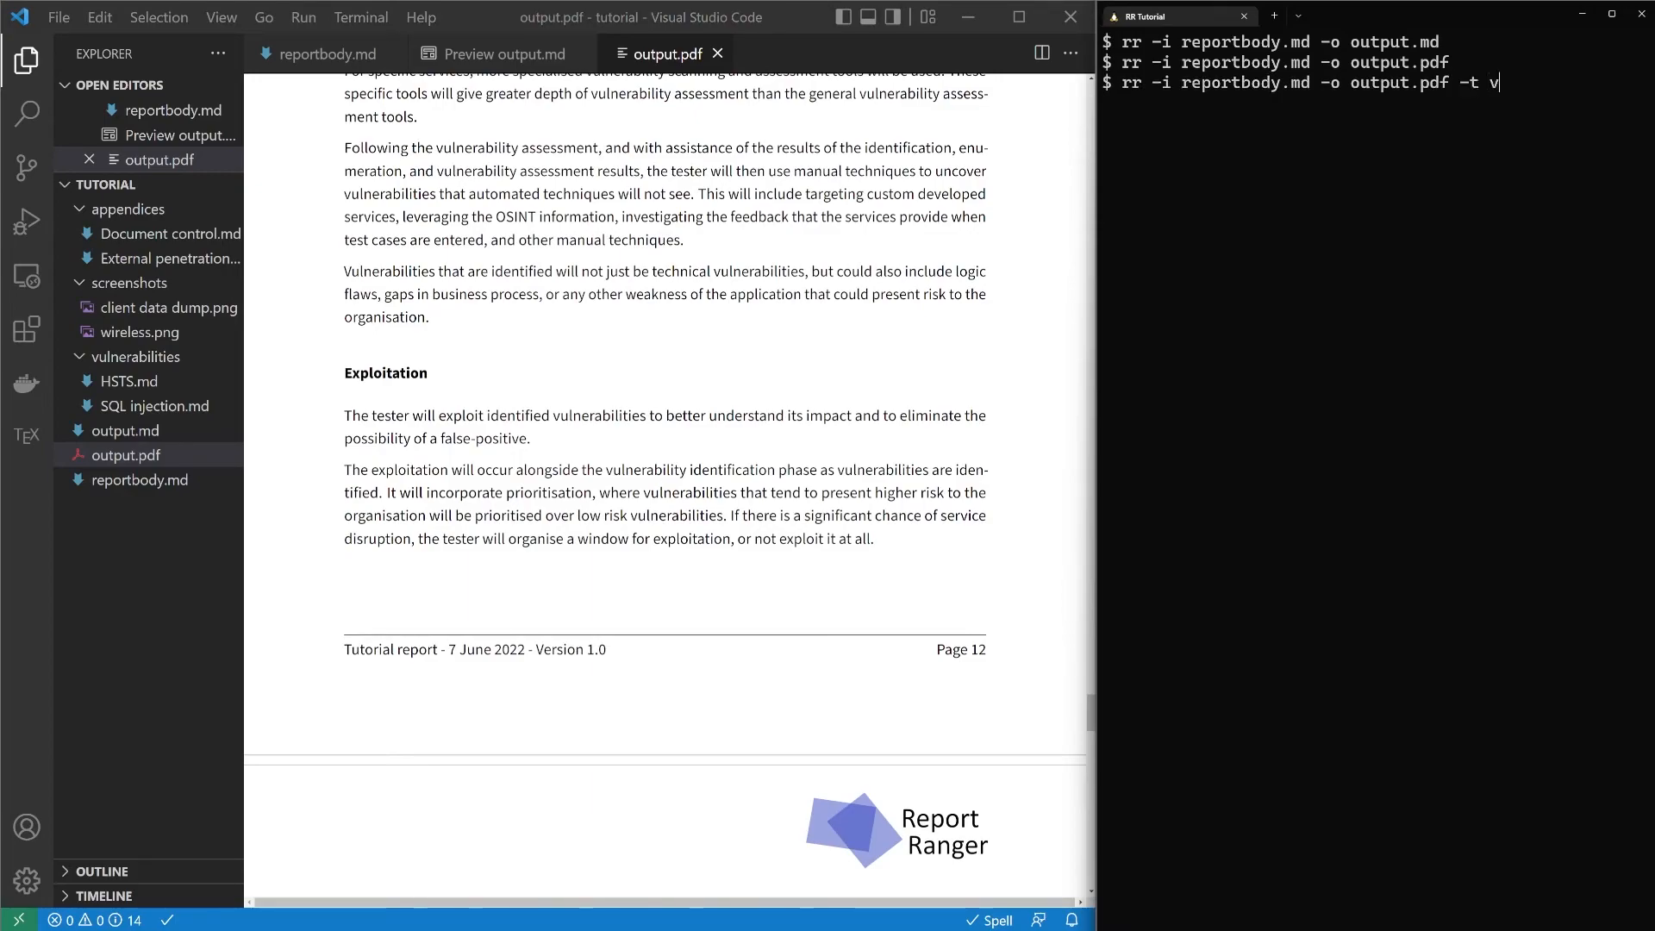
text(olkis)
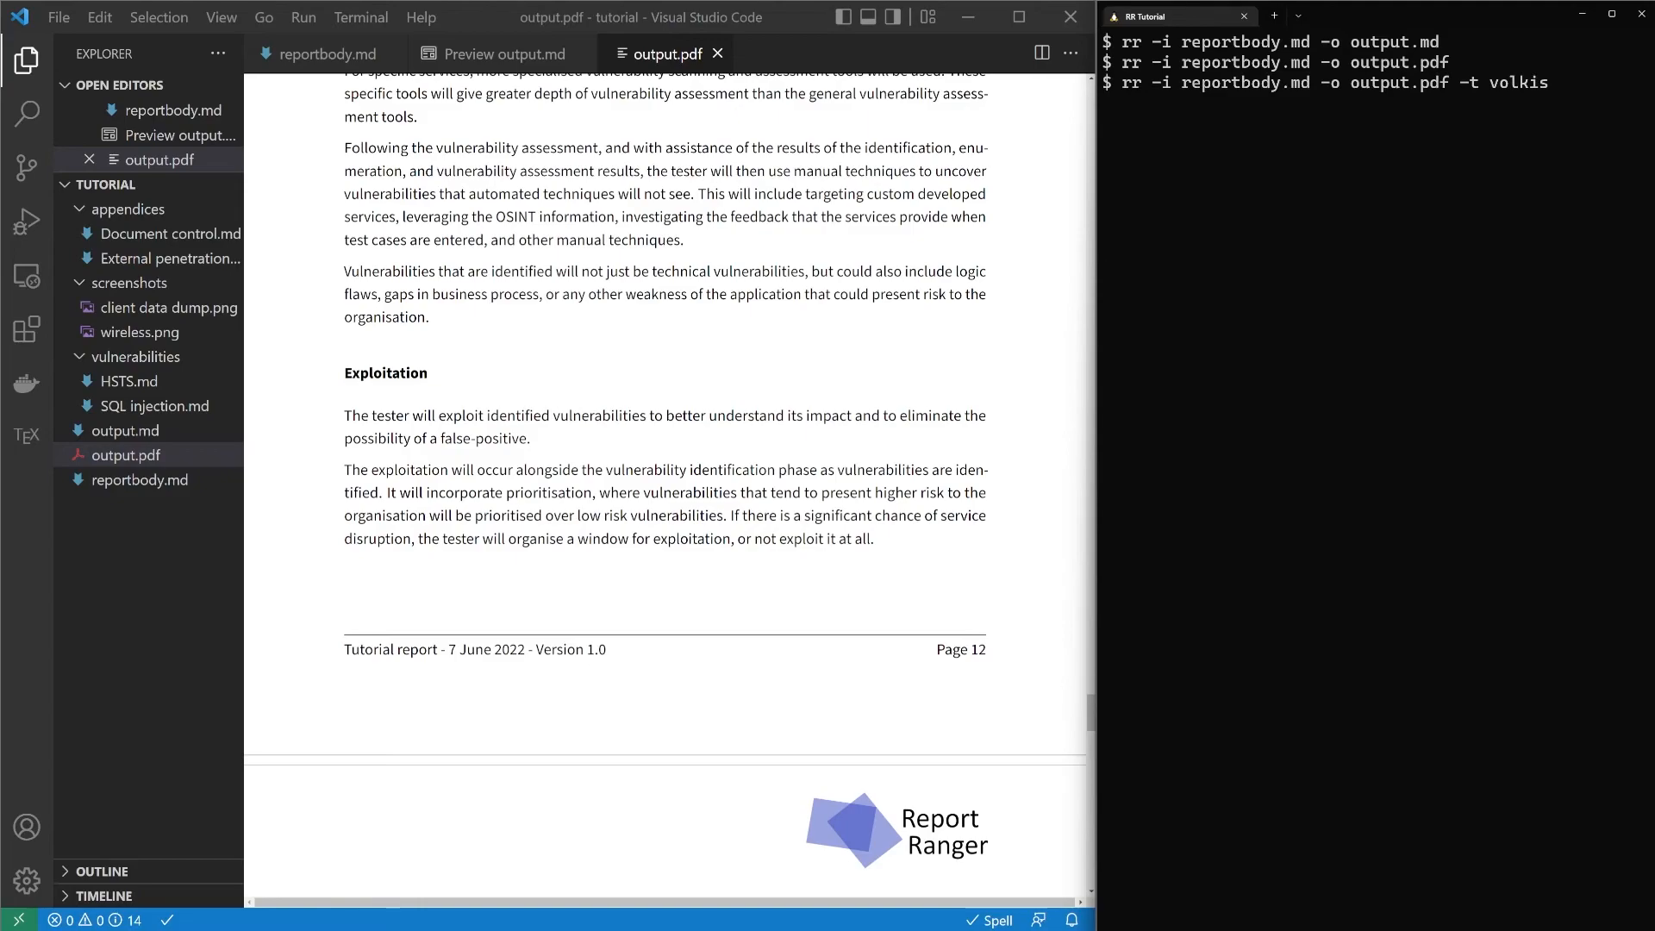
mouse_move(759, 587)
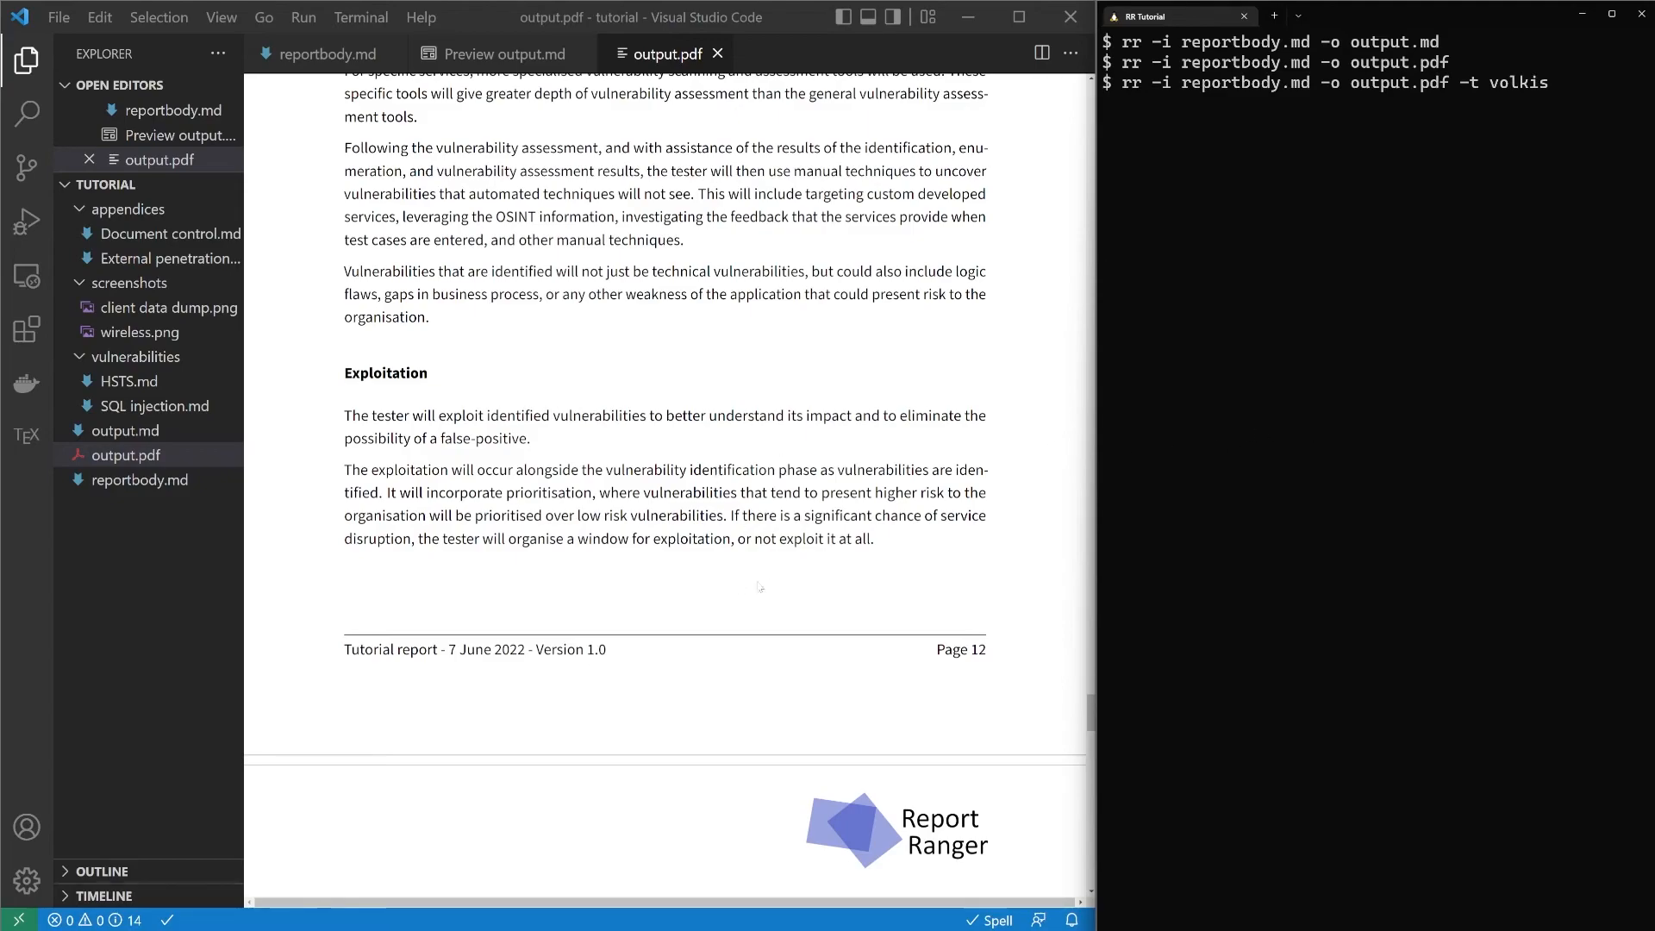
scroll(up, 3)
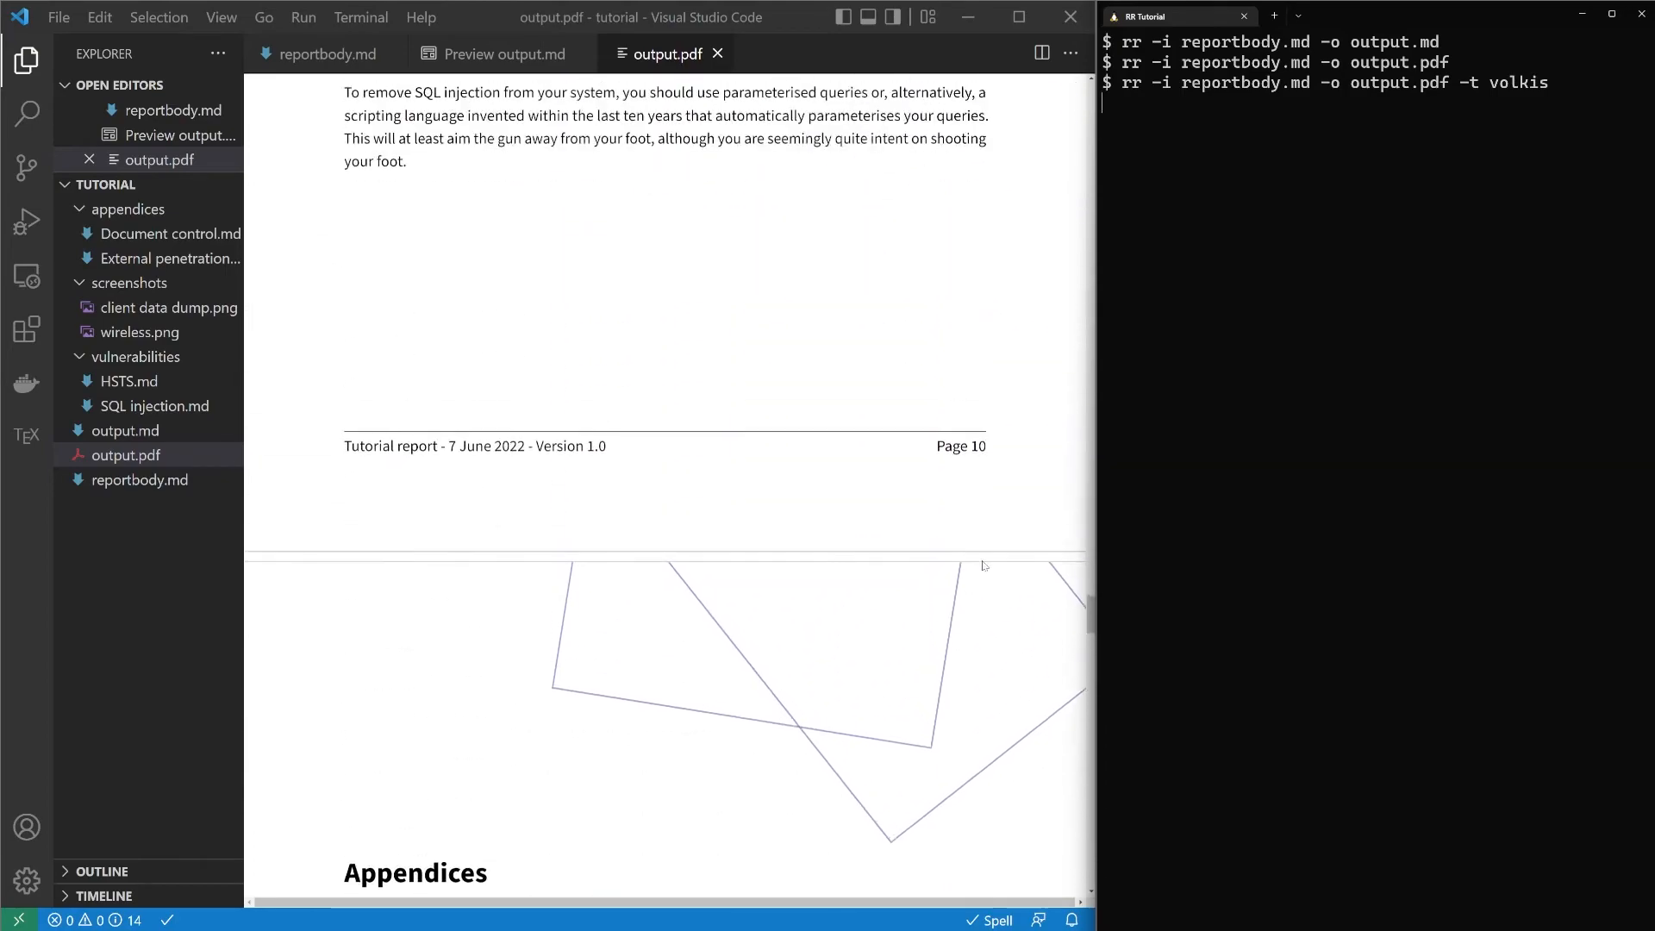
scroll(up, 3)
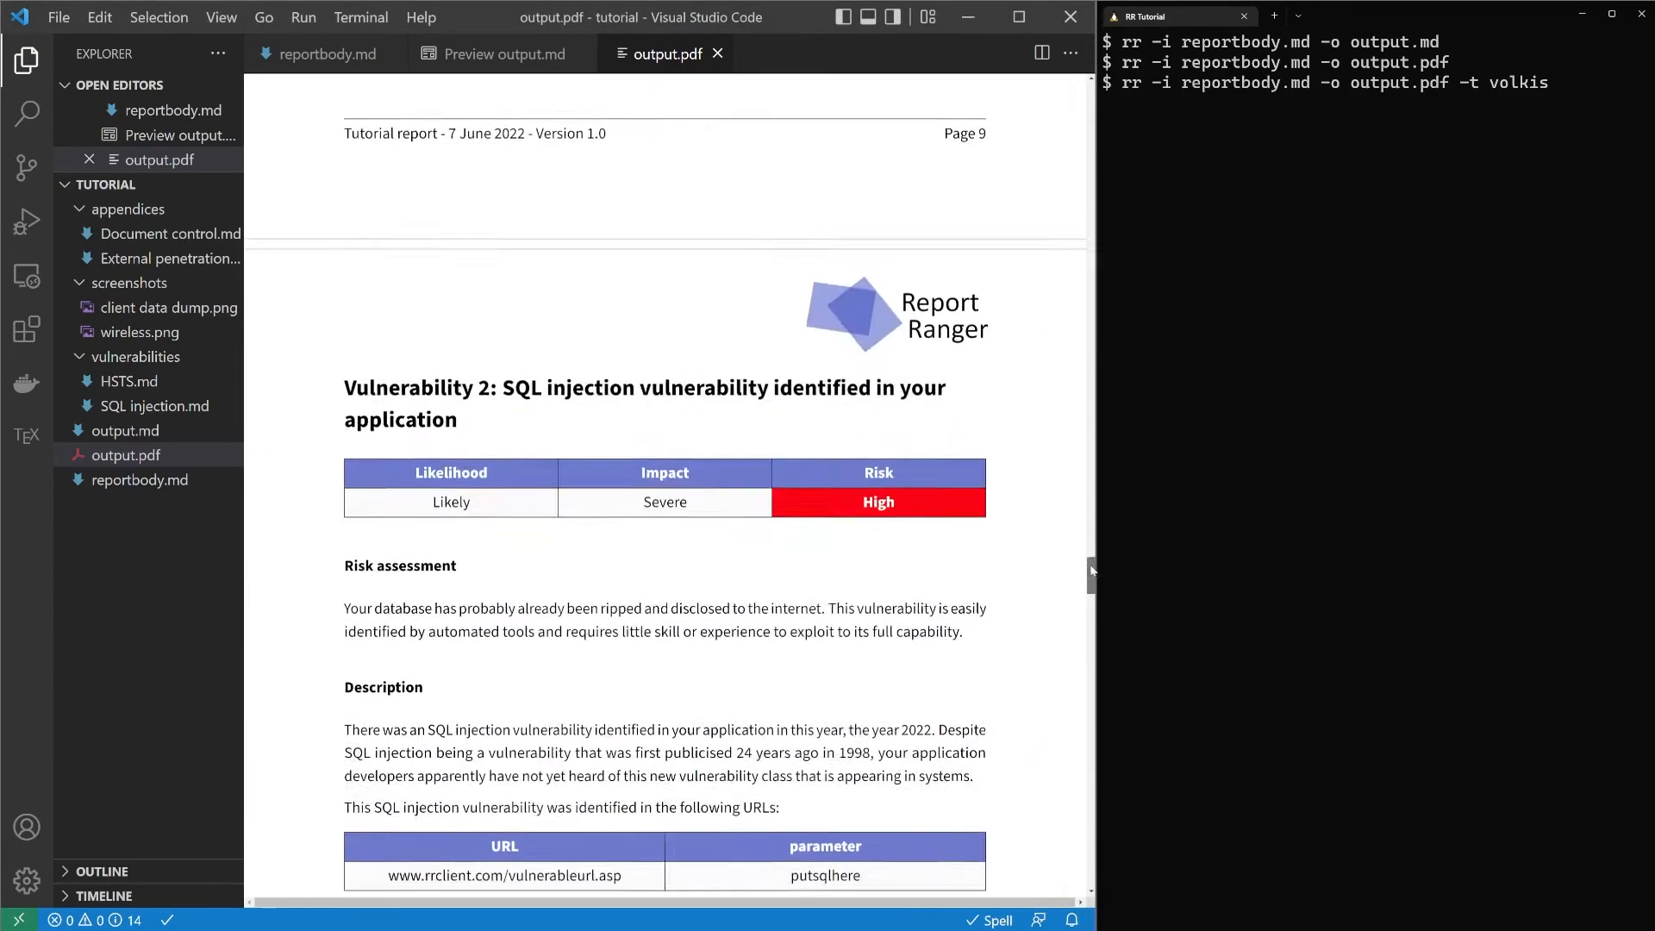
scroll(up, 3)
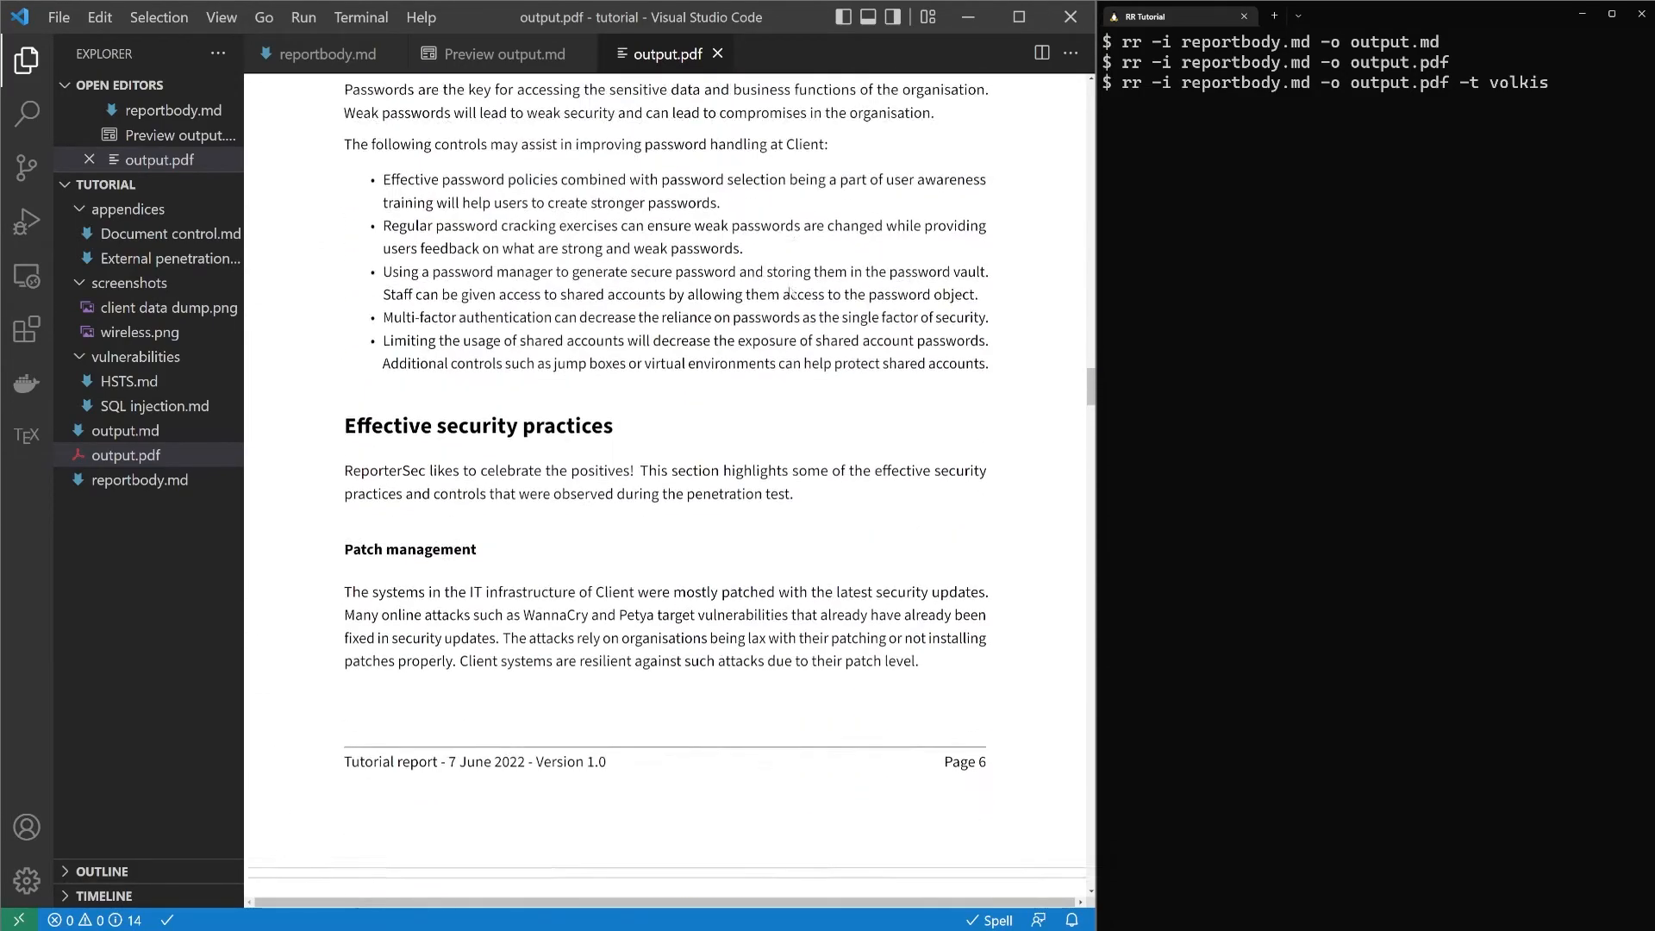
scroll(up, 3)
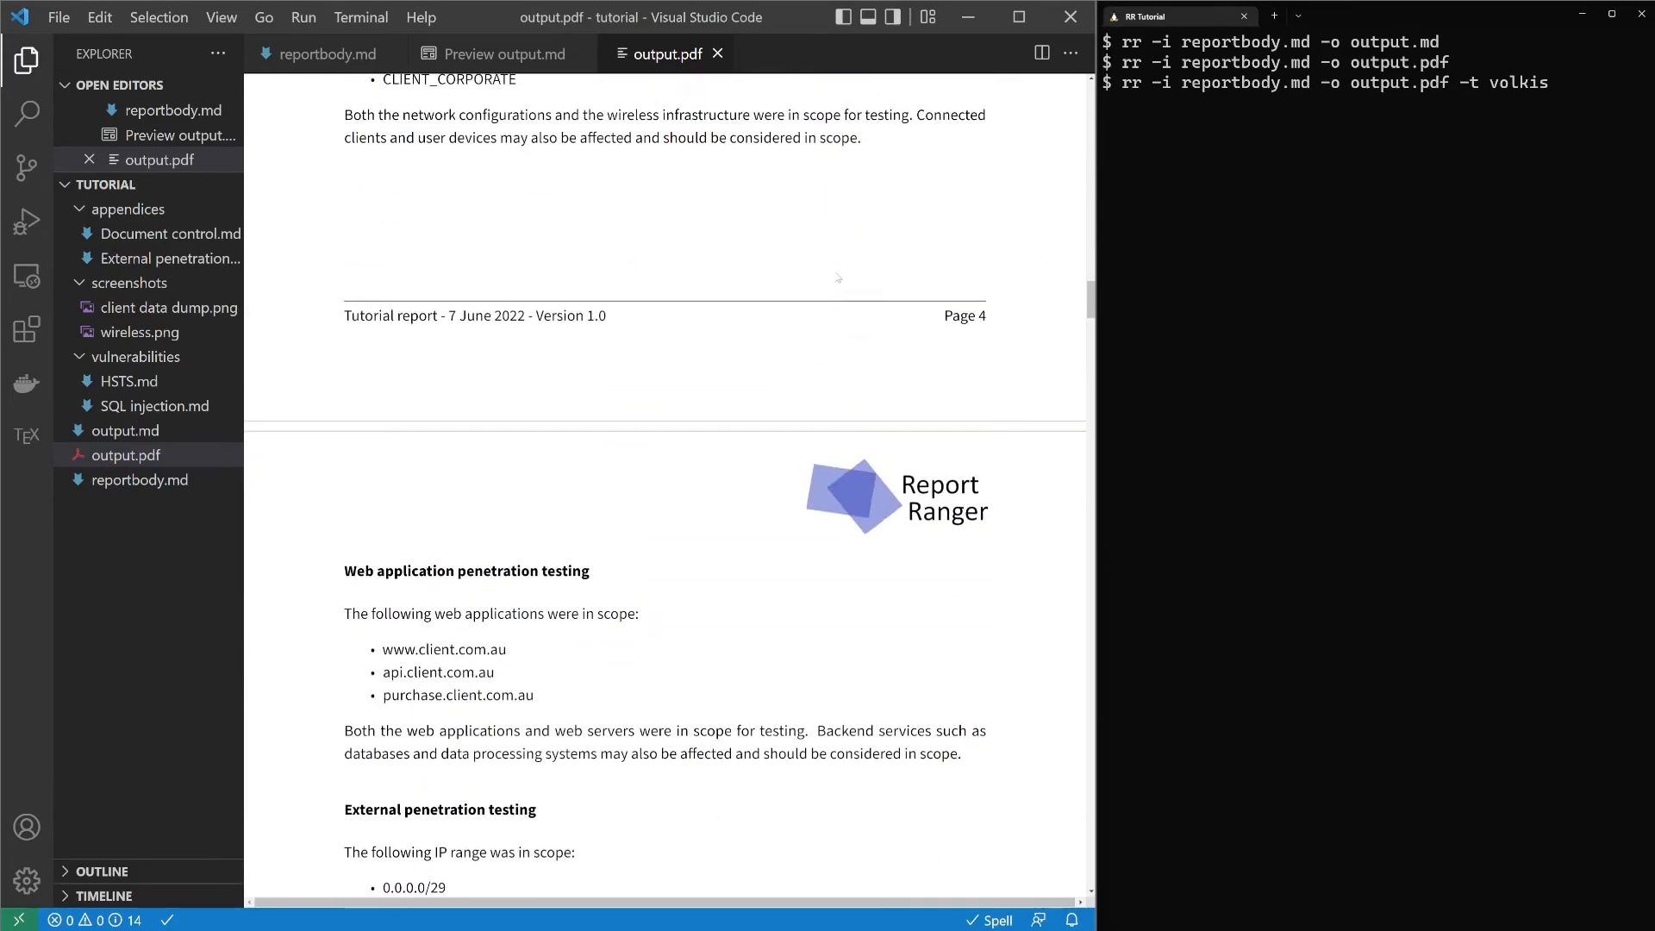
scroll(up, 3)
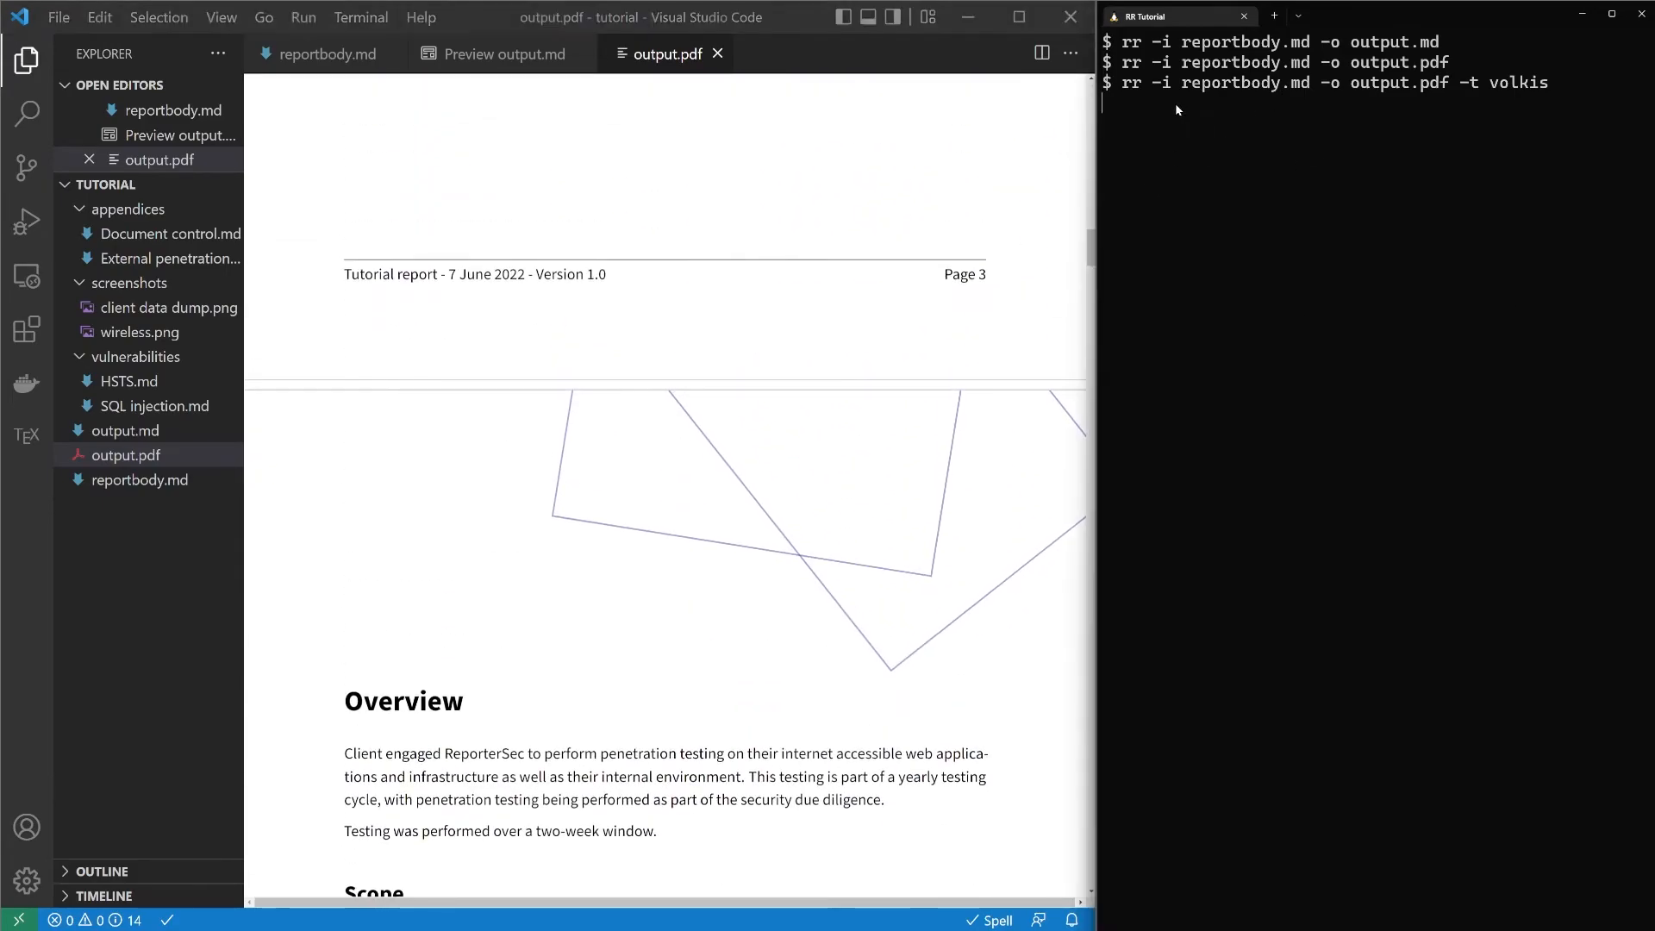
key(Return)
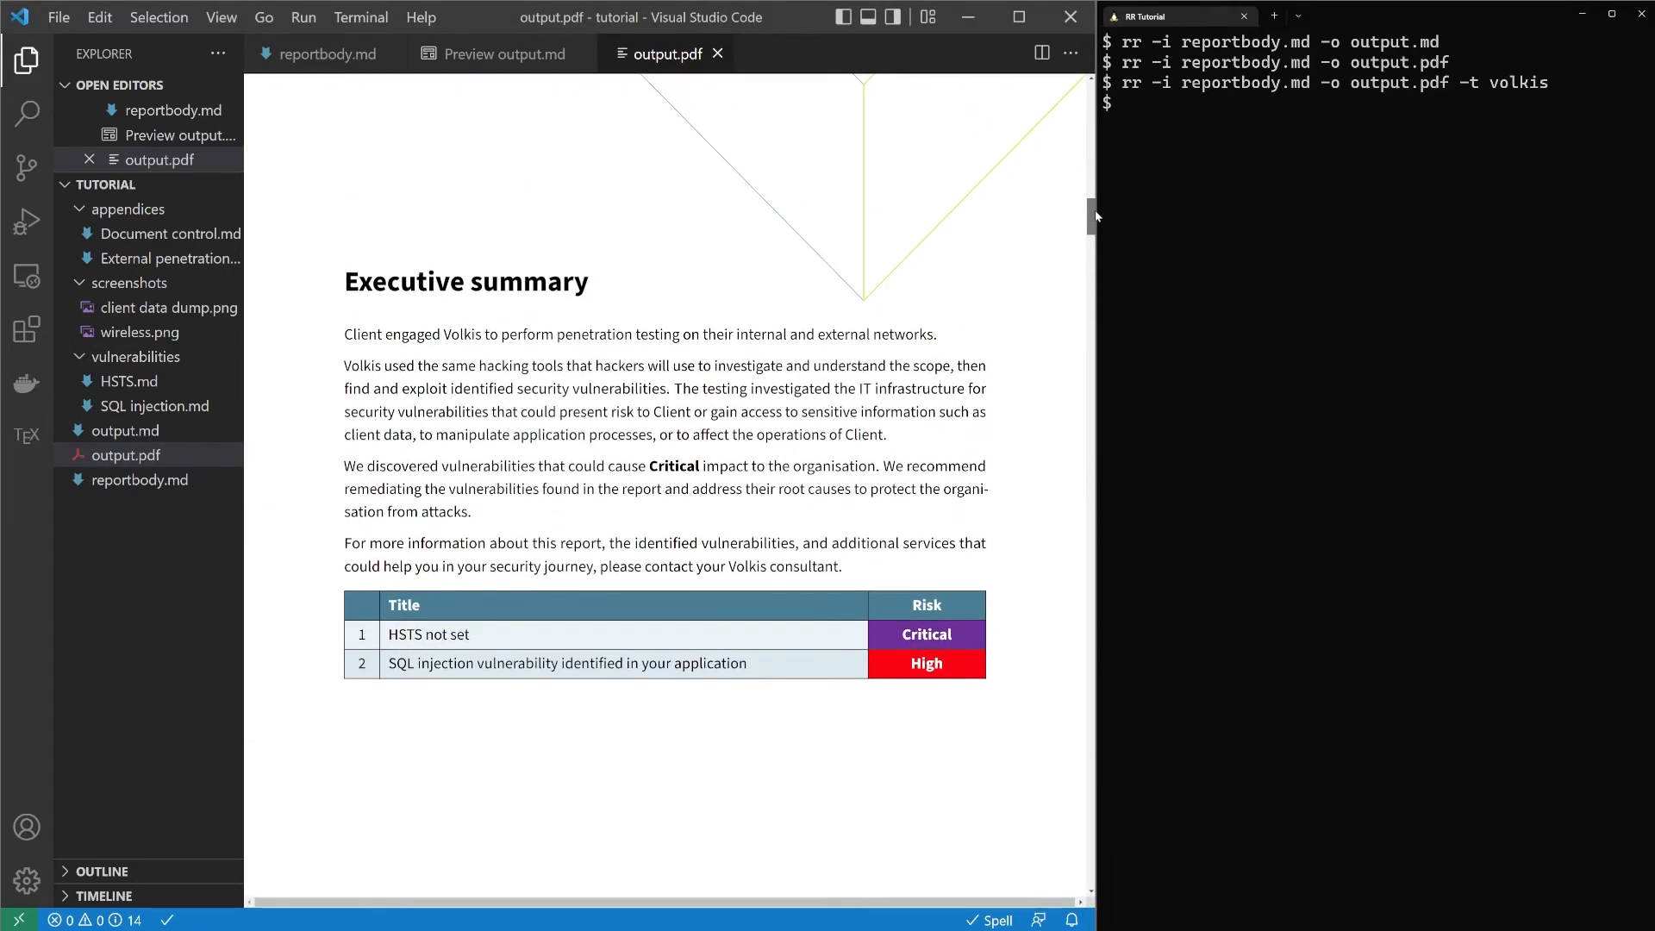
scroll(up, 3)
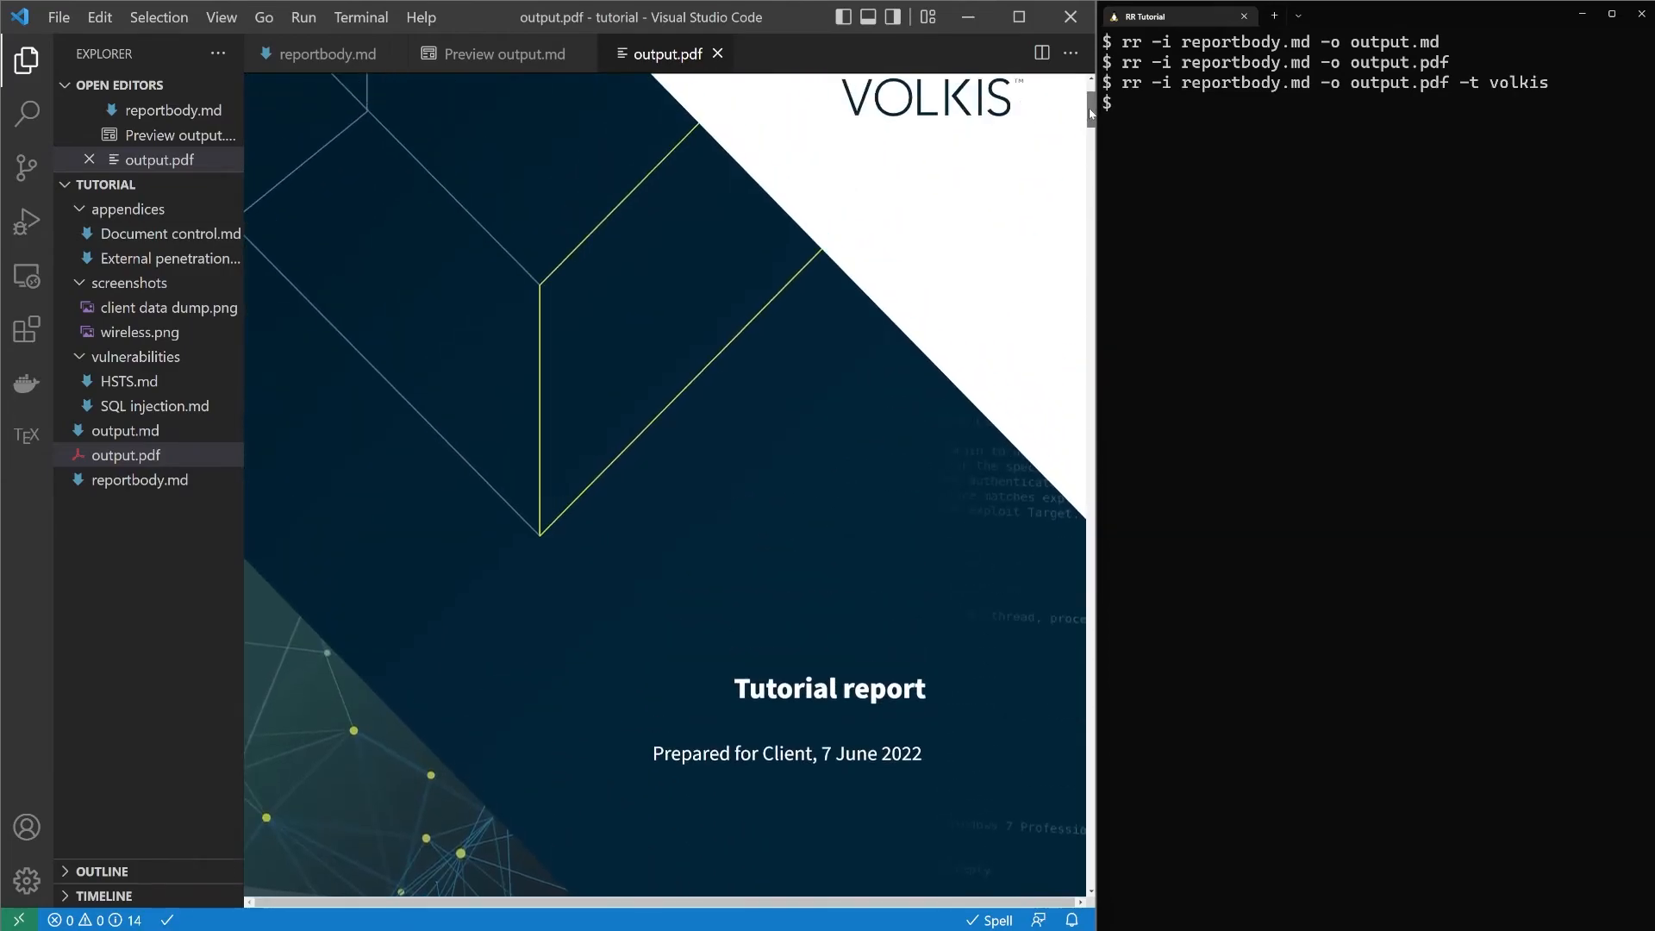
scroll(down, 3)
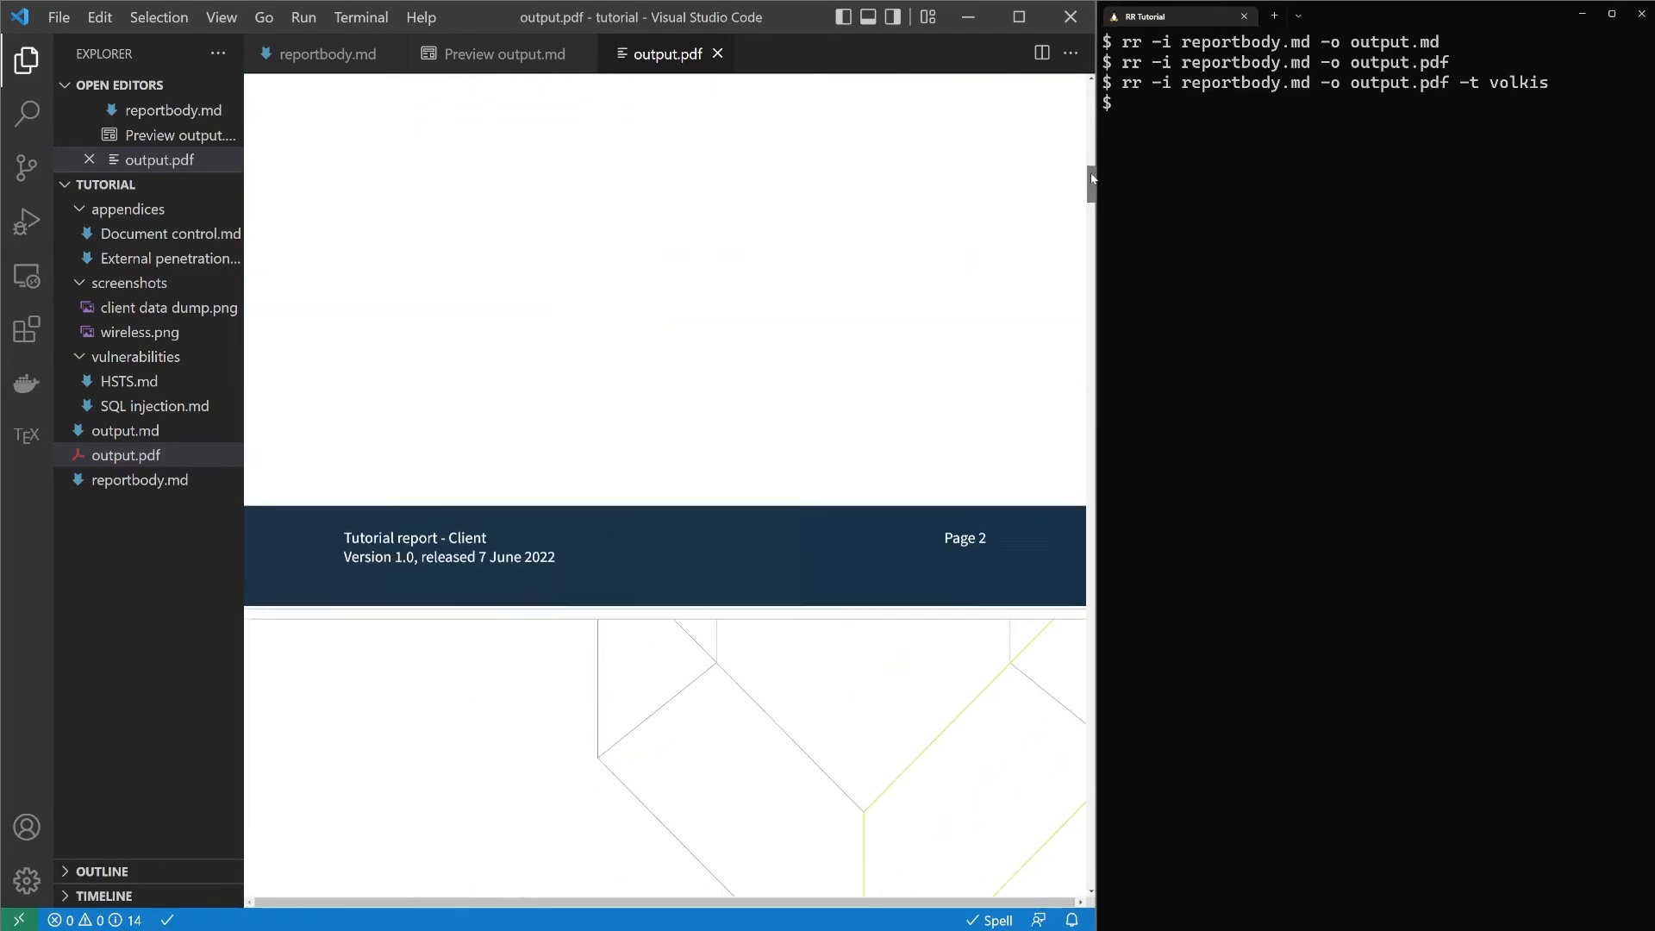
scroll(up, 3)
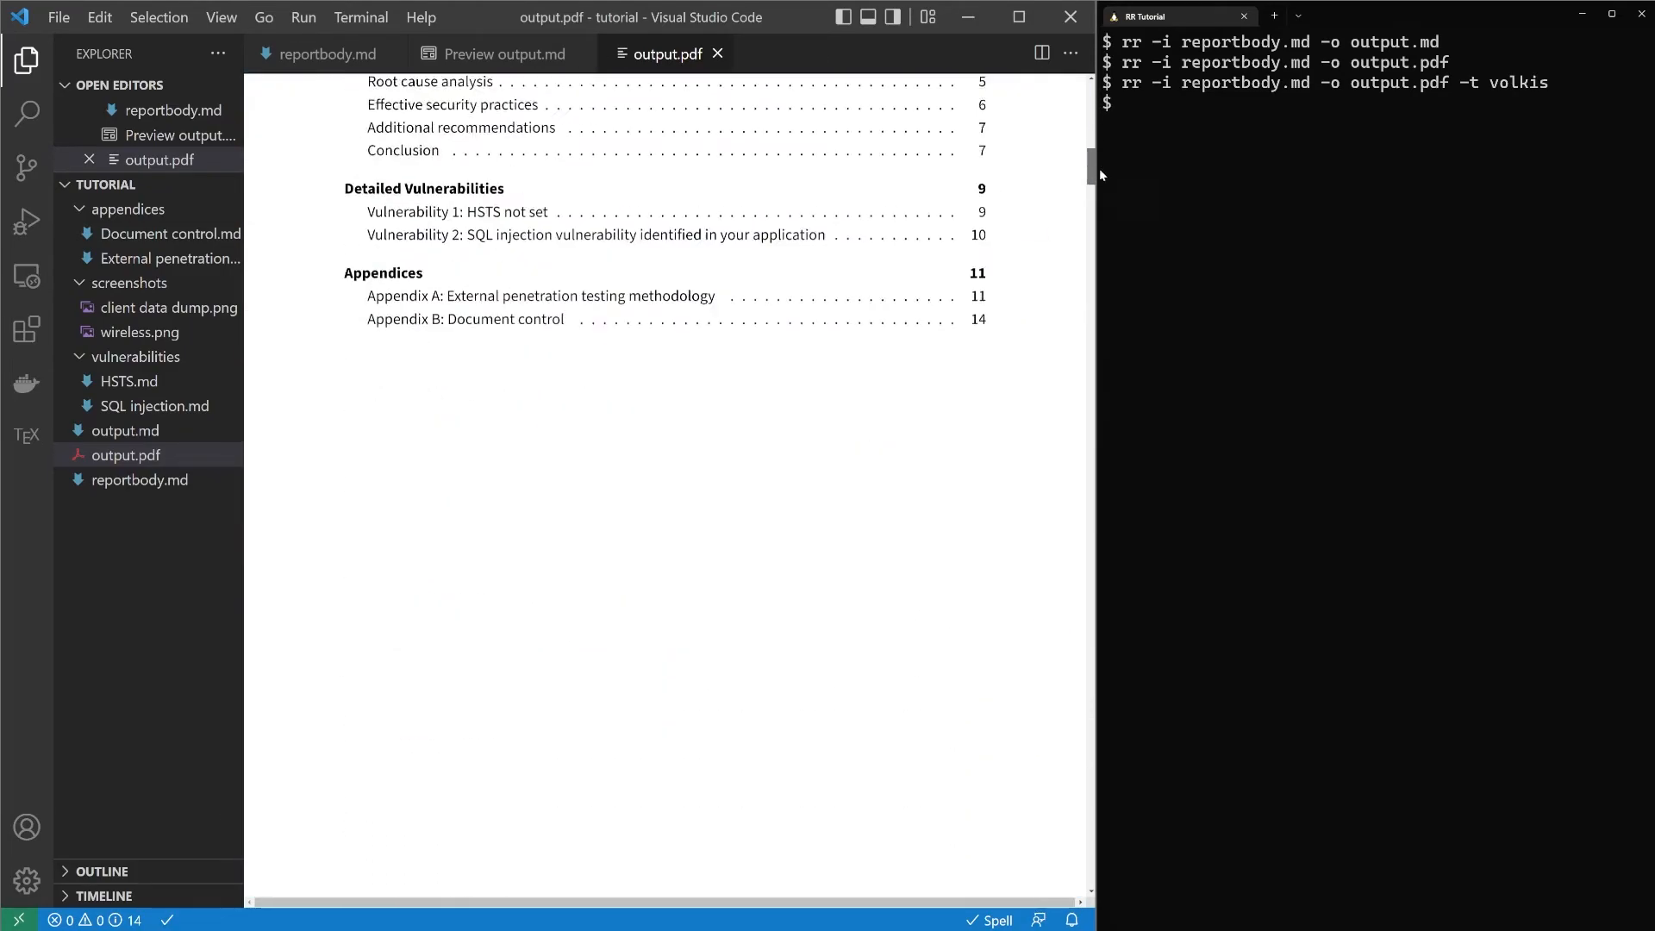
scroll(down, 3)
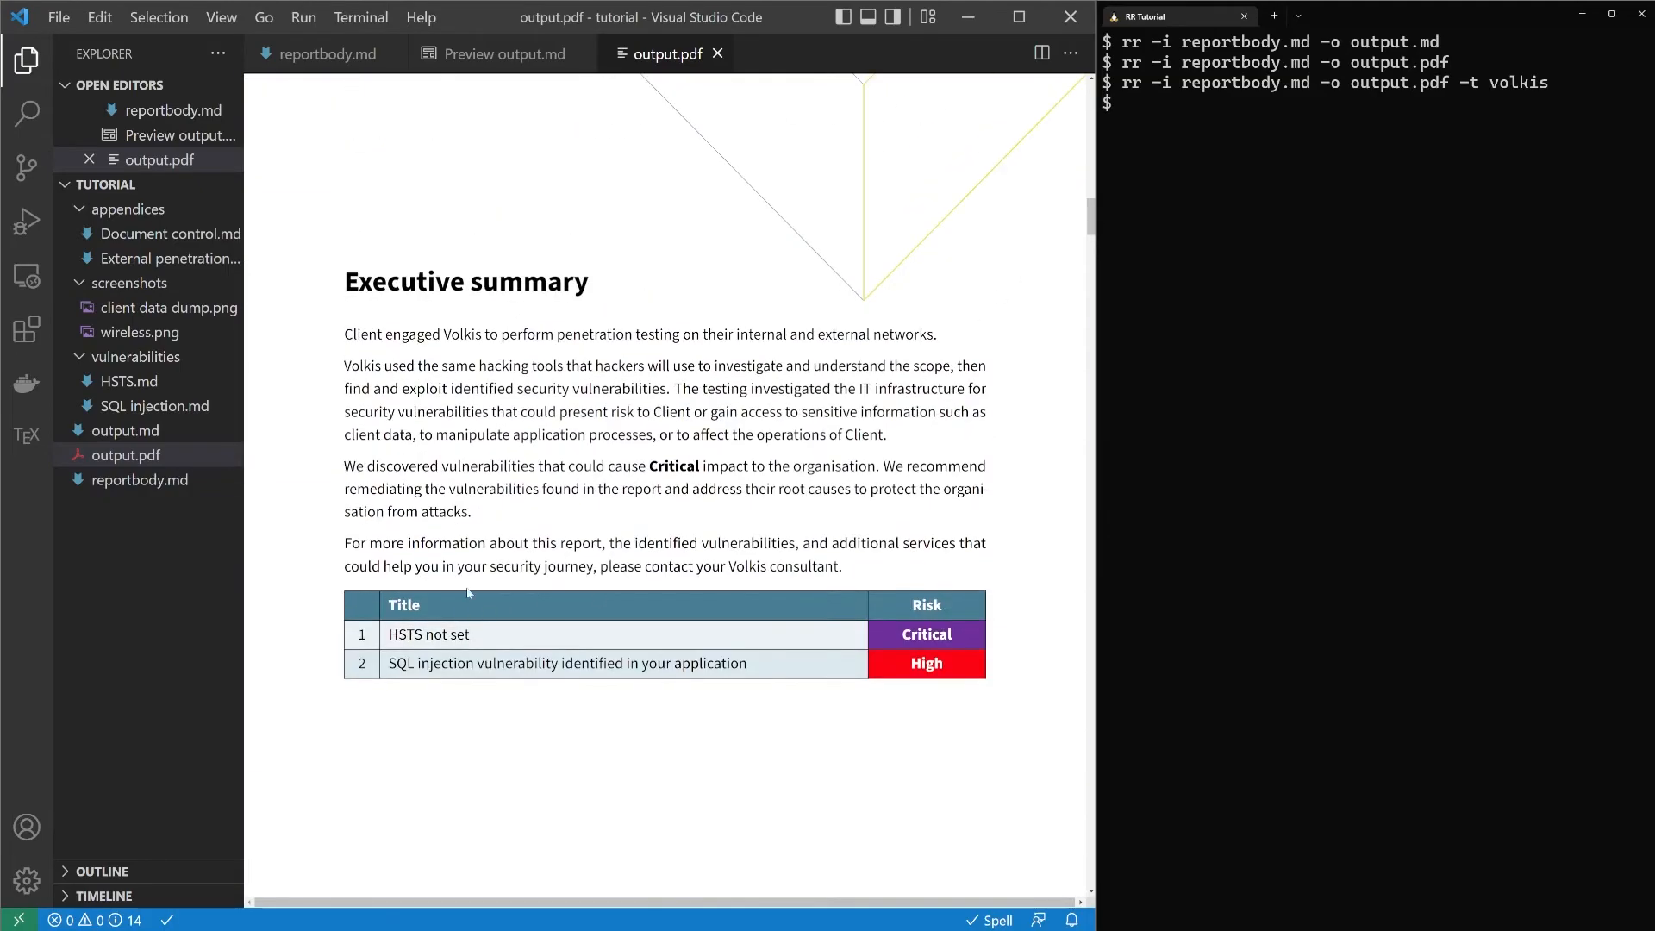
scroll(down, 3)
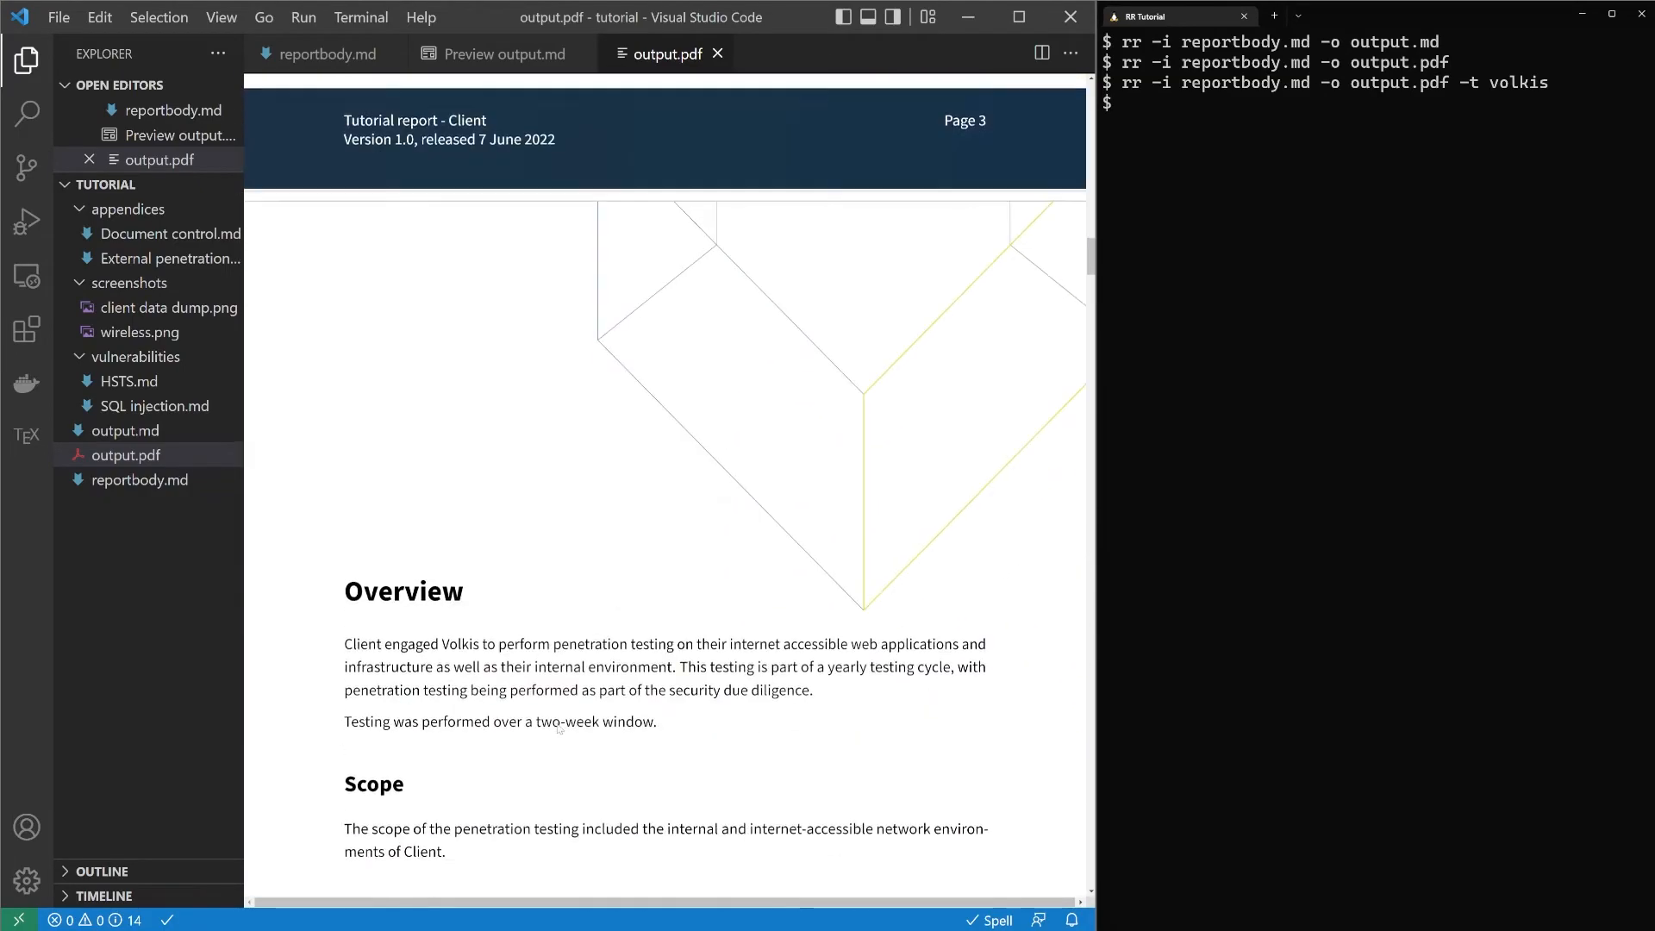
scroll(down, 3)
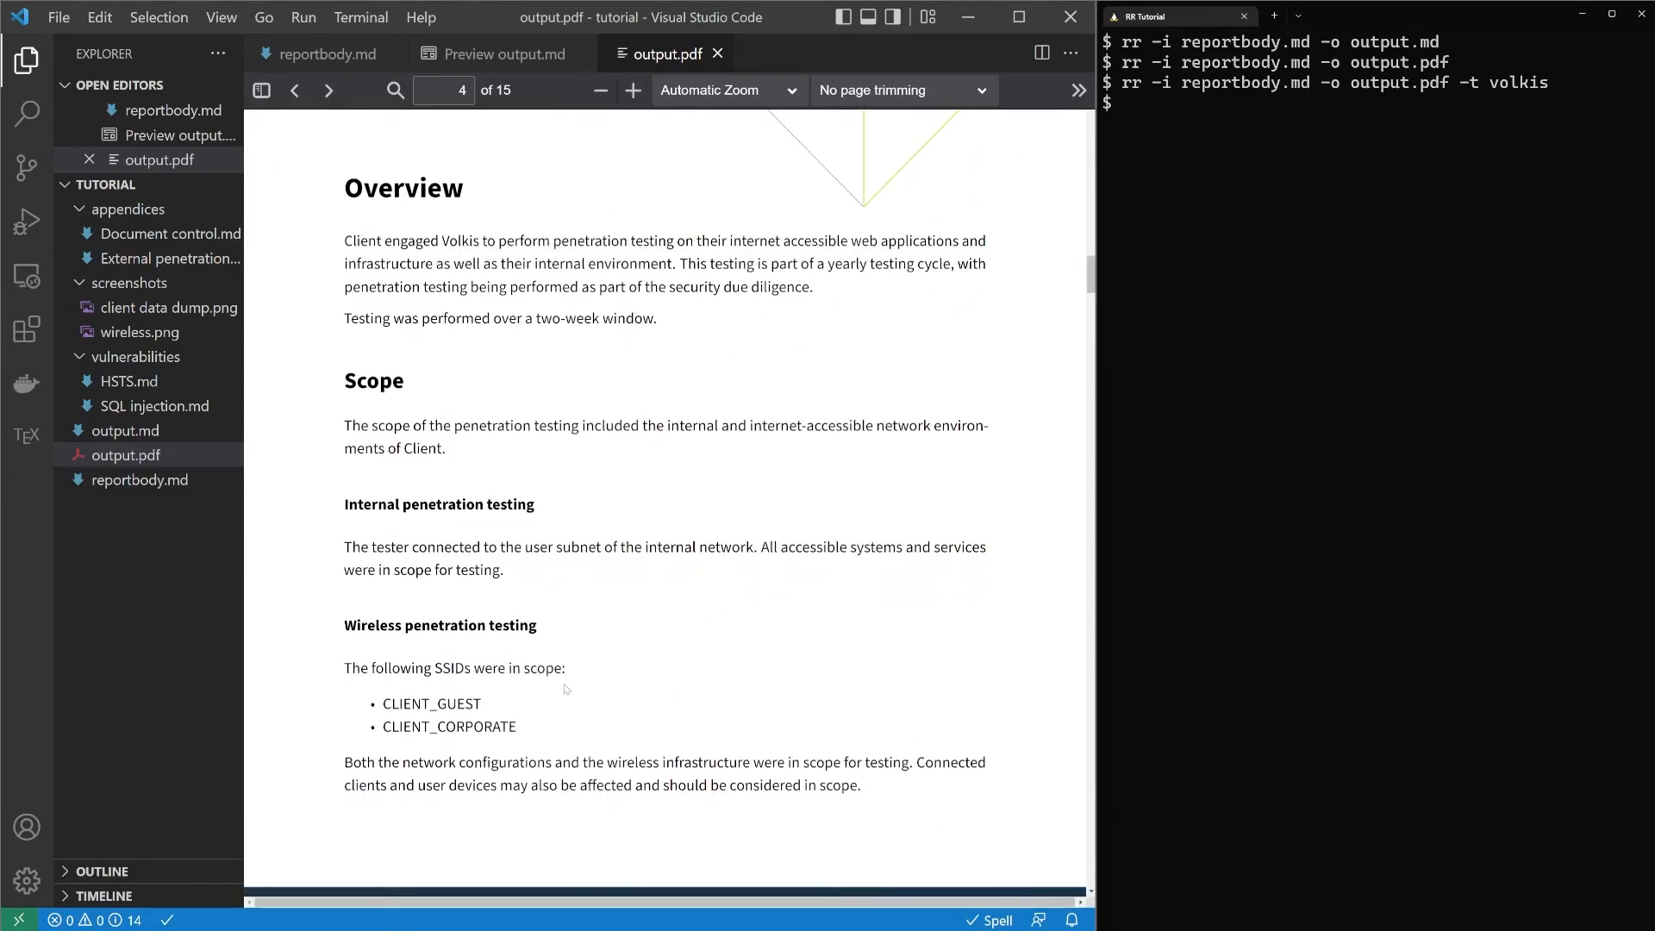
scroll(down, 3)
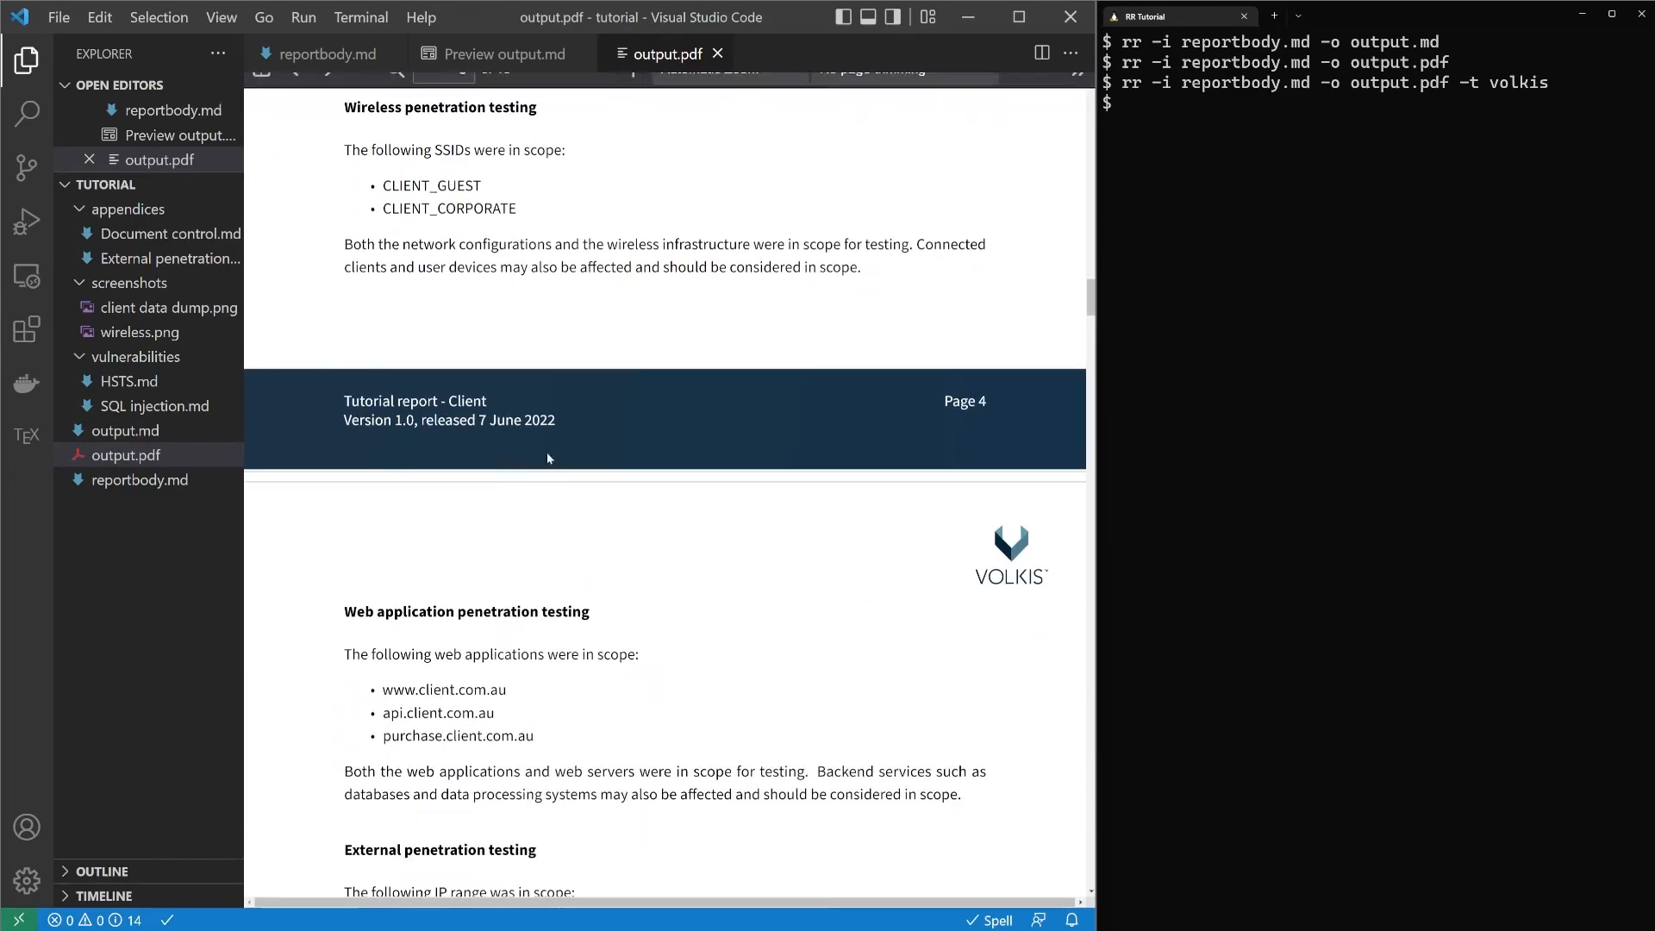
scroll(down, 3)
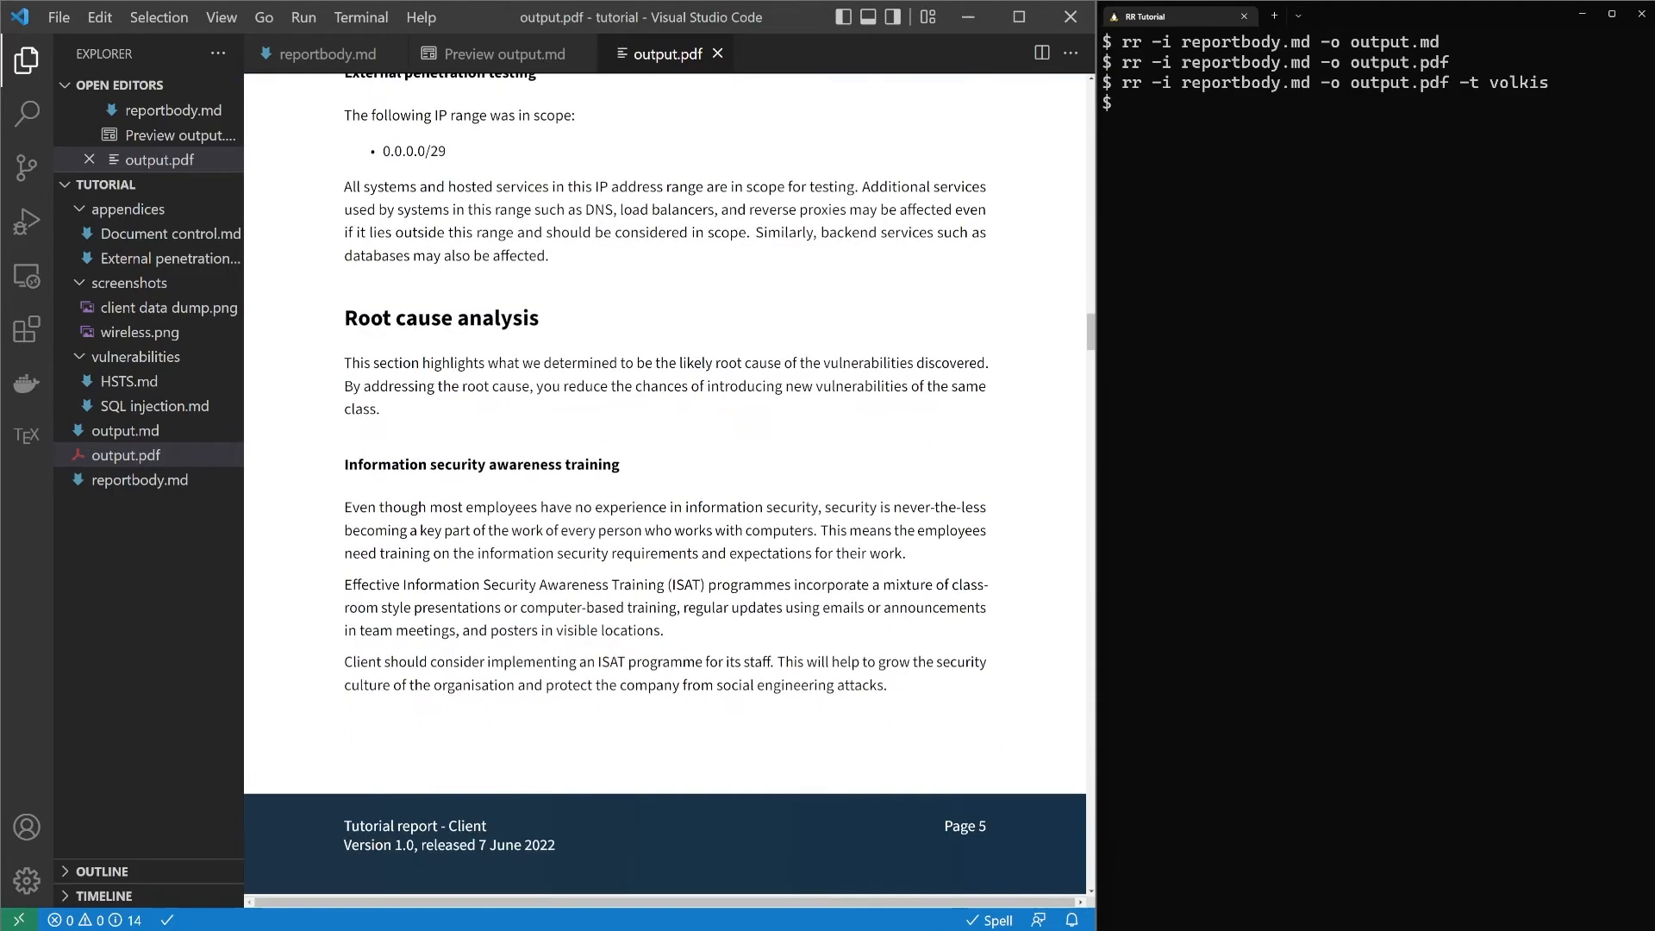
scroll(down, 3)
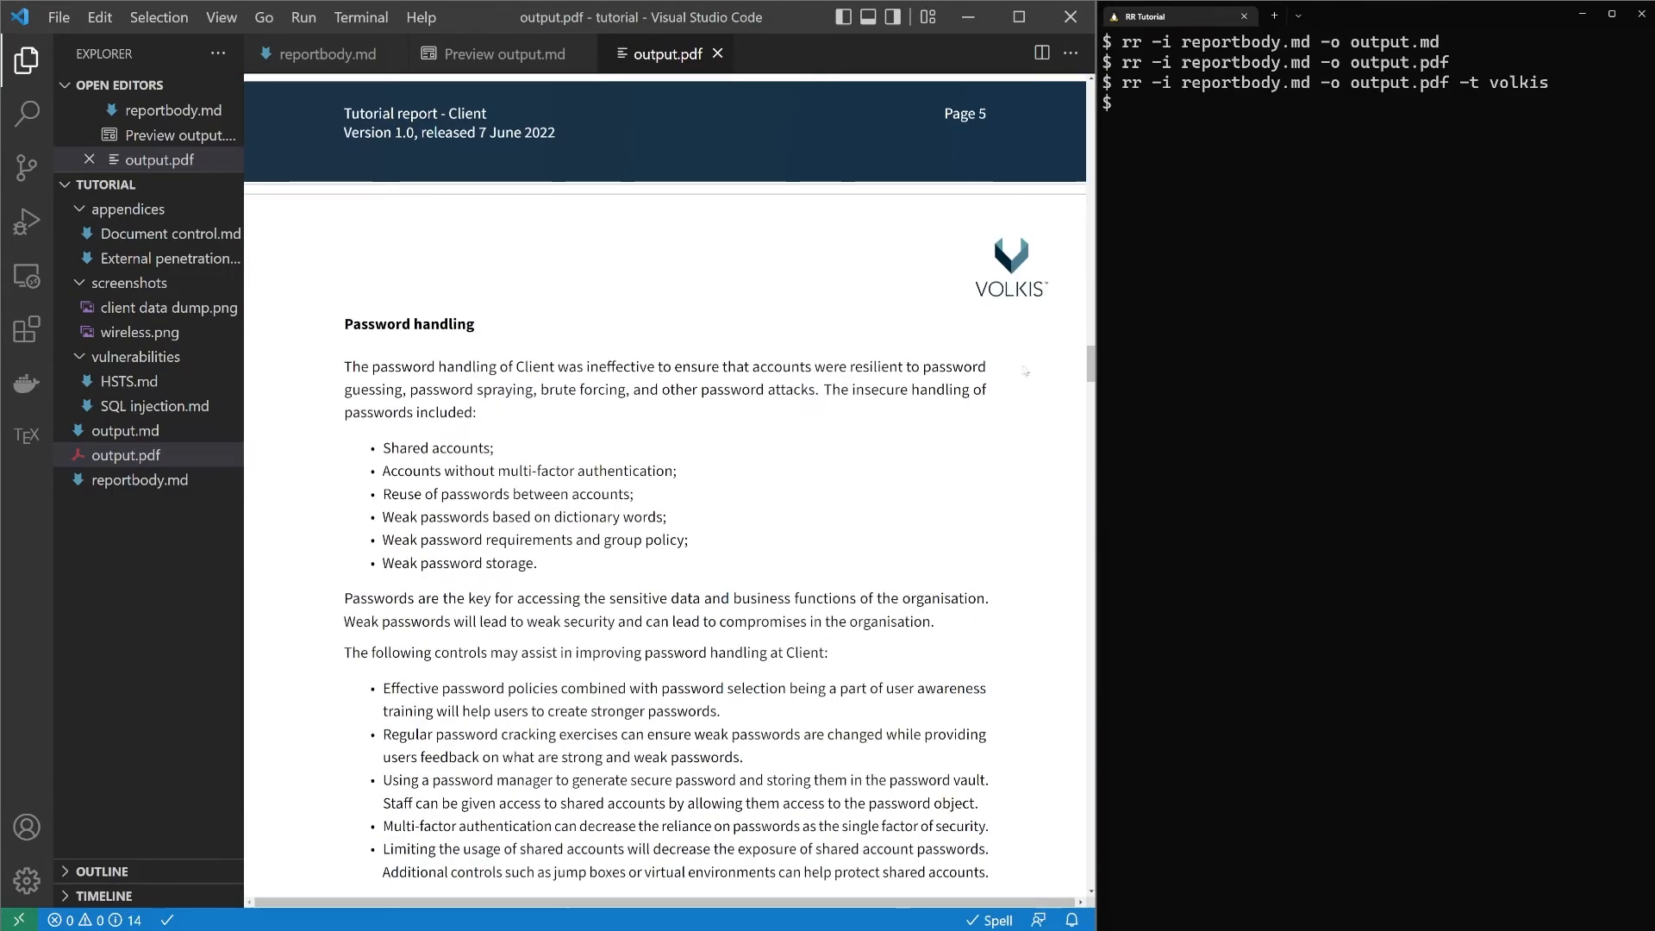
scroll(down, 3)
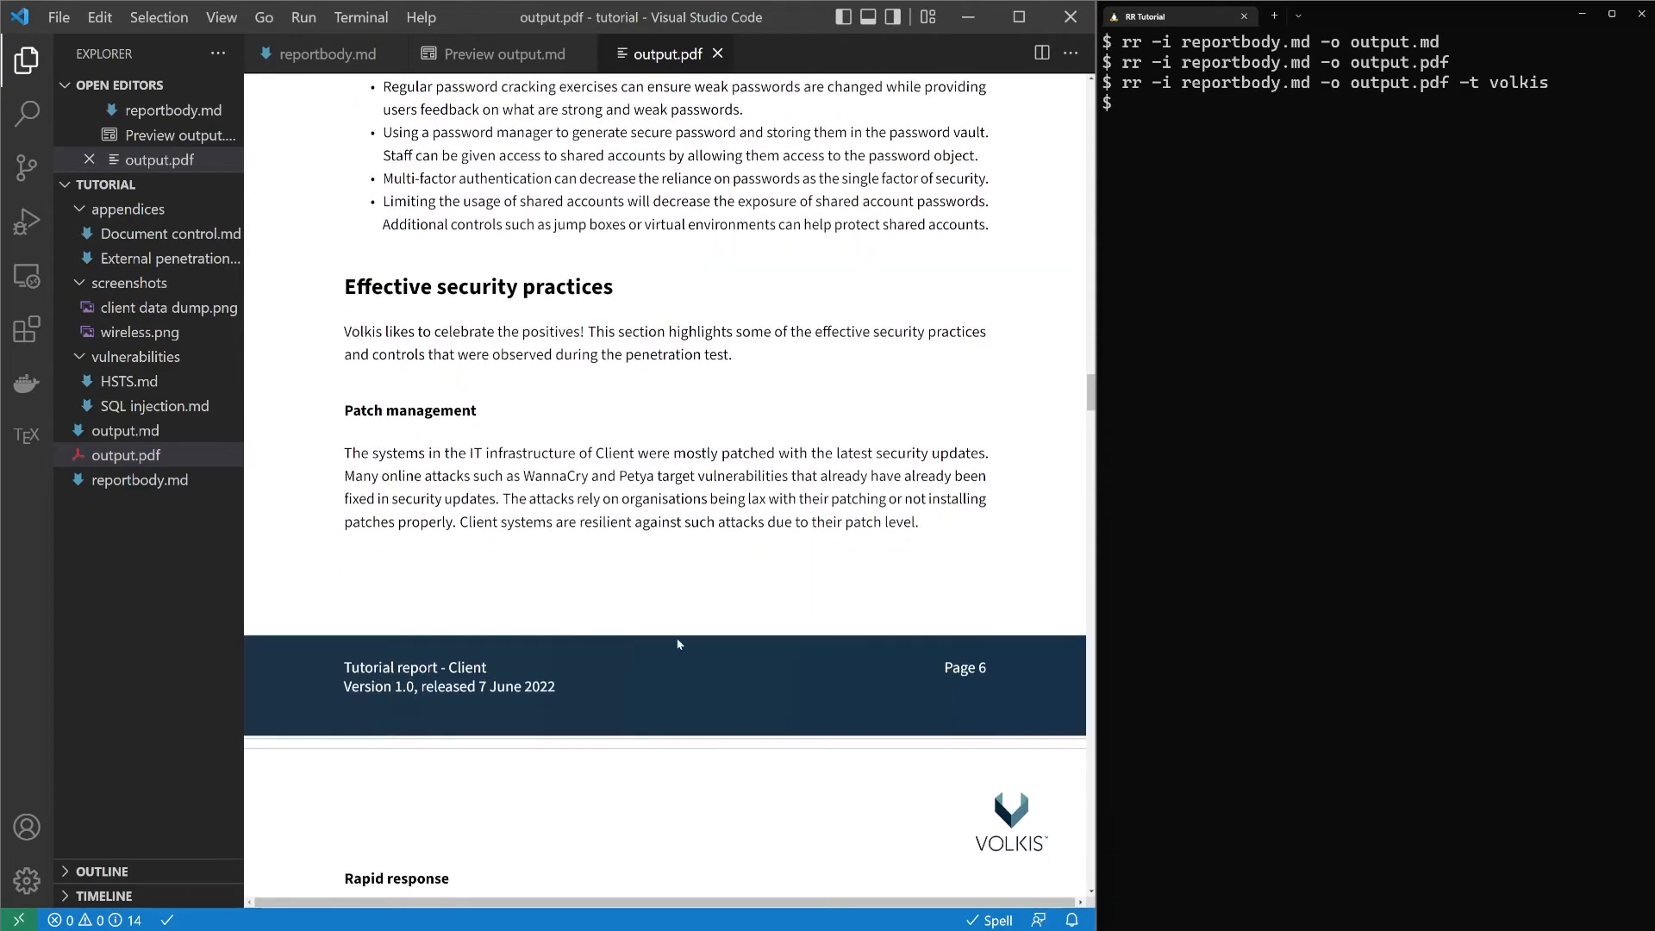